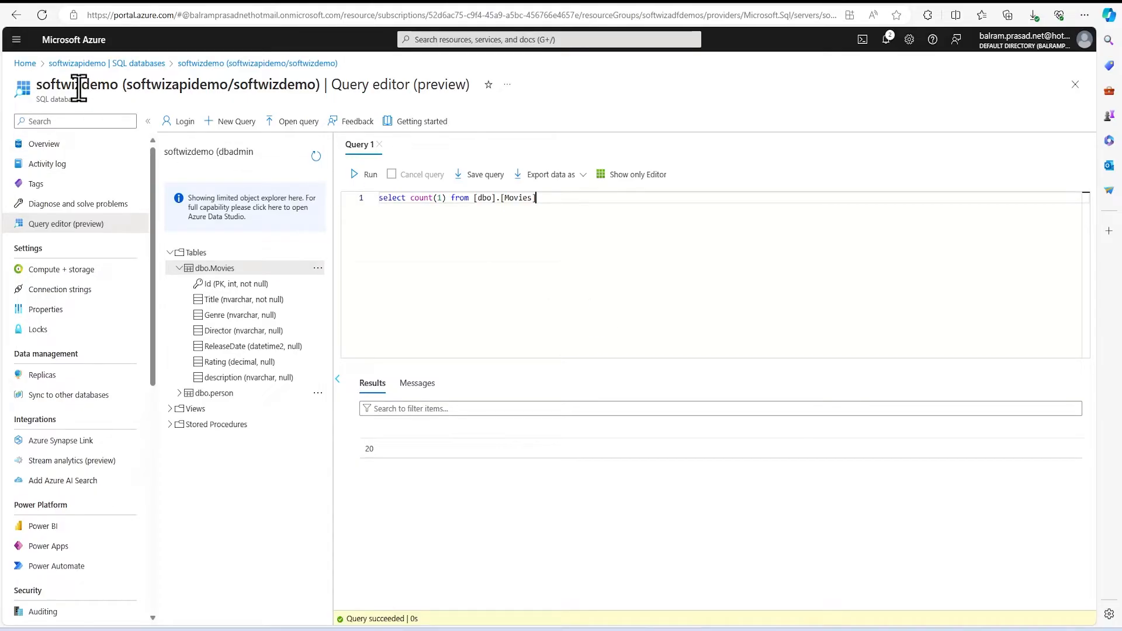
pyautogui.moveTo(105, 111)
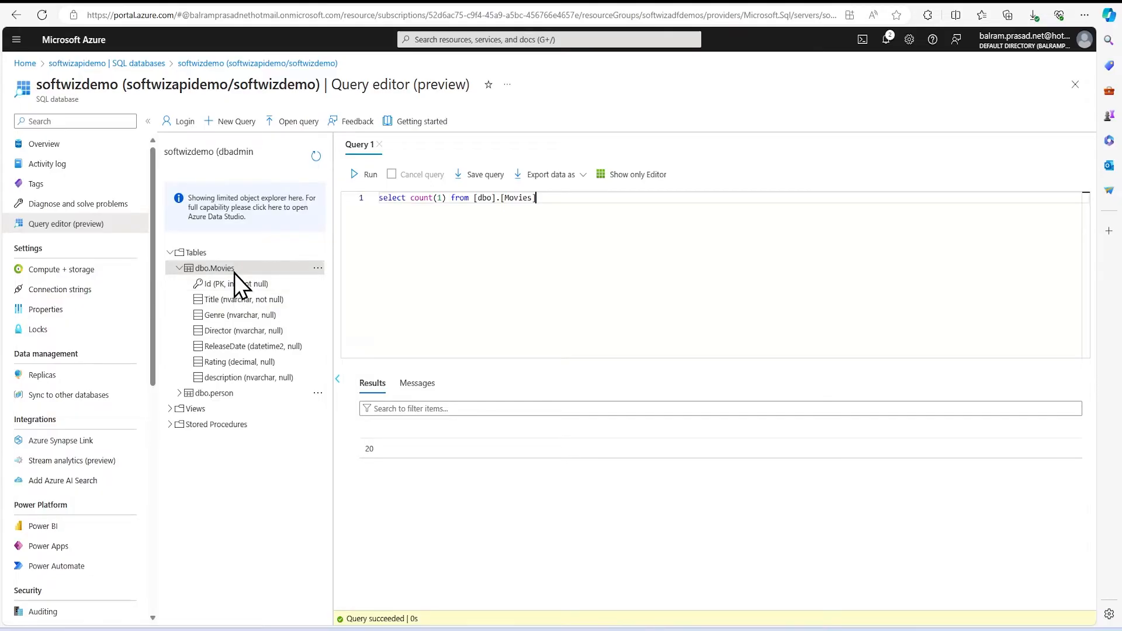
pyautogui.moveTo(577, 222)
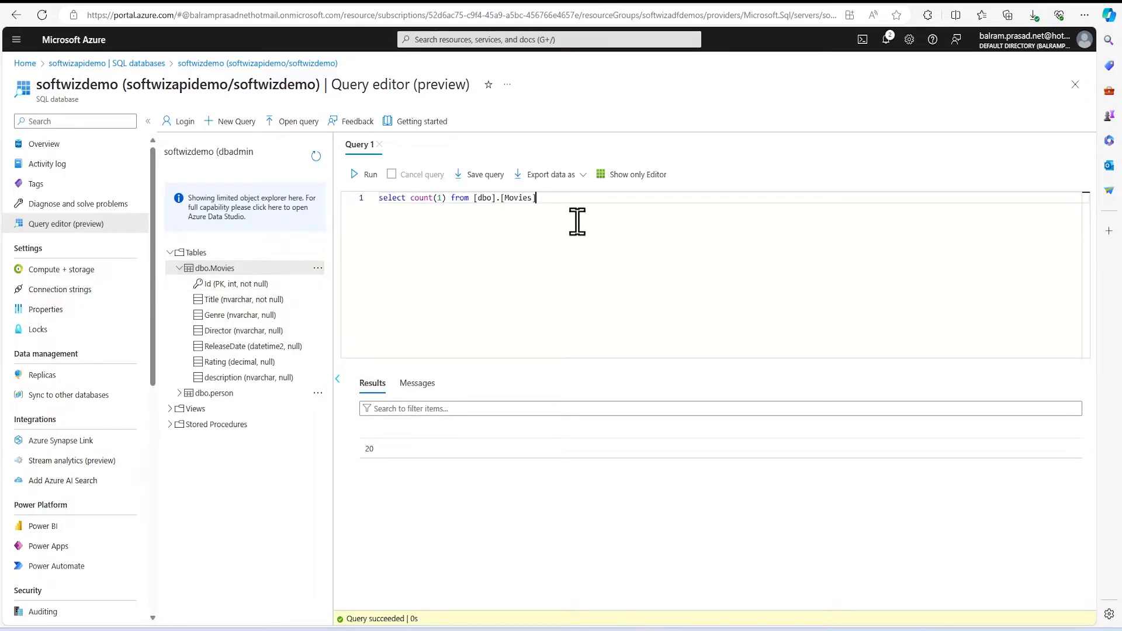
pyautogui.moveTo(407, 200)
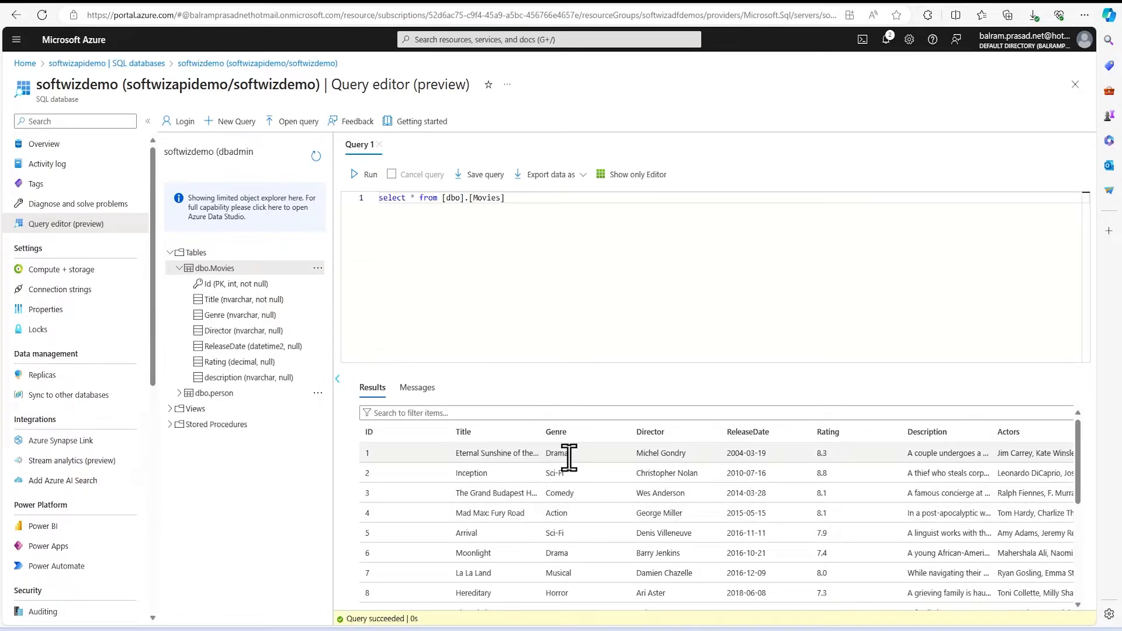
pyautogui.moveTo(781, 471)
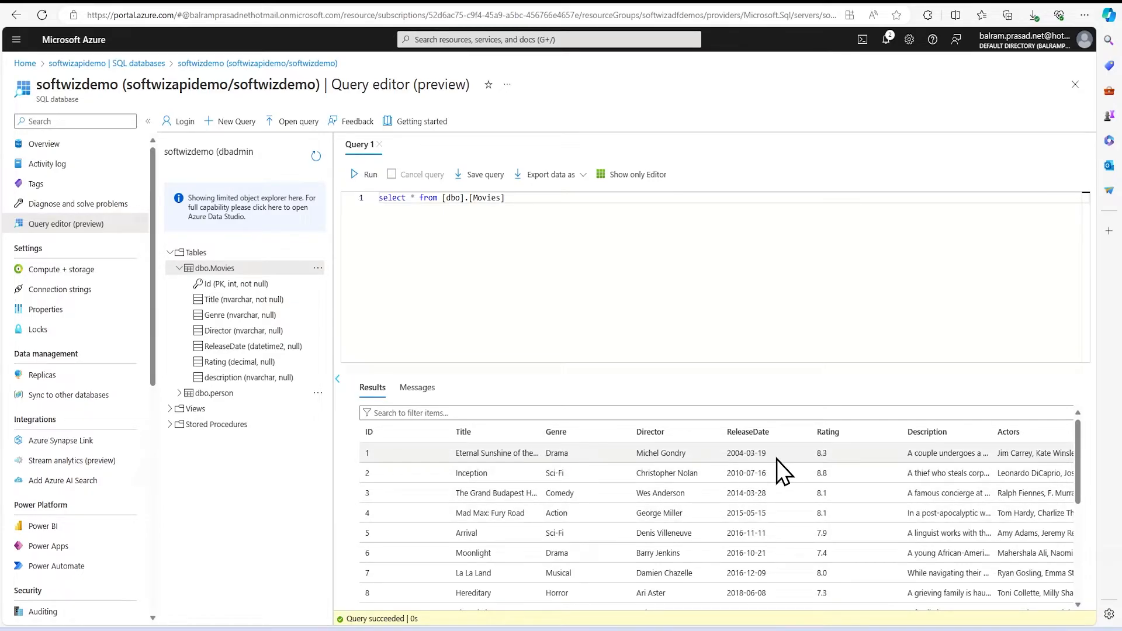
pyautogui.moveTo(1052, 476)
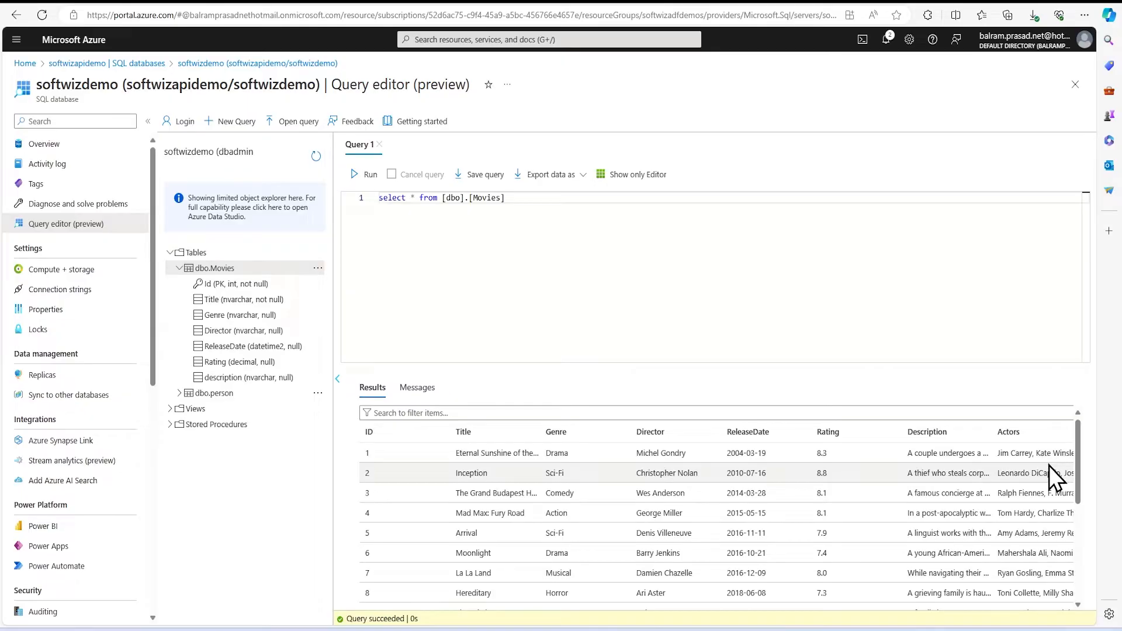
pyautogui.moveTo(1016, 498)
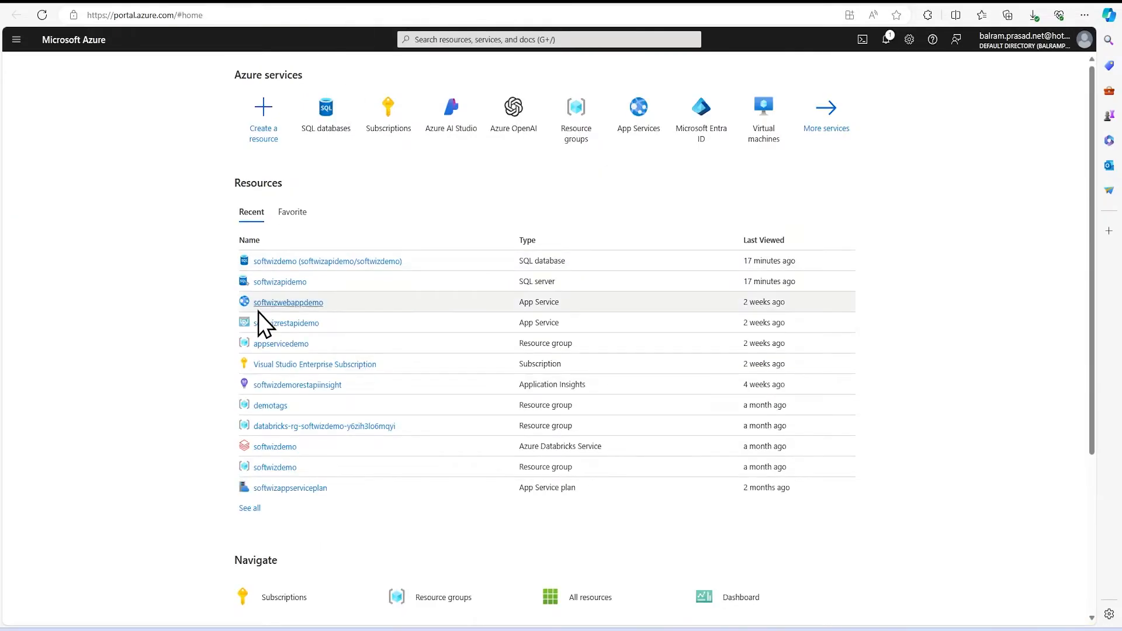
# Search the marketplace for 'azure' and open the Azure AI Search page
pyautogui.click(263, 108)
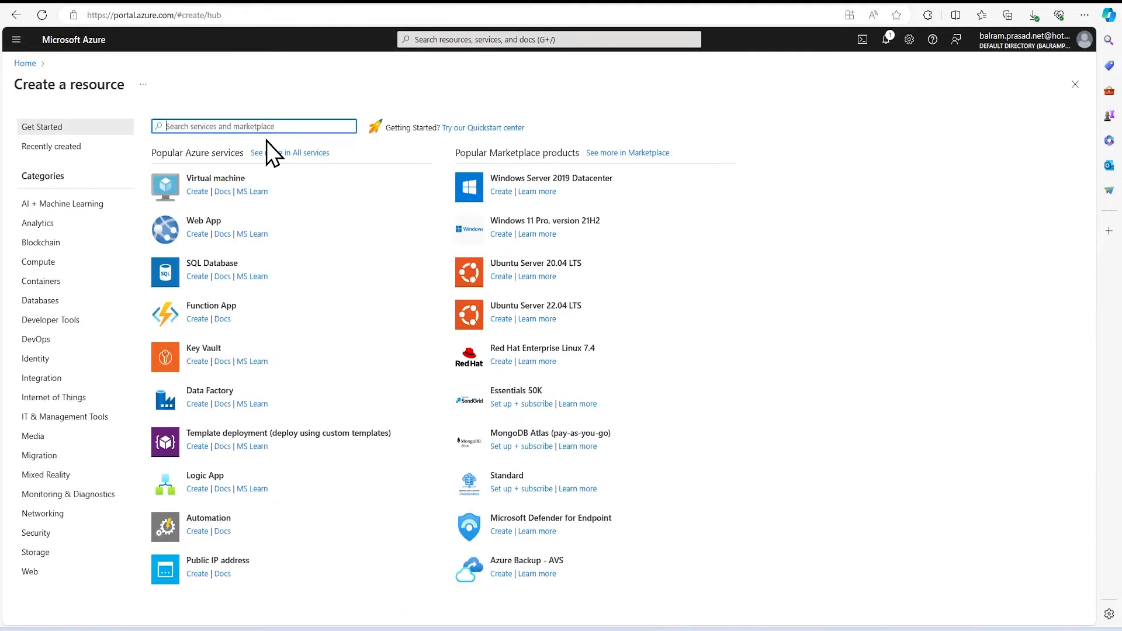
pyautogui.write('azure')
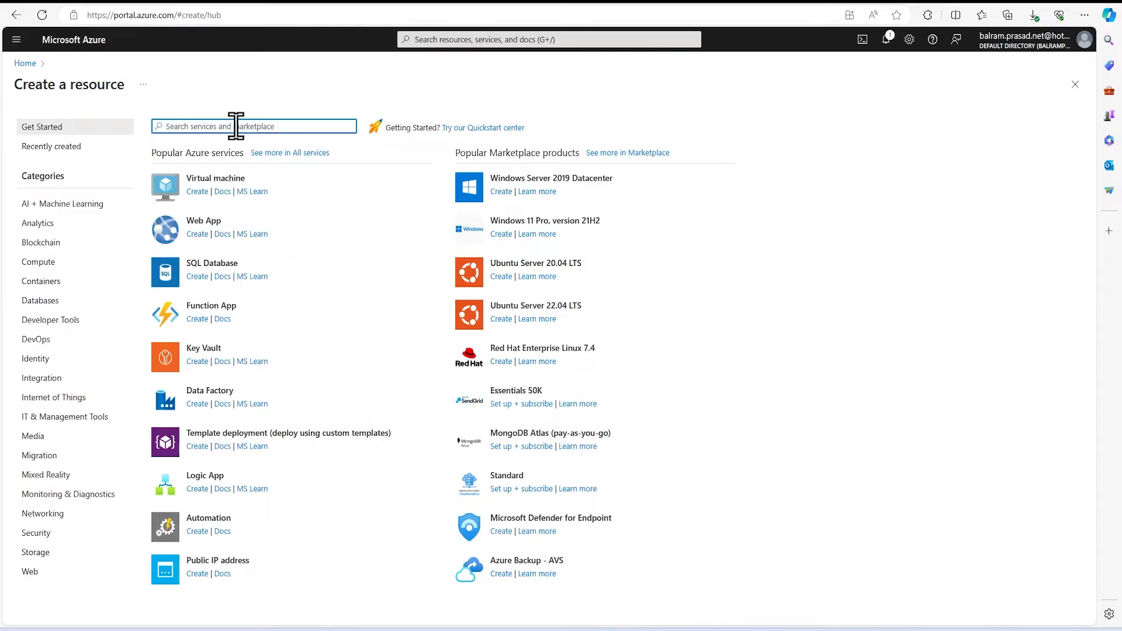
pyautogui.write('azure ai serch')
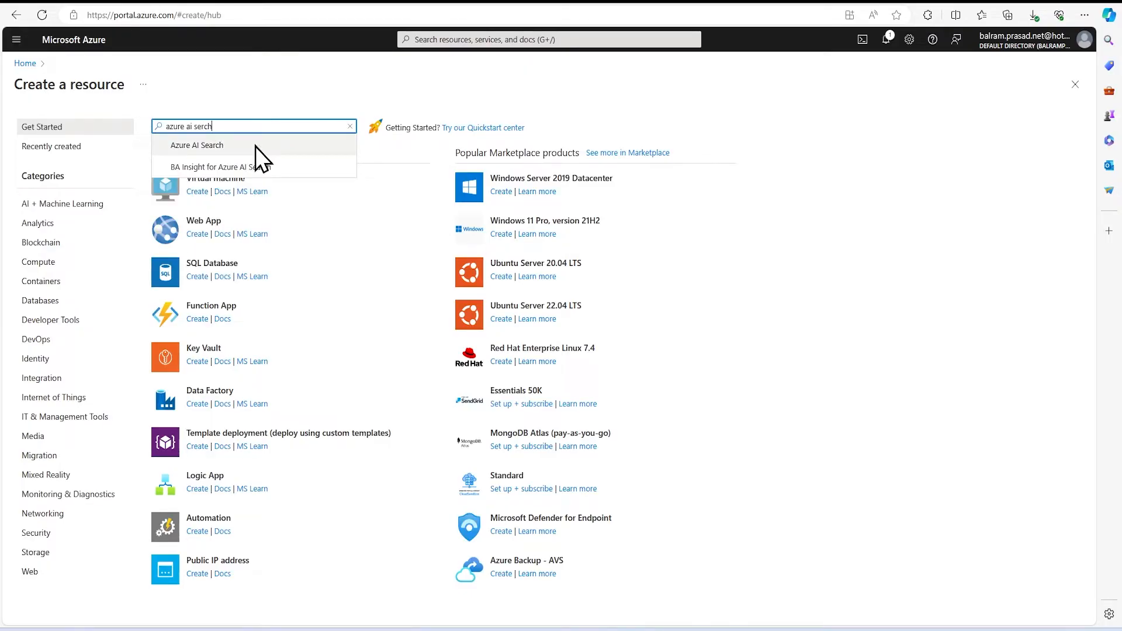
pyautogui.click(197, 146)
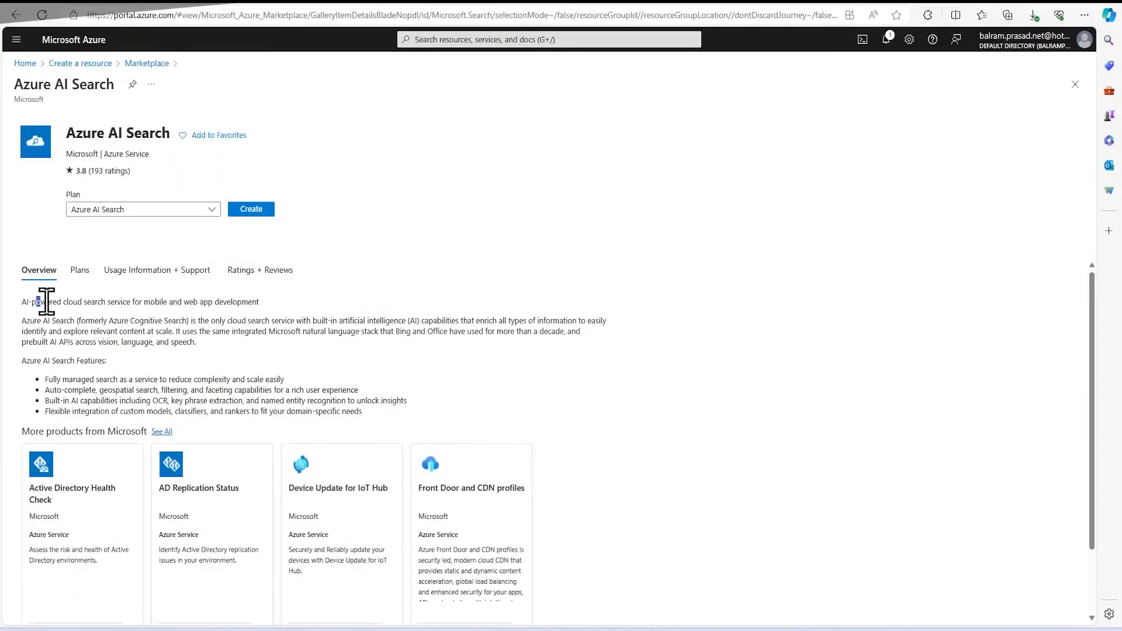
pyautogui.moveTo(45, 302); pyautogui.dragTo(213, 302)
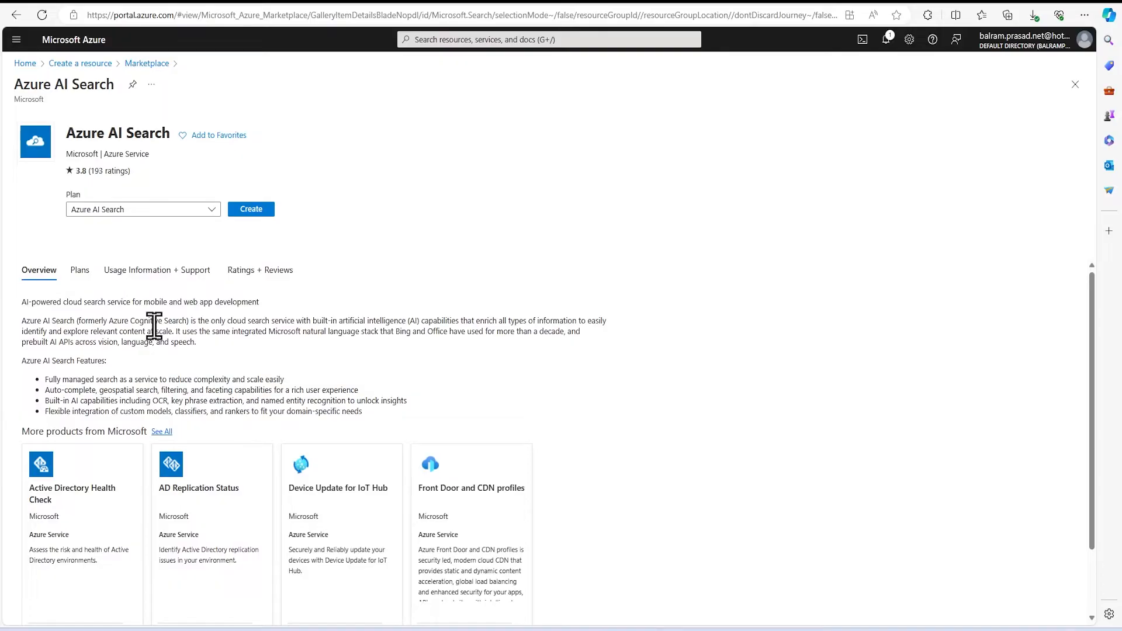
pyautogui.moveTo(172, 316)
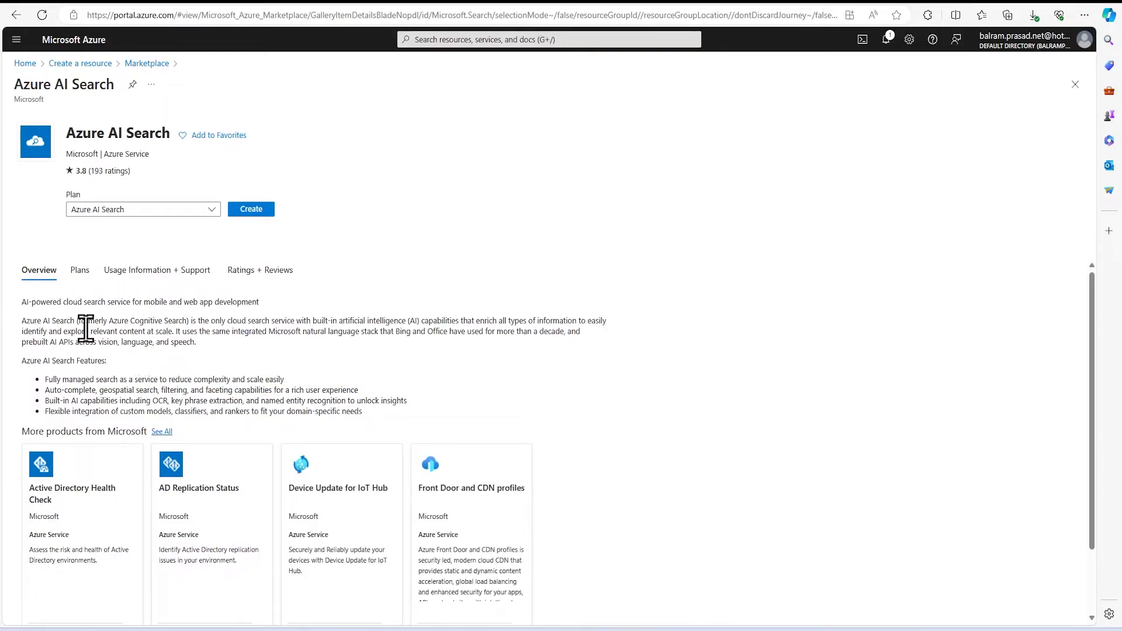
pyautogui.moveTo(93, 320); pyautogui.dragTo(165, 319)
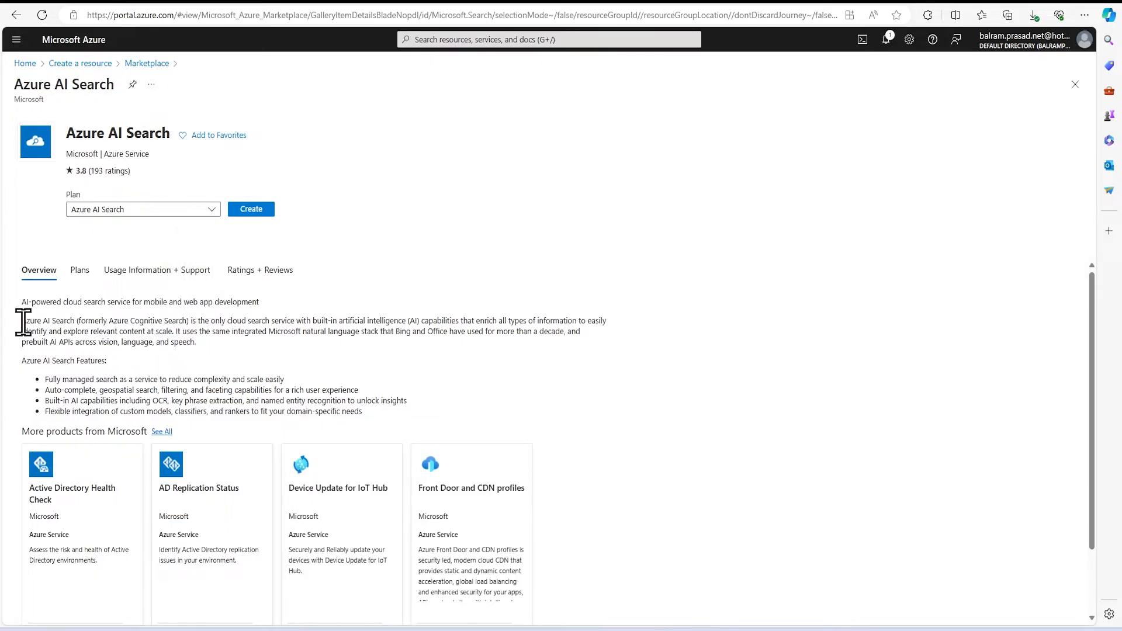
pyautogui.doubleClick(48, 321)
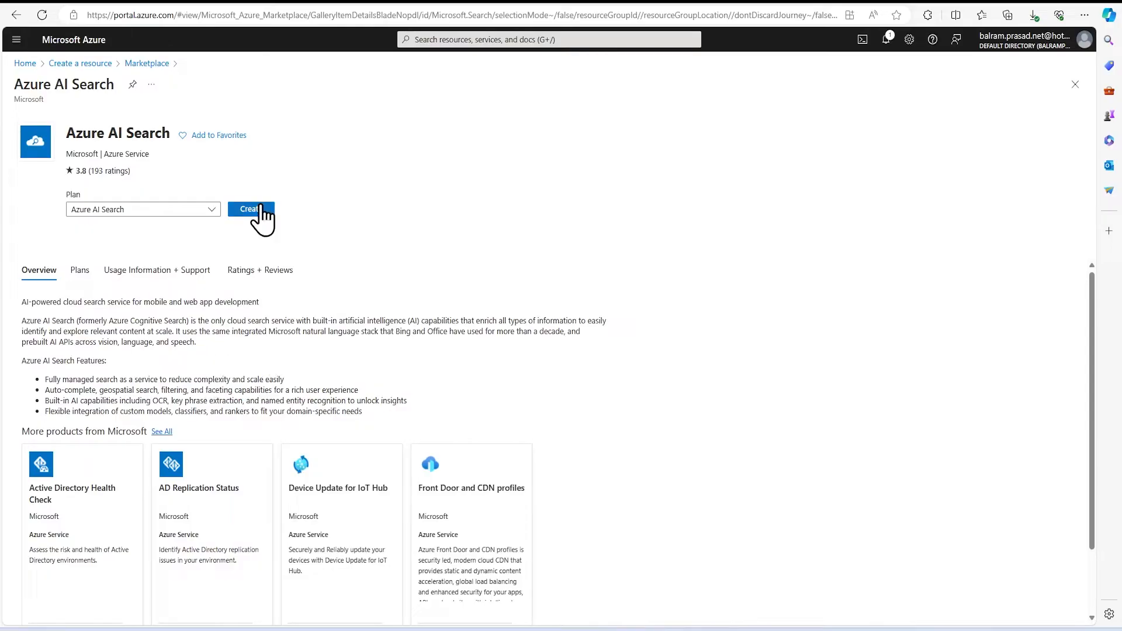
# Create new resource group 'searchdemo' and name the search service 'softwizaisearch'
pyautogui.click(248, 209)
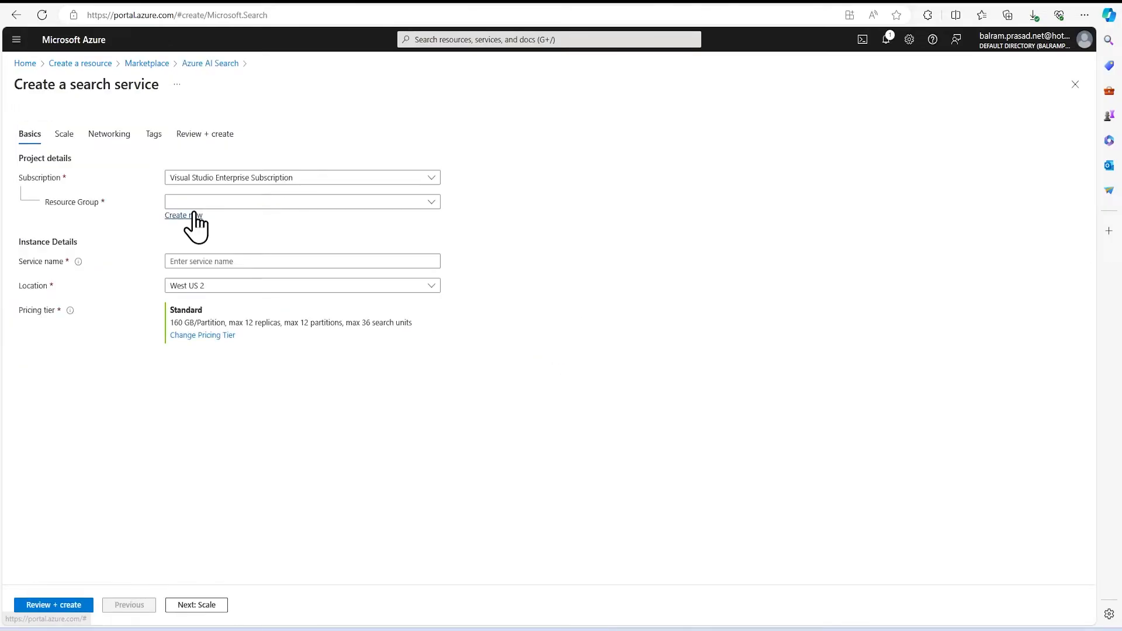
pyautogui.click(183, 215)
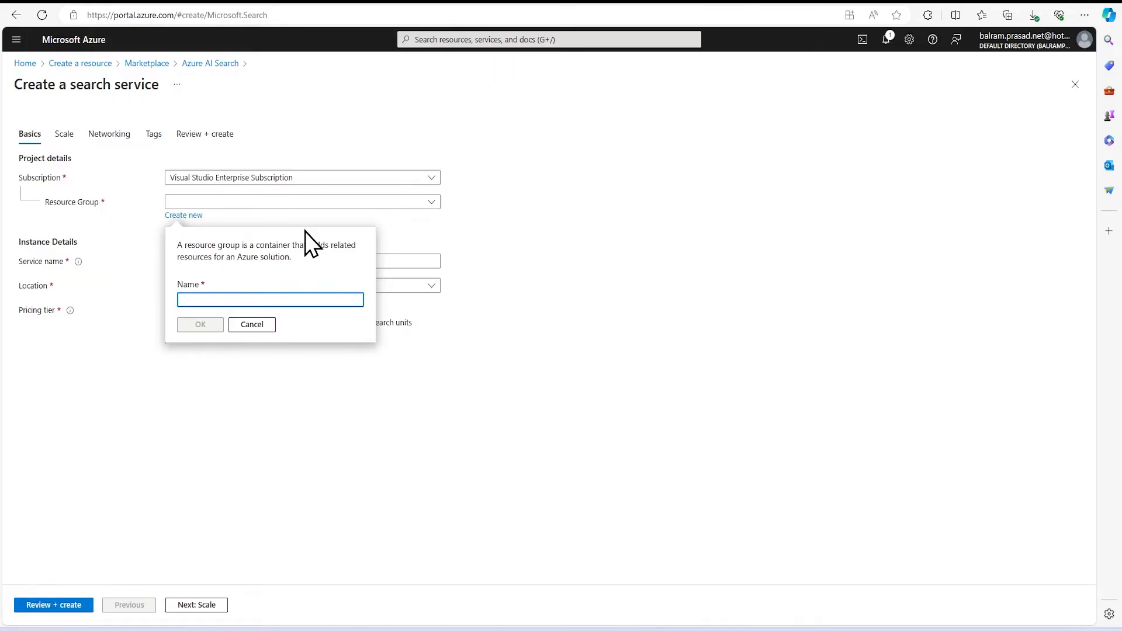
pyautogui.write('searchdemo')
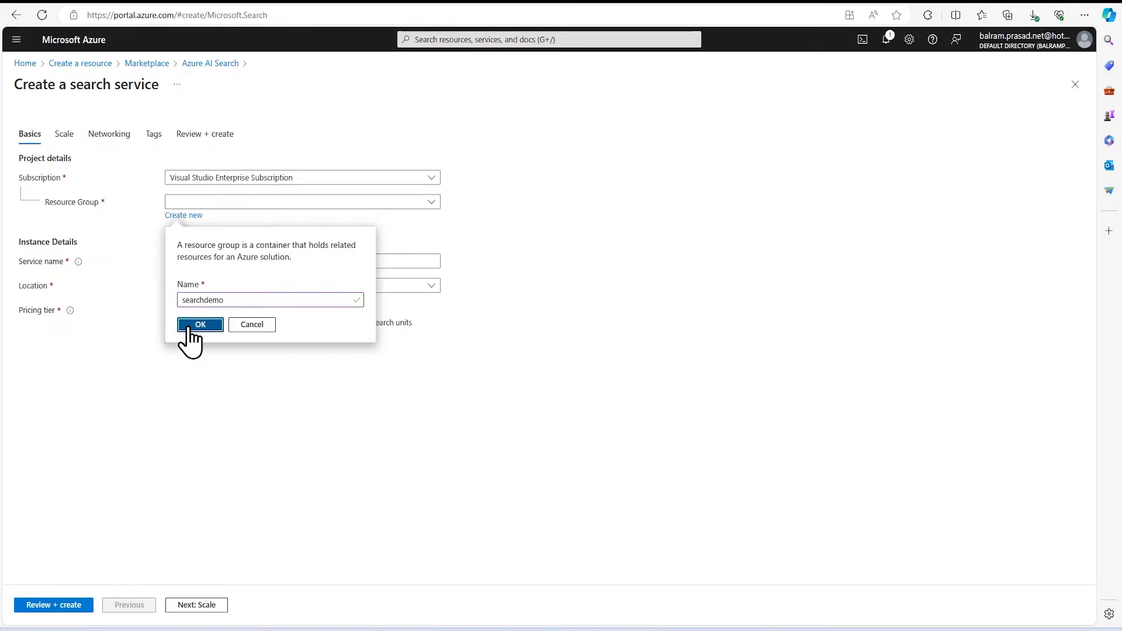
pyautogui.click(200, 325)
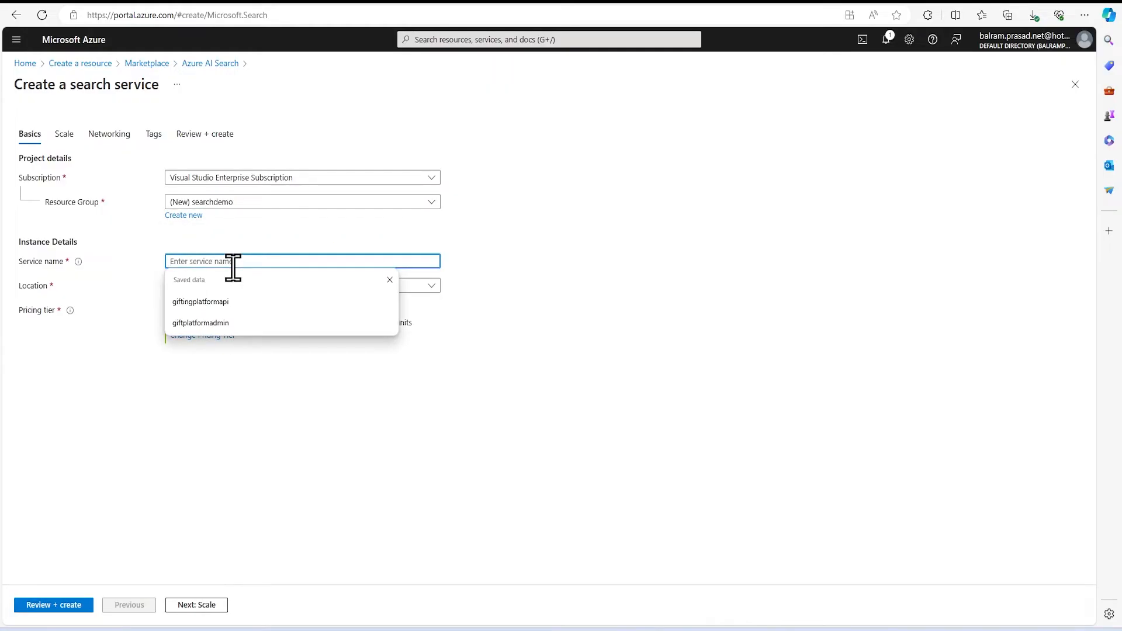
pyautogui.write('softwizaisearc')
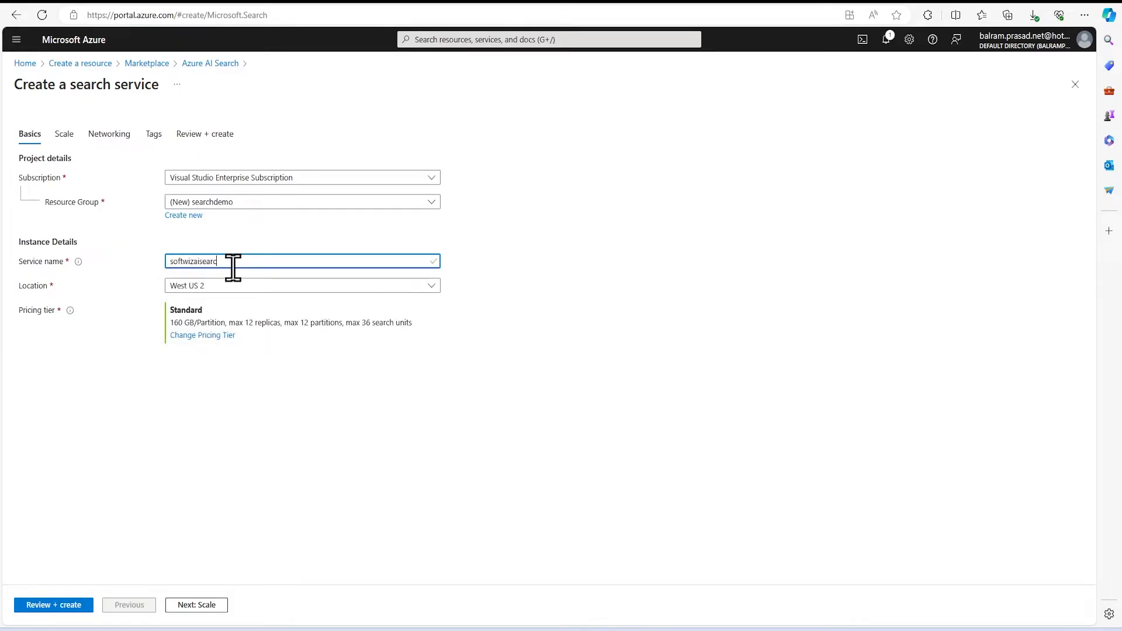
pyautogui.click(202, 335)
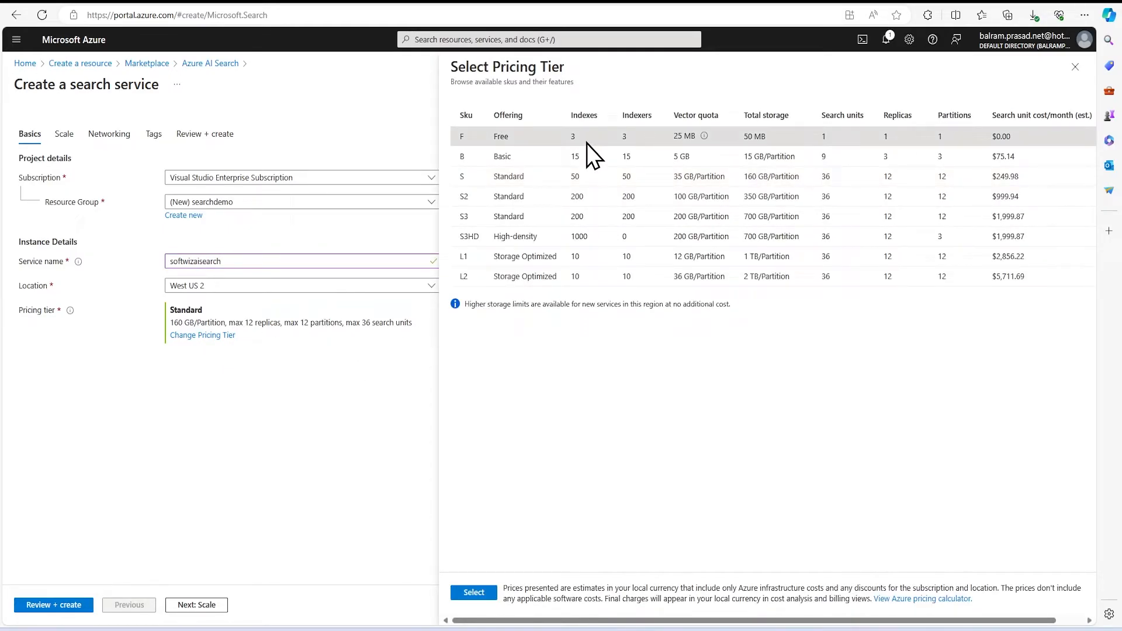
pyautogui.moveTo(708, 146)
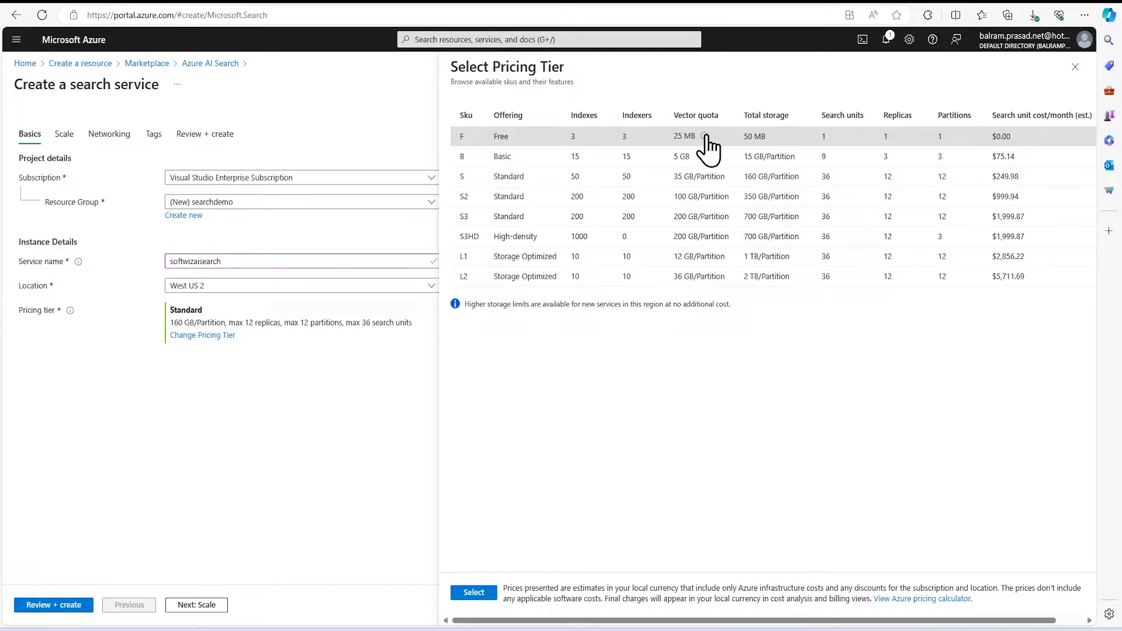
pyautogui.moveTo(706, 136)
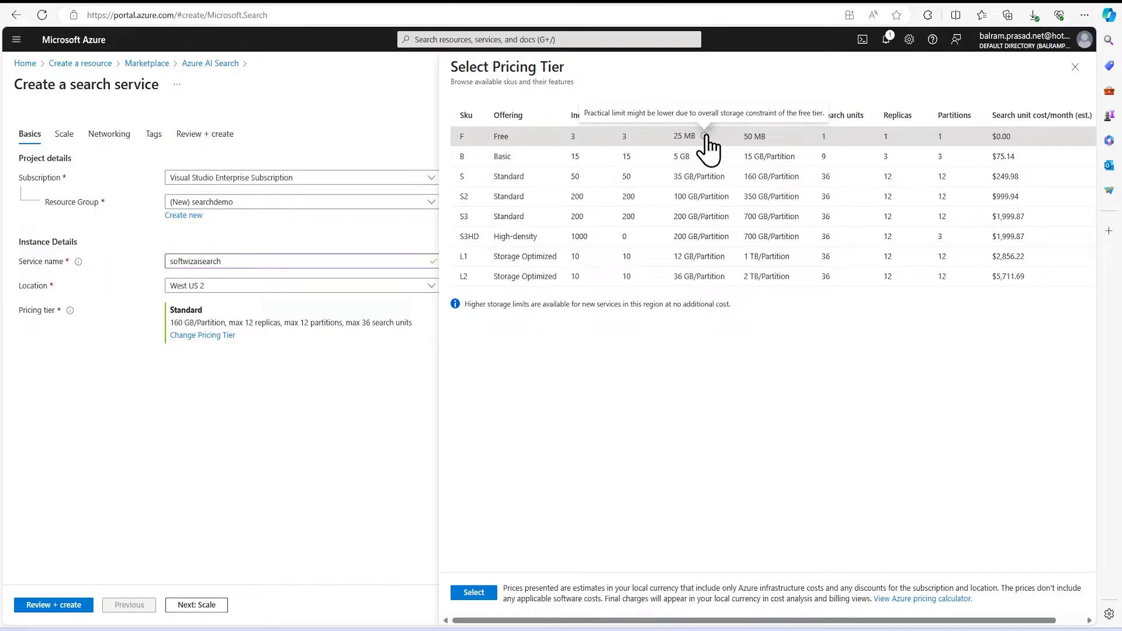
pyautogui.moveTo(902, 212)
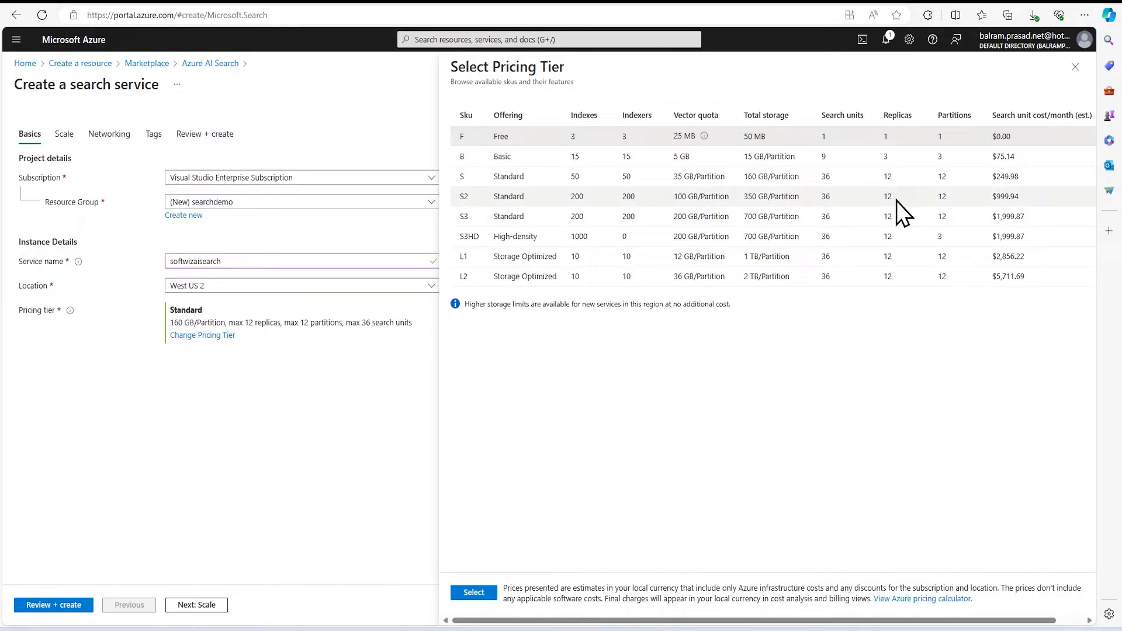
pyautogui.moveTo(798, 152)
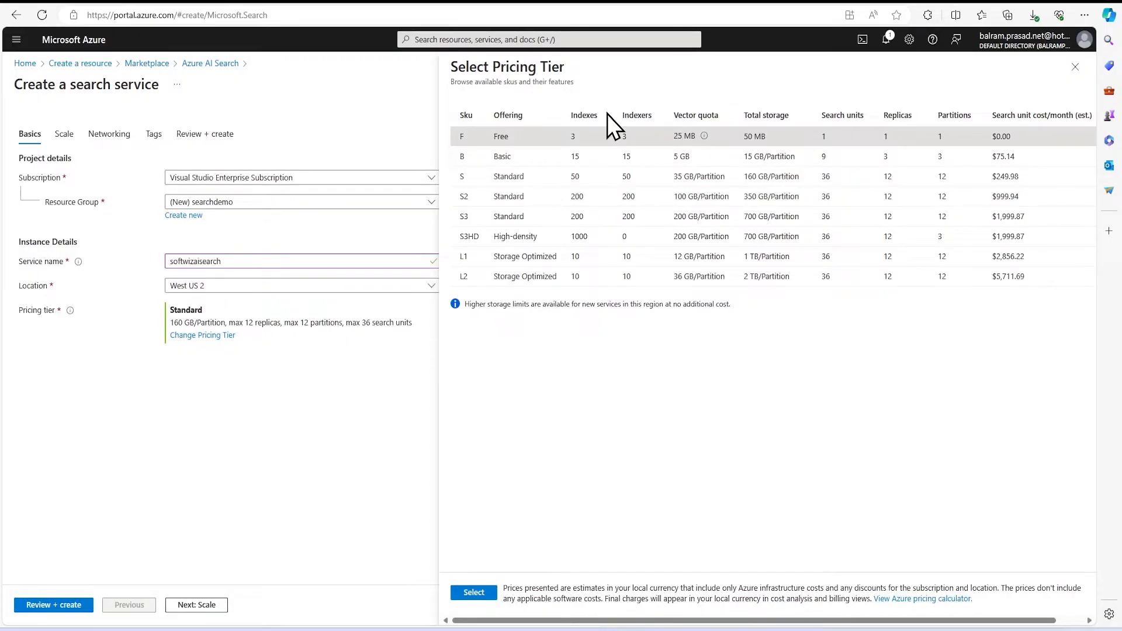
pyautogui.moveTo(855, 150)
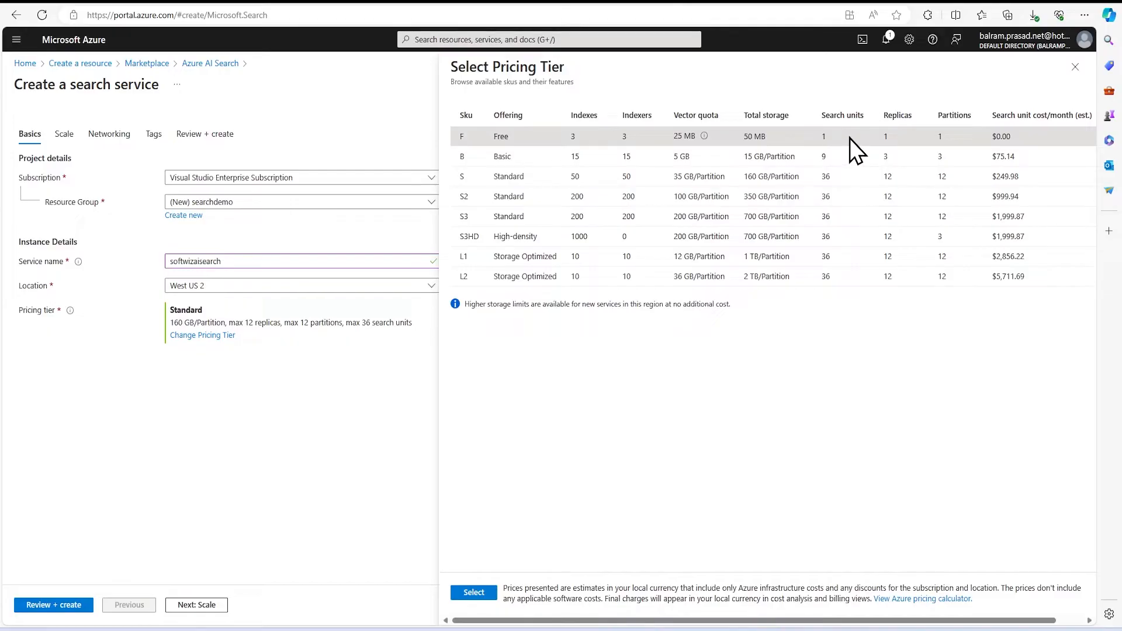
pyautogui.moveTo(882, 156)
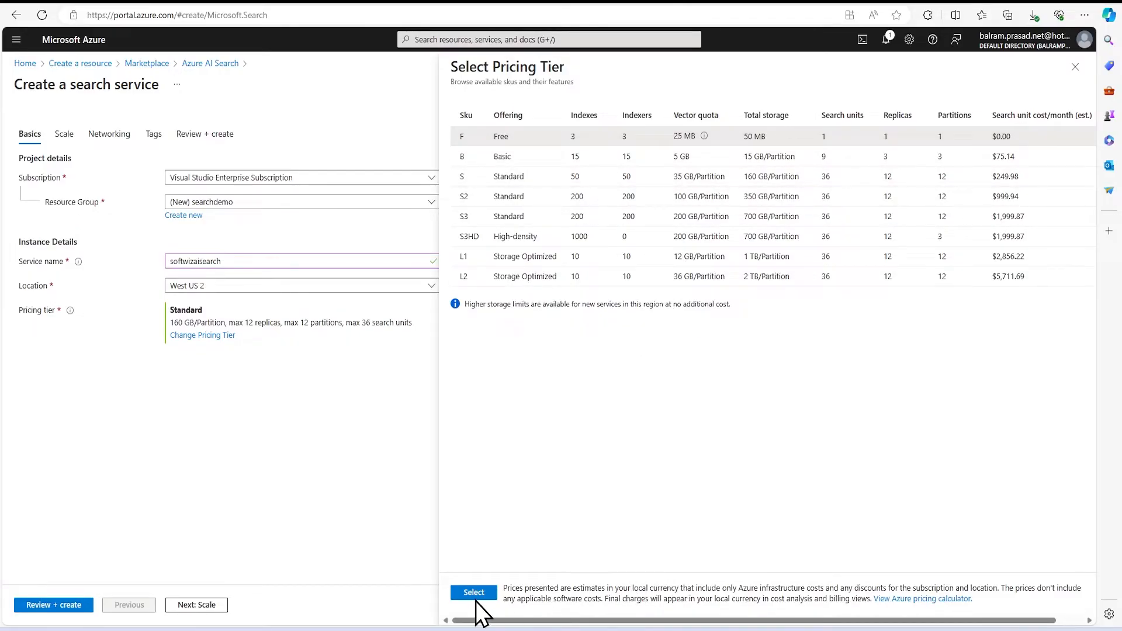
# Select the Free pricing tier for the softwizsearchdemo service
pyautogui.click(473, 592)
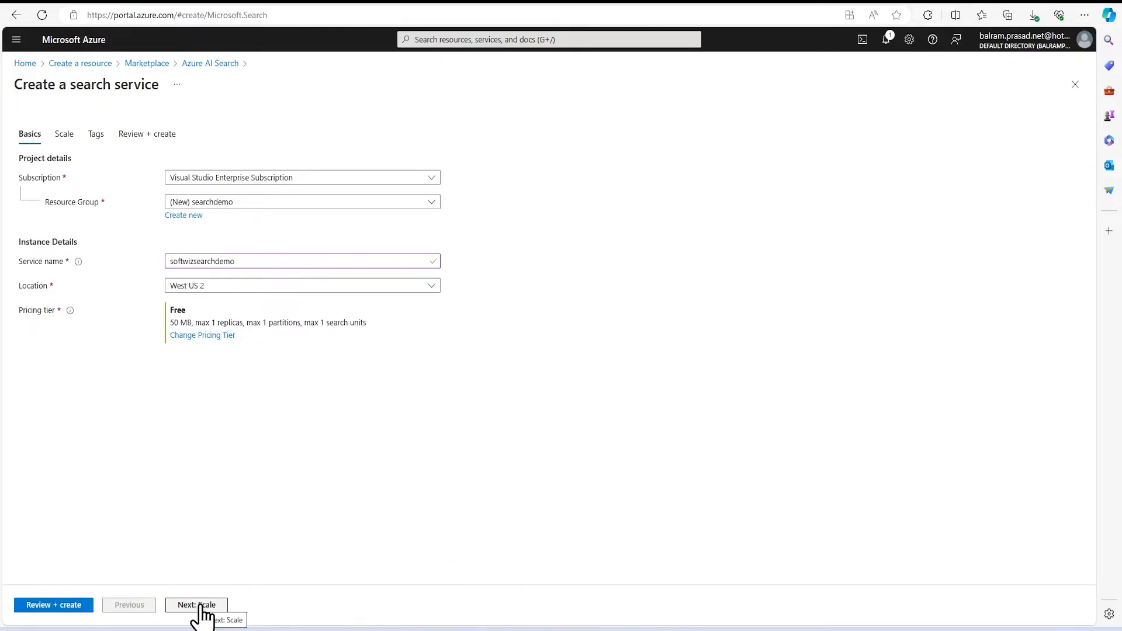
# Advance past Scale and Tags to the Review + create summary
pyautogui.click(195, 605)
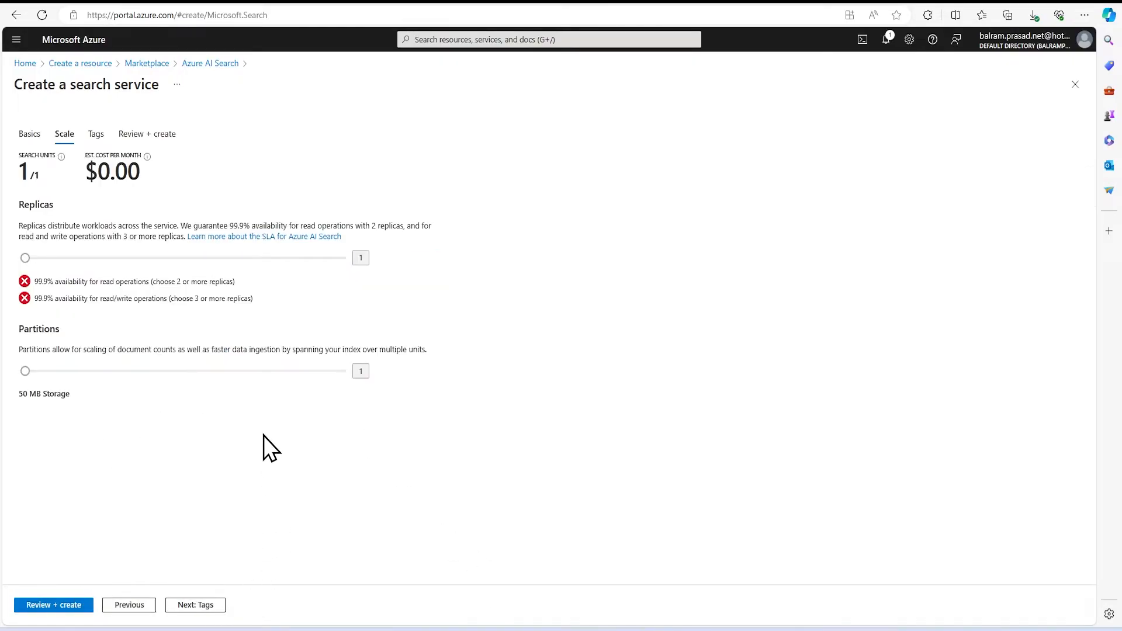
pyautogui.moveTo(107, 300)
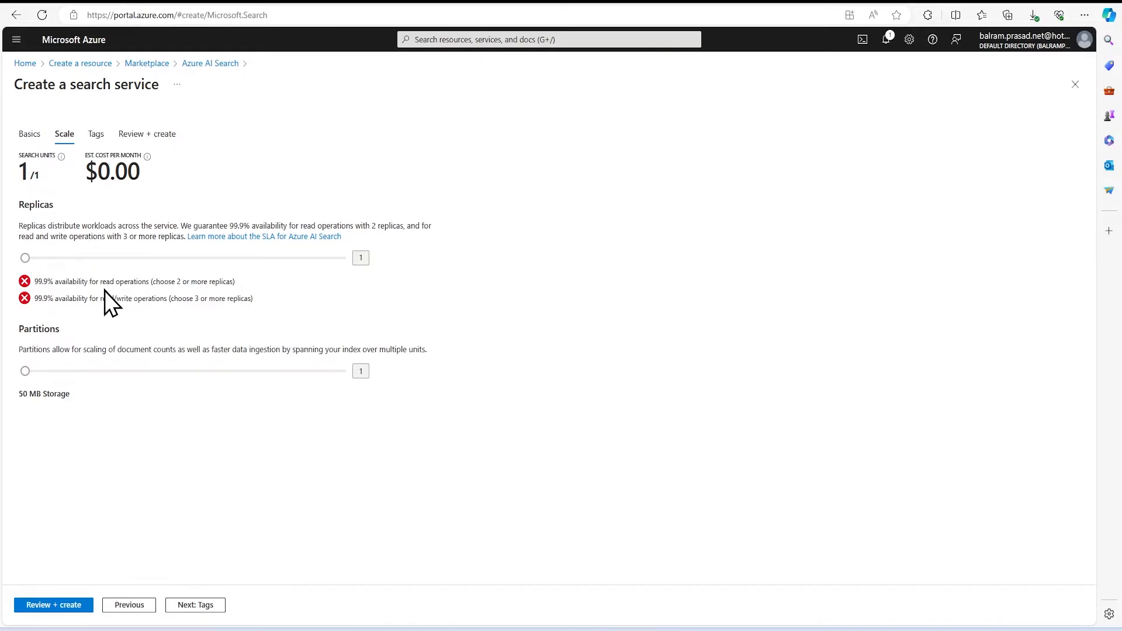
pyautogui.moveTo(75, 271)
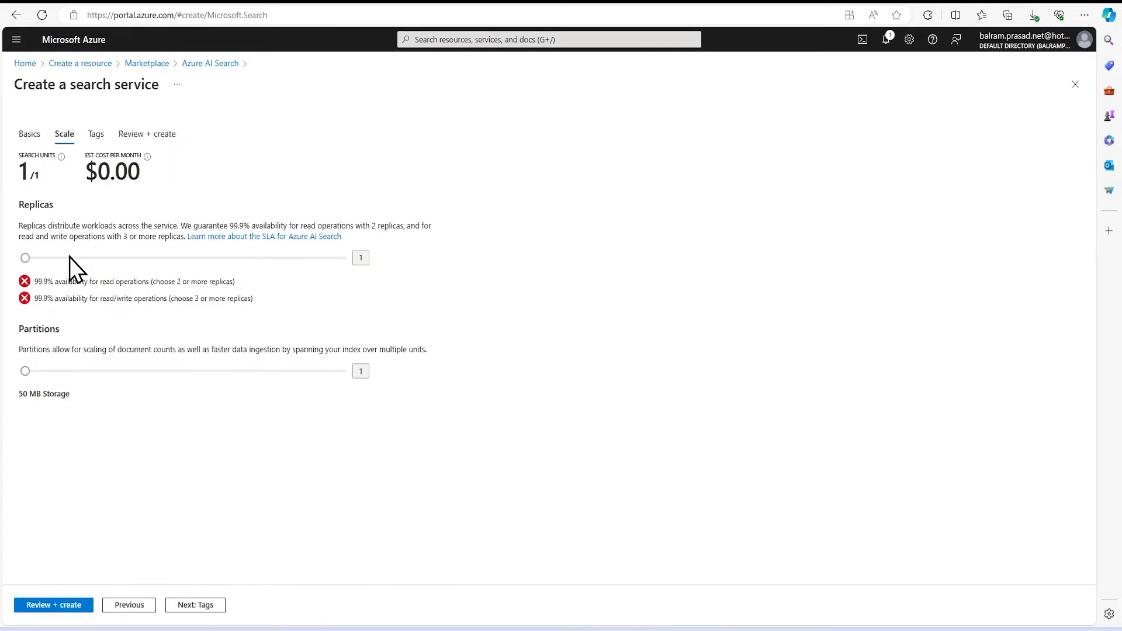
pyautogui.moveTo(109, 268)
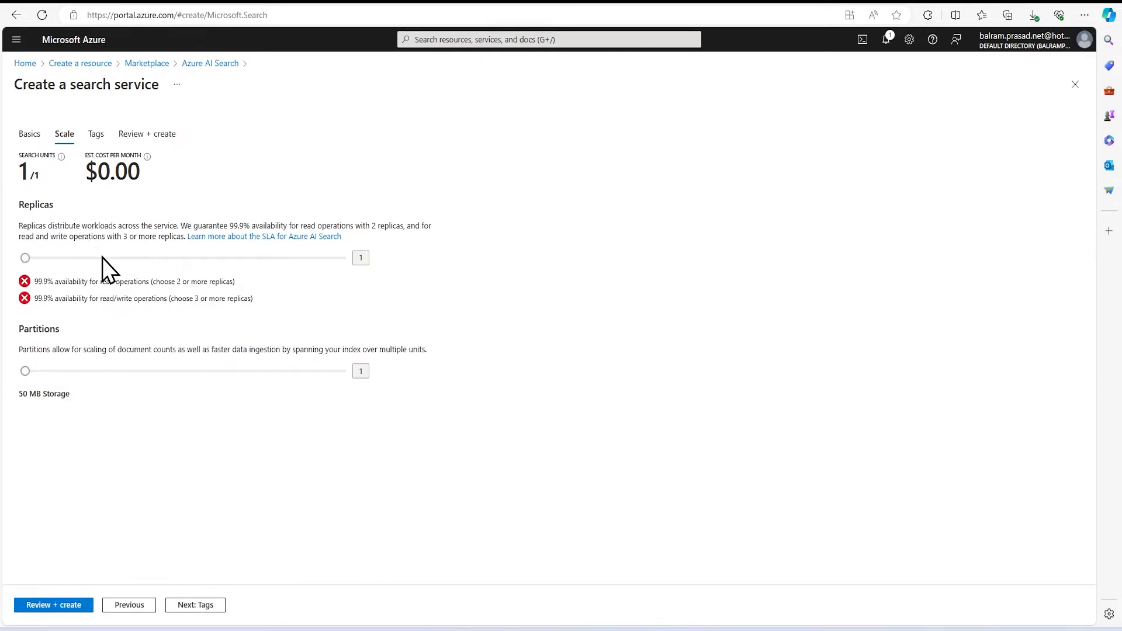
pyautogui.moveTo(205, 624)
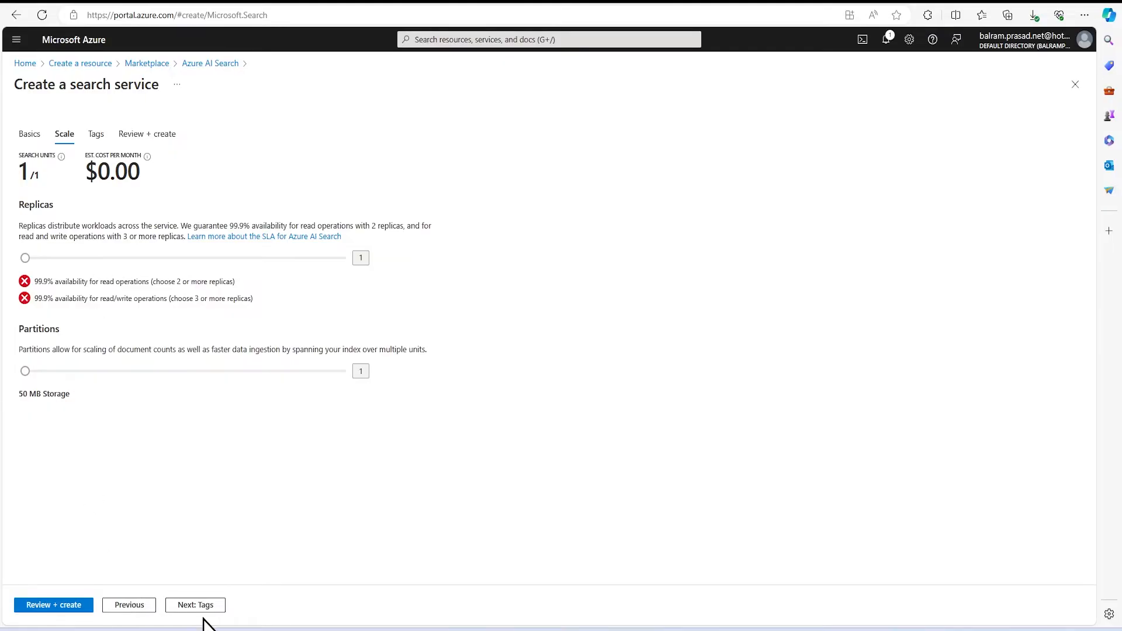
pyautogui.click(195, 605)
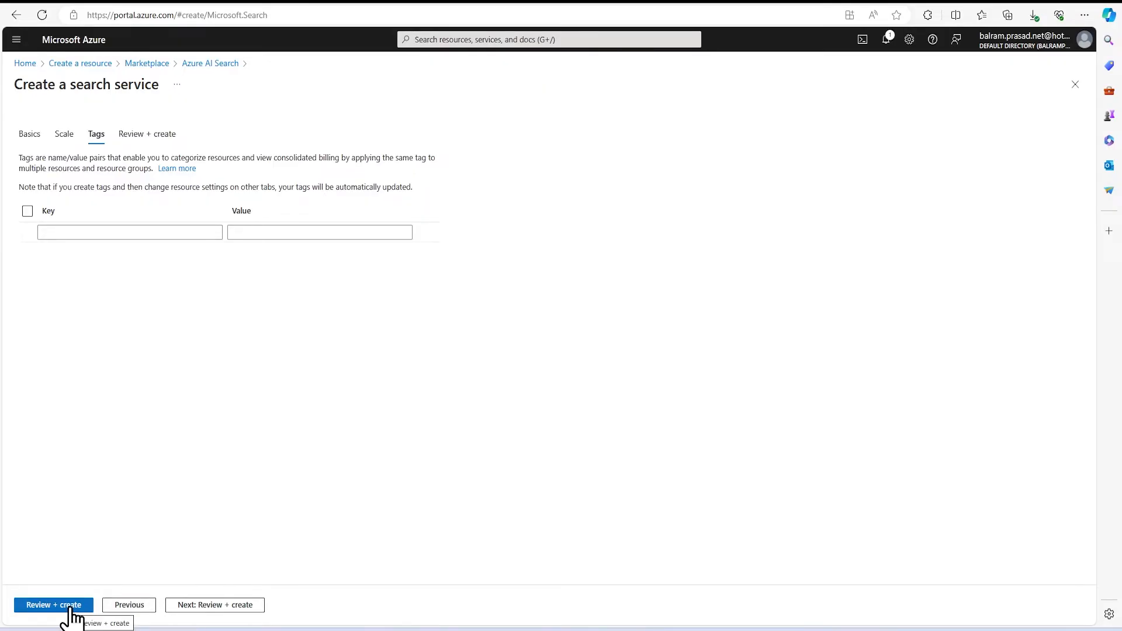
pyautogui.click(53, 606)
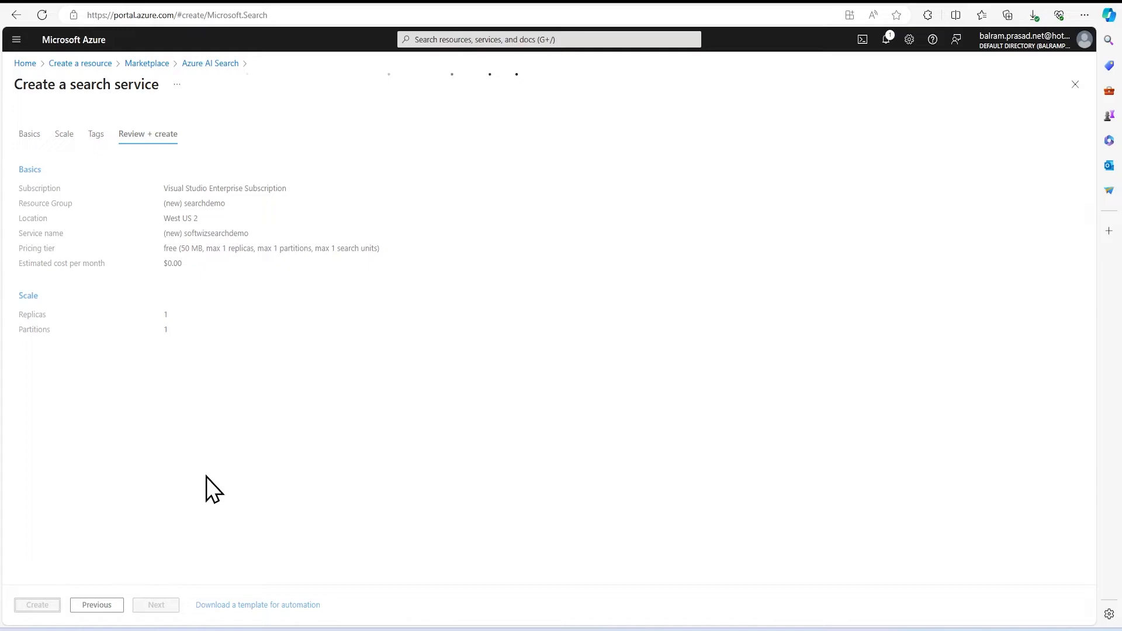
# Create the softwizsearchdemo search service and let deployment succeed
pyautogui.click(36, 605)
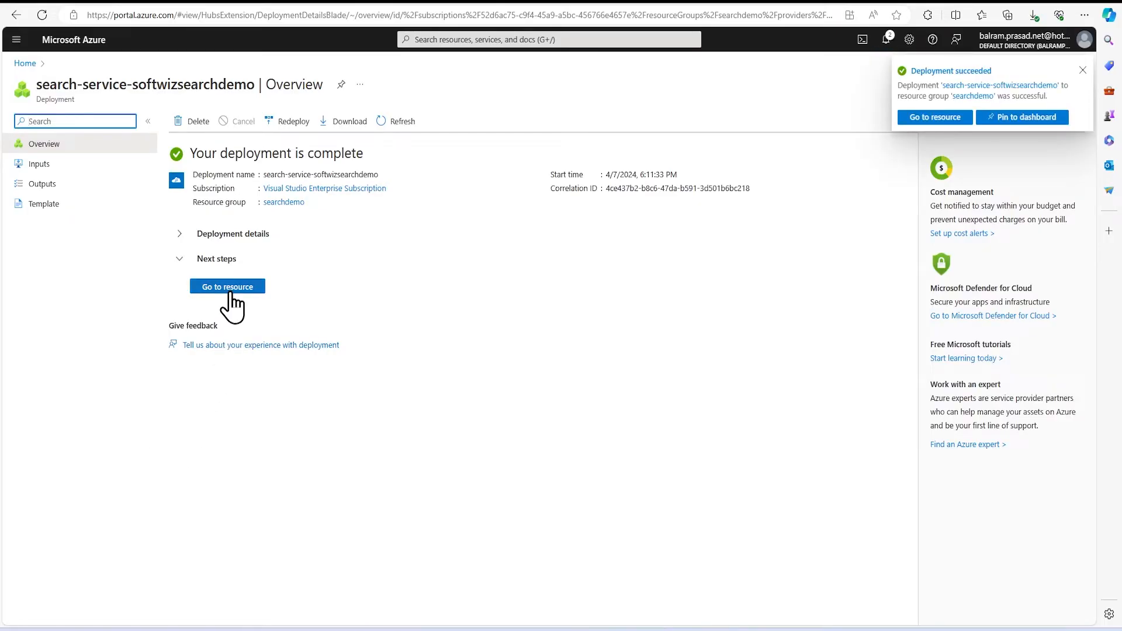
# Open softwizsearchdemo, dismiss the deployment notice, and view its empty Indexes list
pyautogui.click(227, 286)
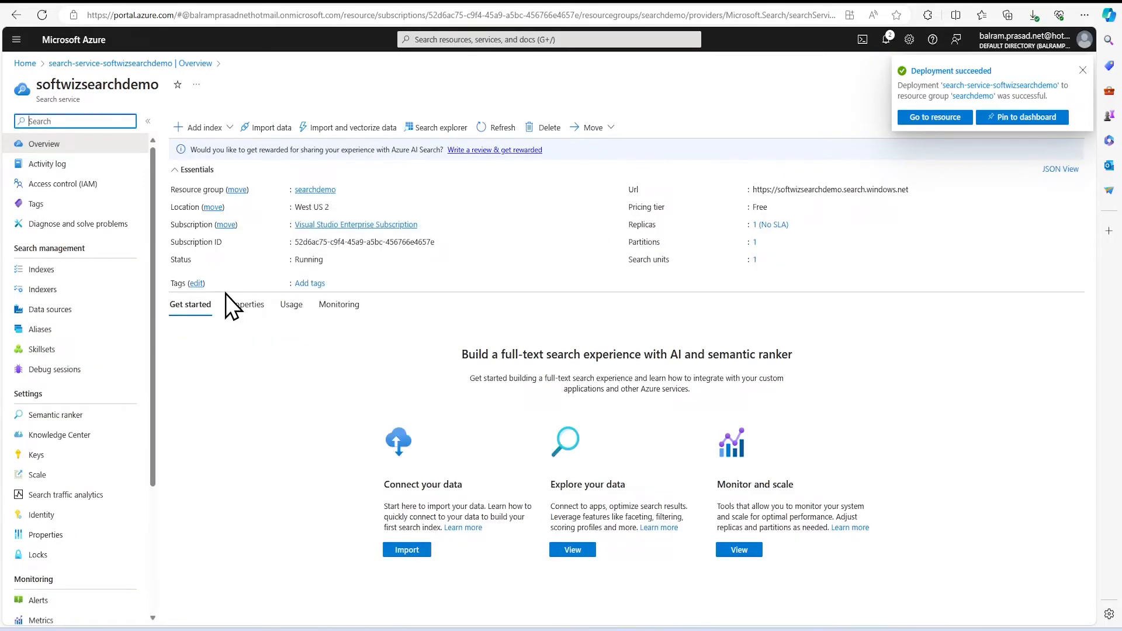
pyautogui.click(1081, 70)
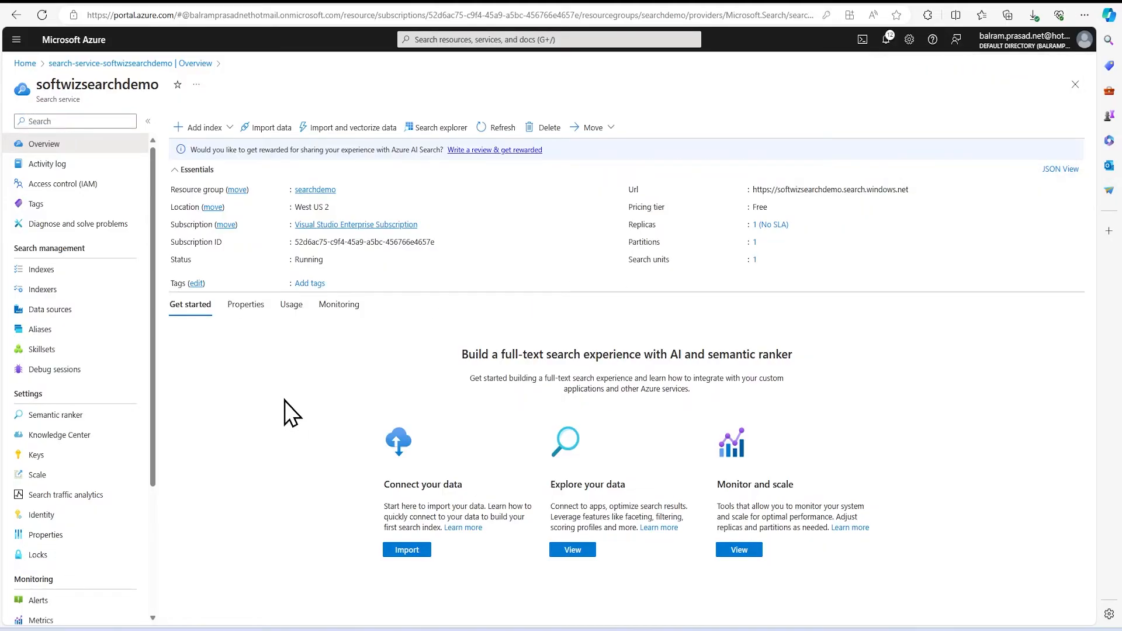
pyautogui.moveTo(562, 342)
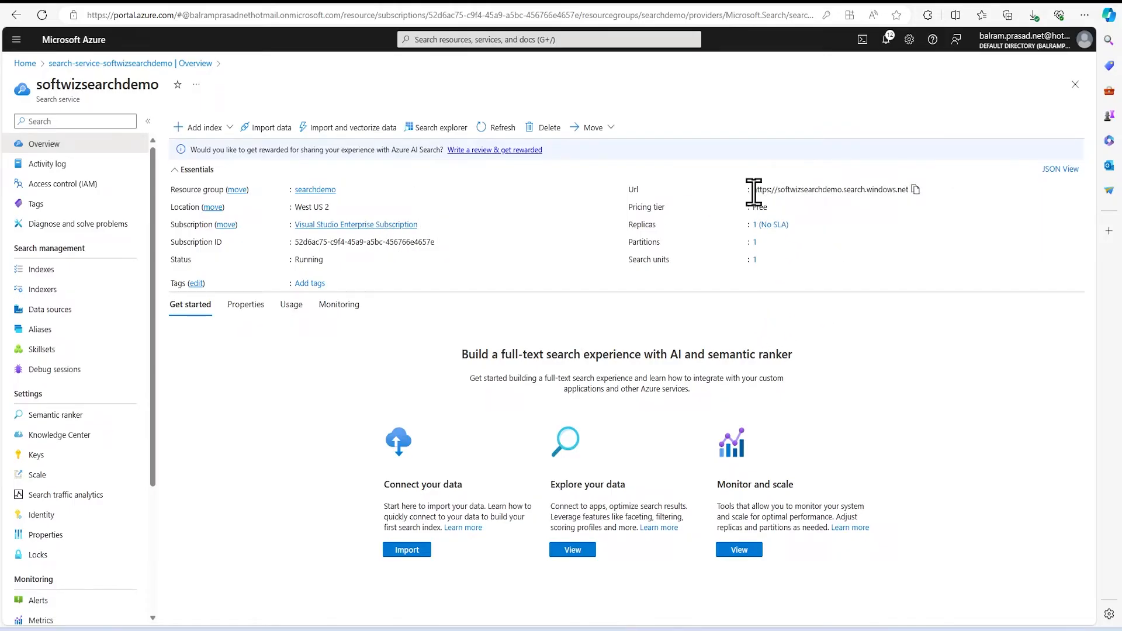
pyautogui.moveTo(677, 241)
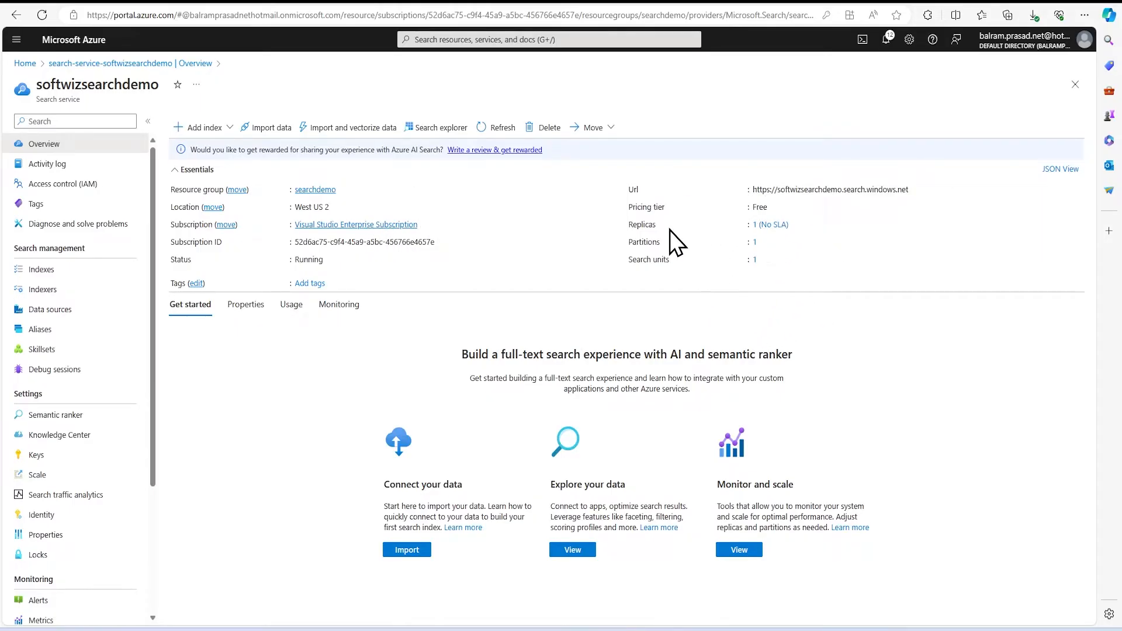
pyautogui.moveTo(698, 229)
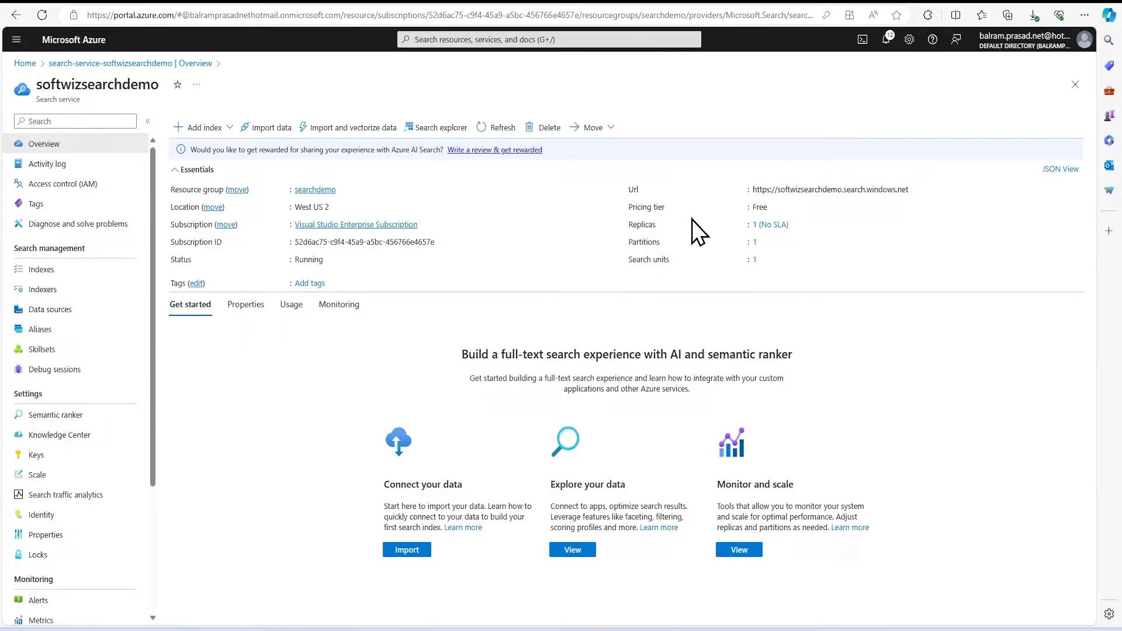
pyautogui.click(41, 269)
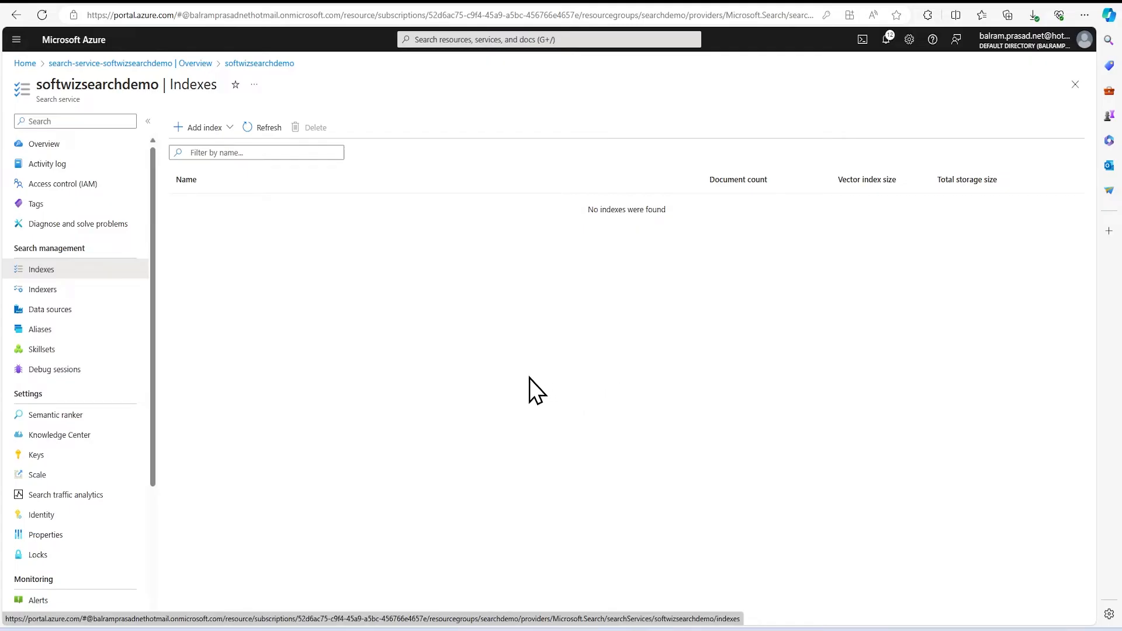
# Browse the empty Indexers and Data sources lists, then return to Indexes
pyautogui.click(42, 289)
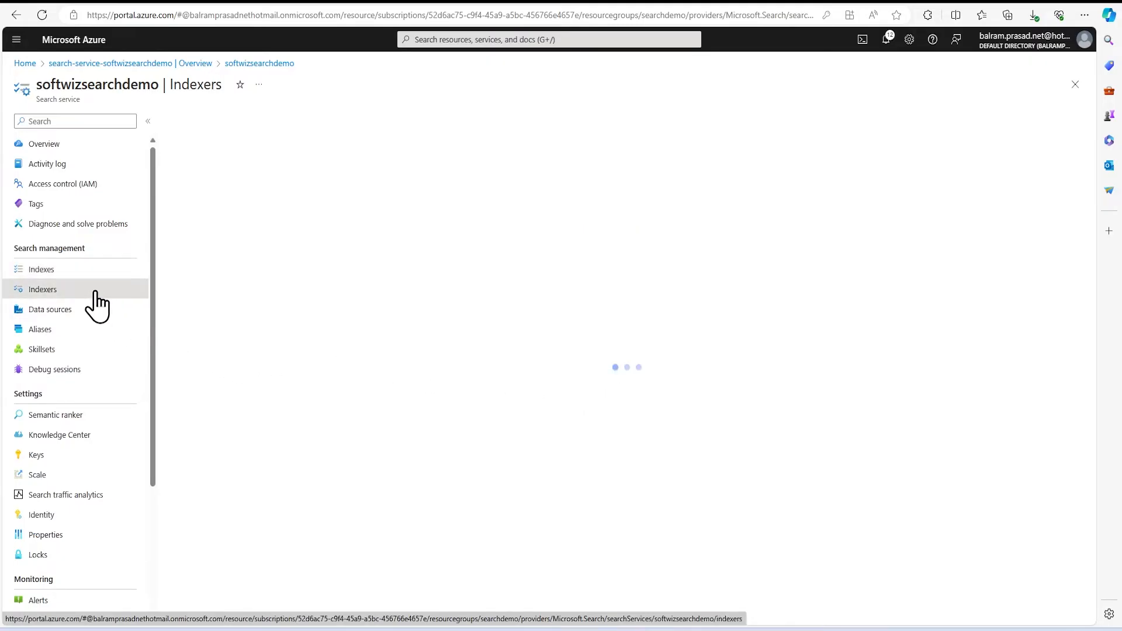
pyautogui.click(42, 289)
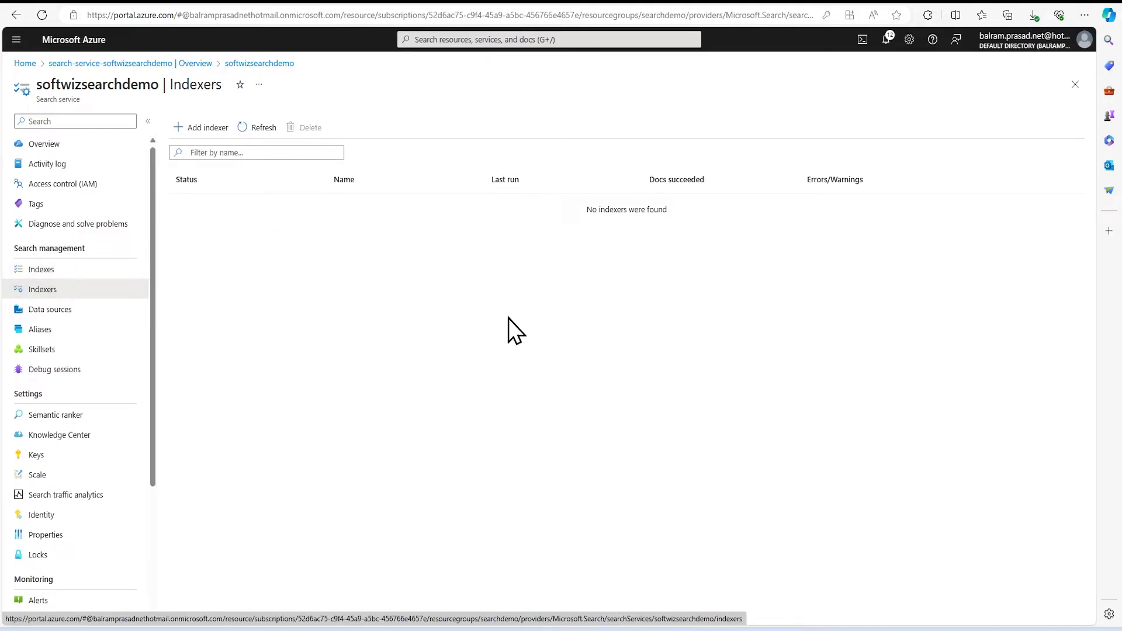
pyautogui.click(50, 309)
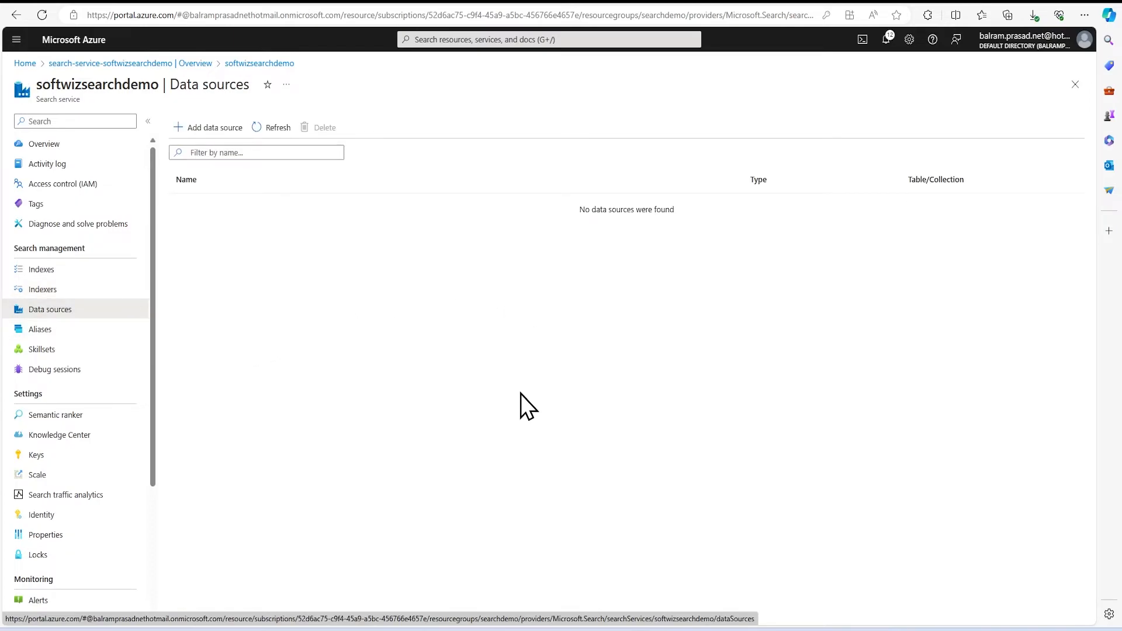
pyautogui.moveTo(516, 401)
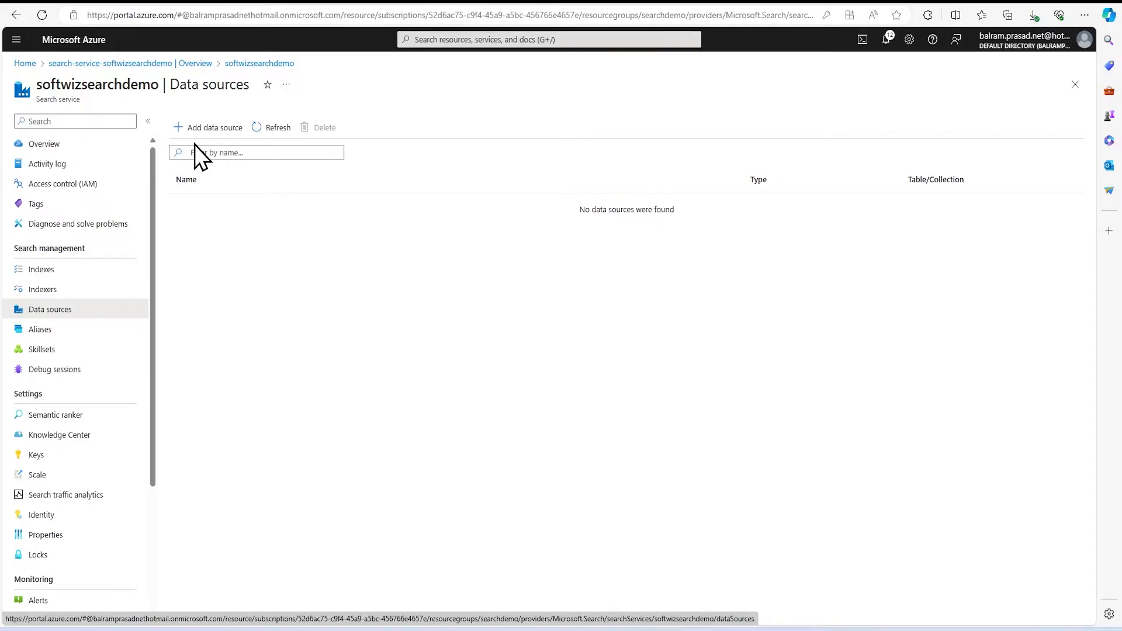
pyautogui.click(40, 269)
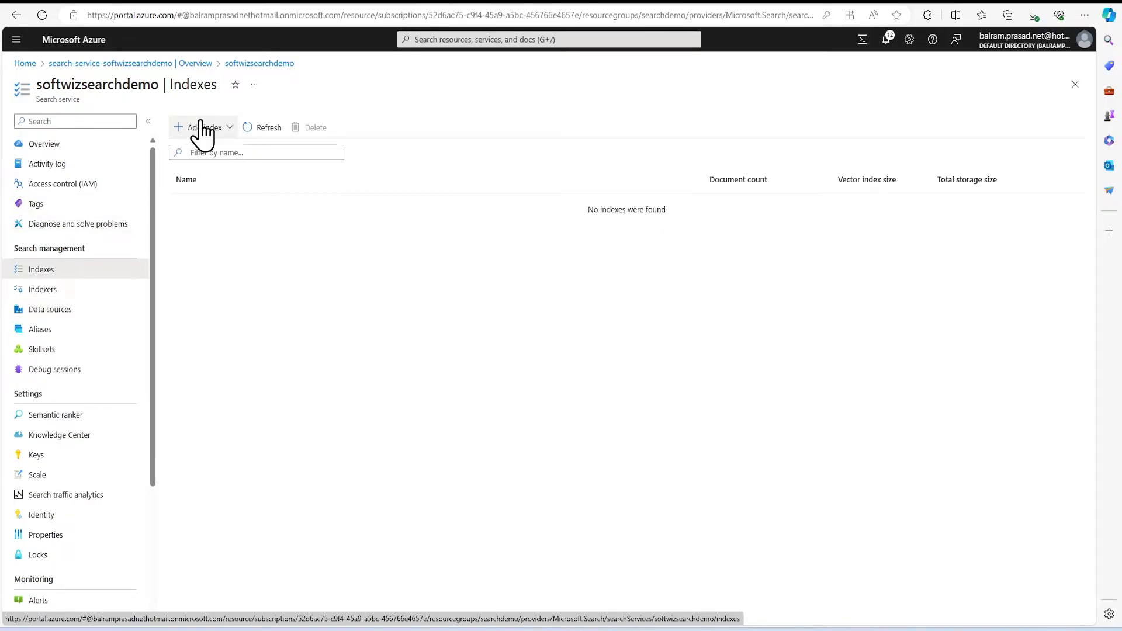
# Preview the Add index and Add index (JSON) forms, then discard them
pyautogui.click(203, 127)
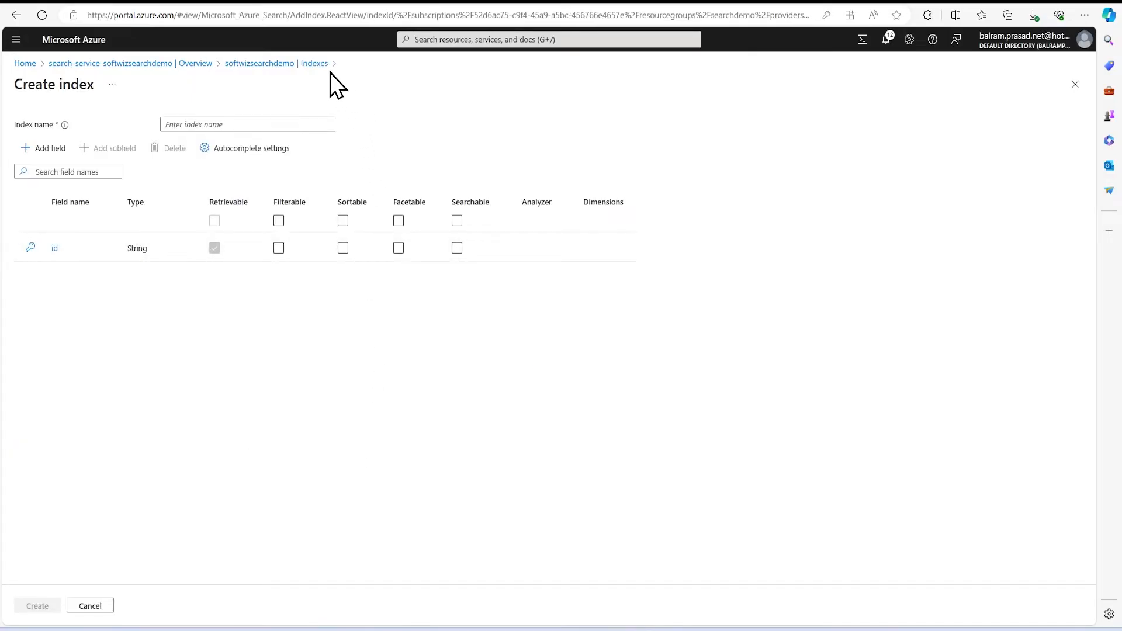
pyautogui.click(203, 127)
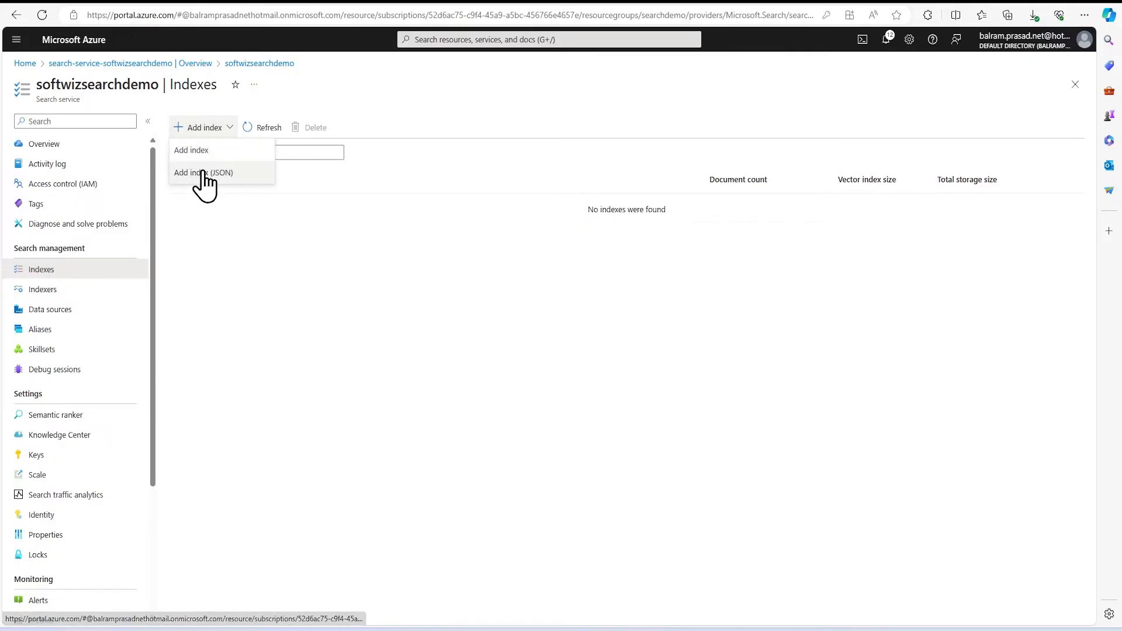
pyautogui.click(203, 173)
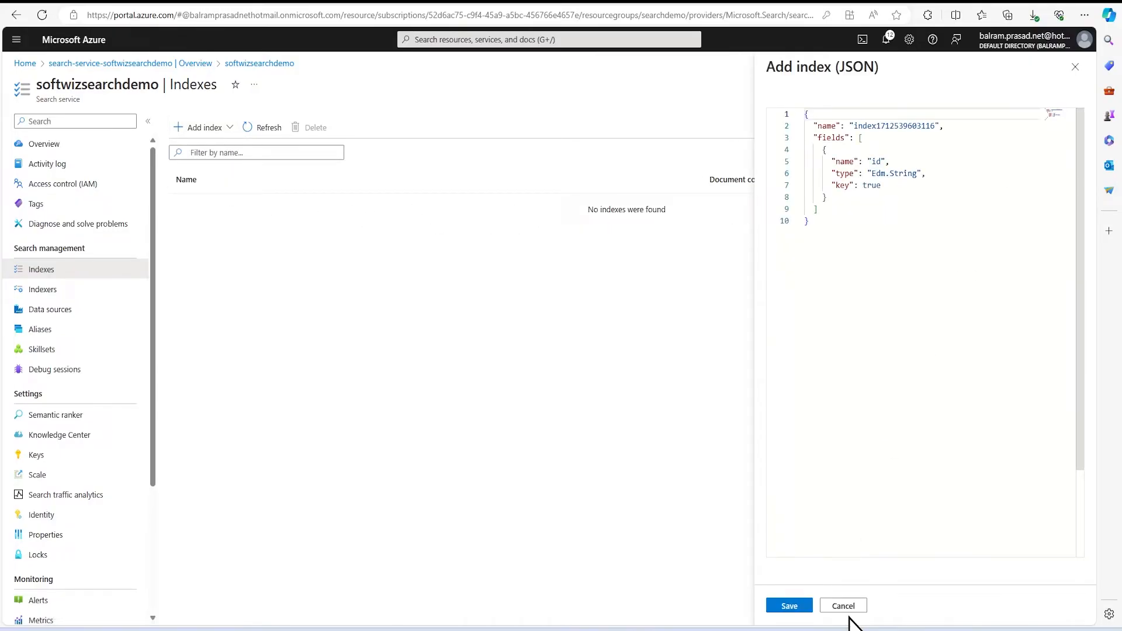
pyautogui.click(842, 605)
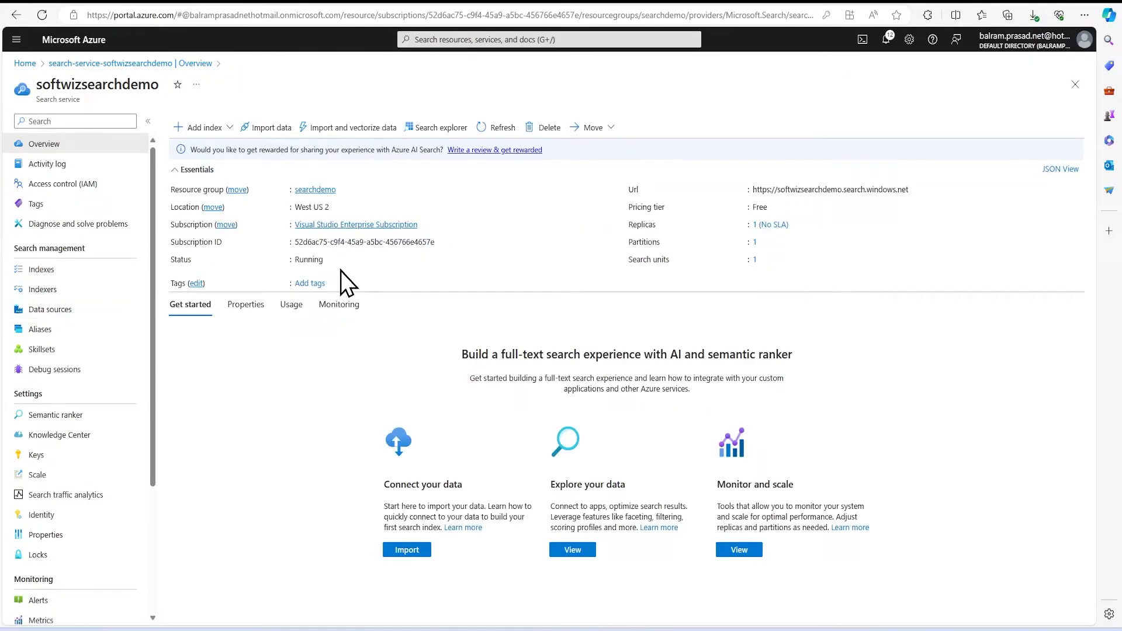
pyautogui.moveTo(118, 271)
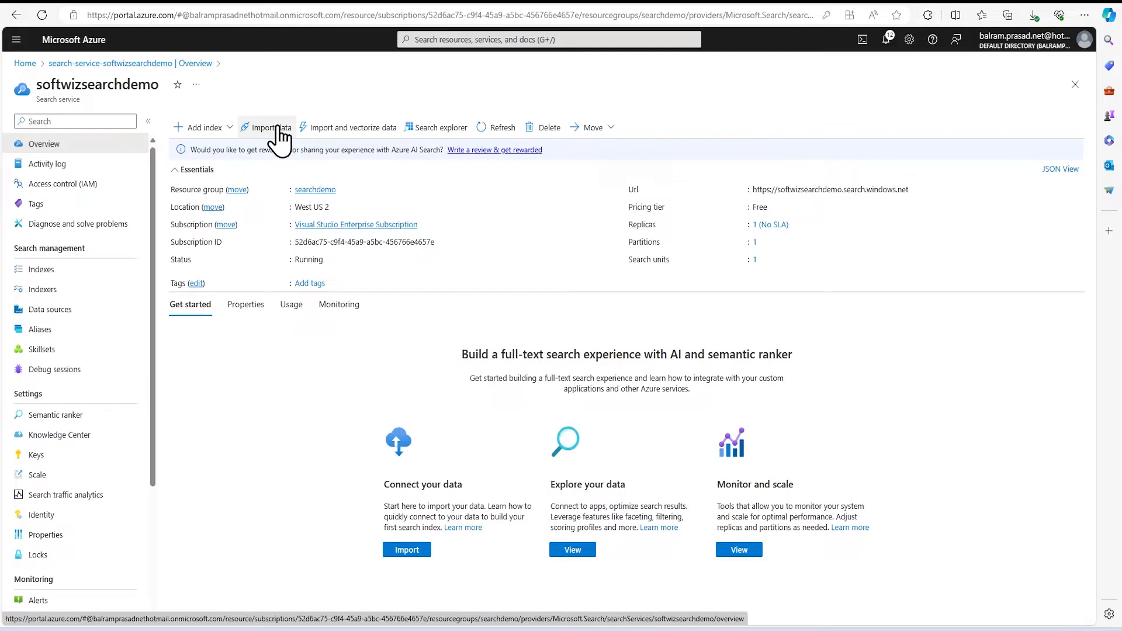
# Start Import data with an Azure SQL Database source named moviesqlds
pyautogui.click(267, 127)
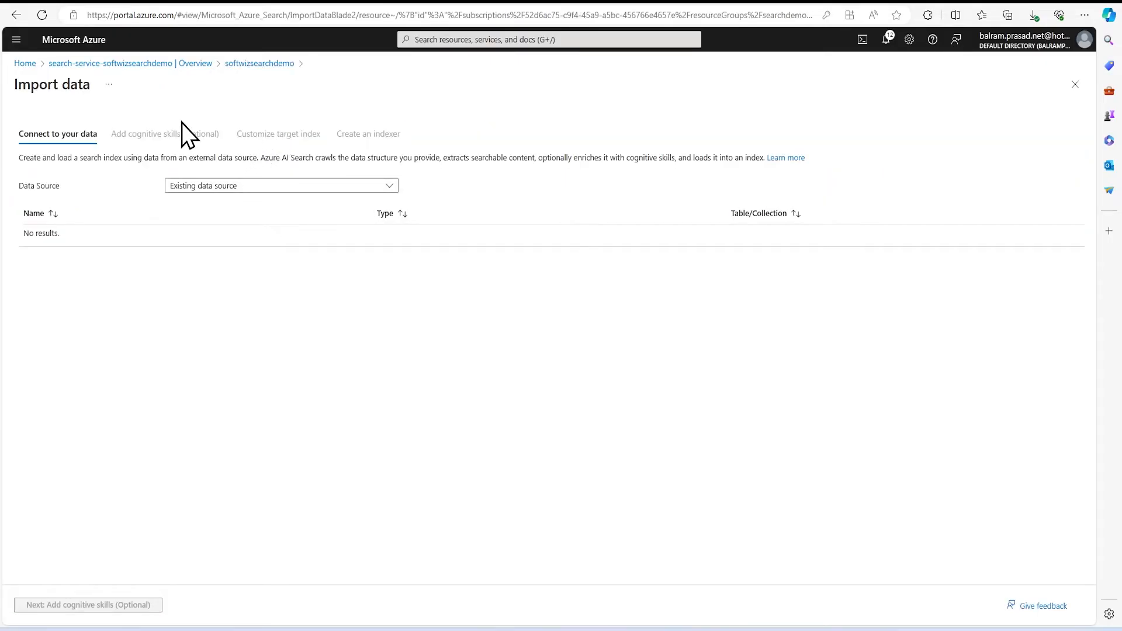
pyautogui.moveTo(120, 143)
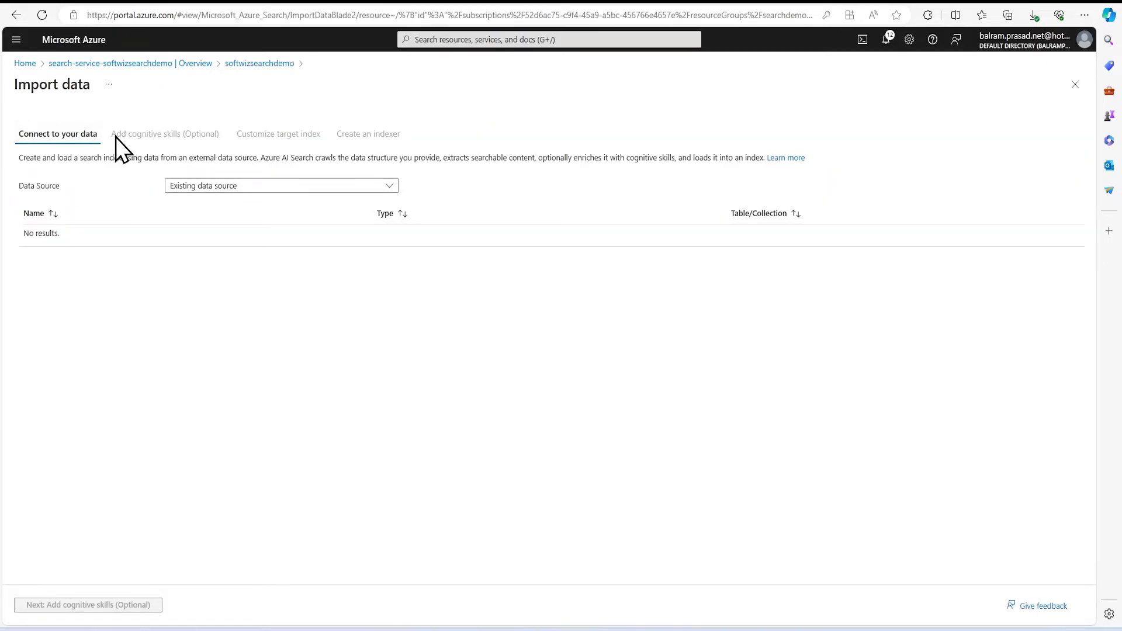
pyautogui.click(280, 185)
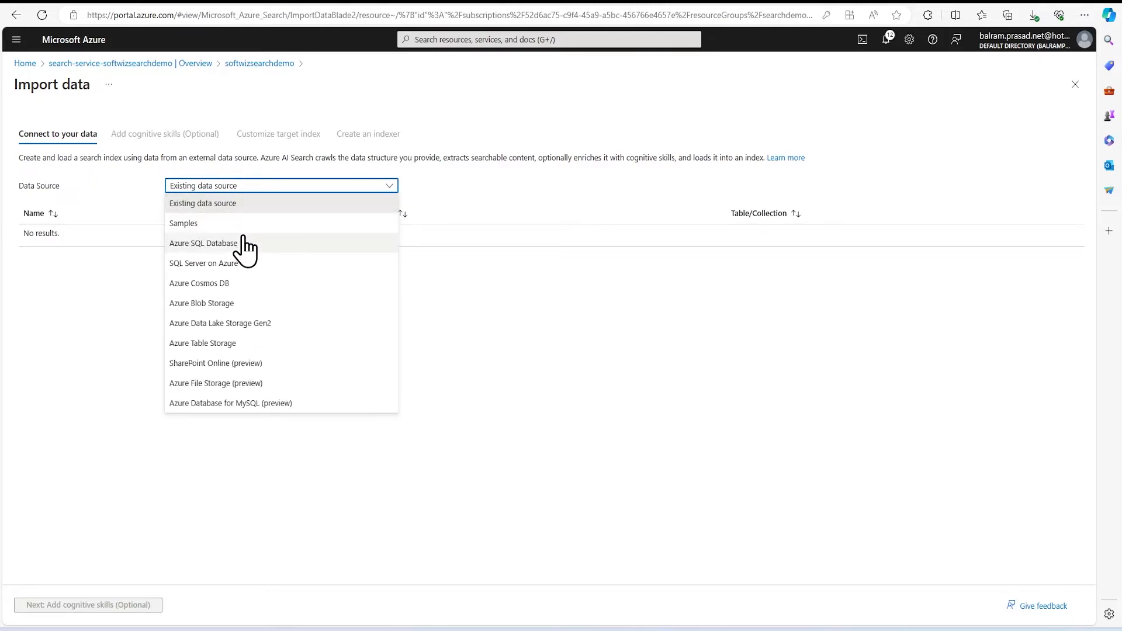
pyautogui.click(203, 243)
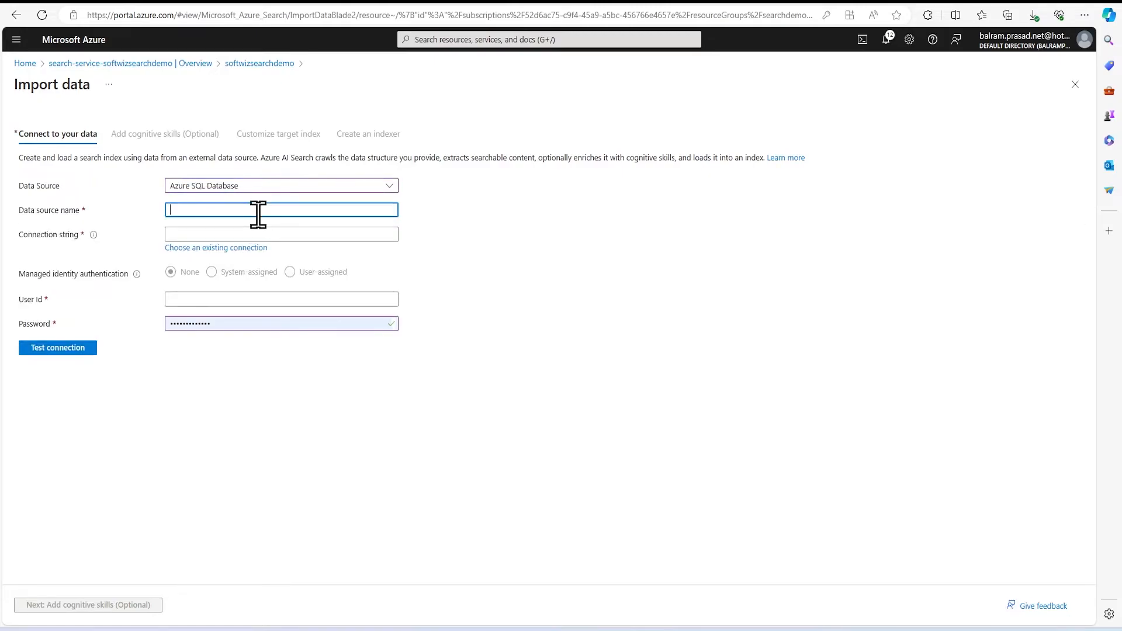
pyautogui.write('Moview')
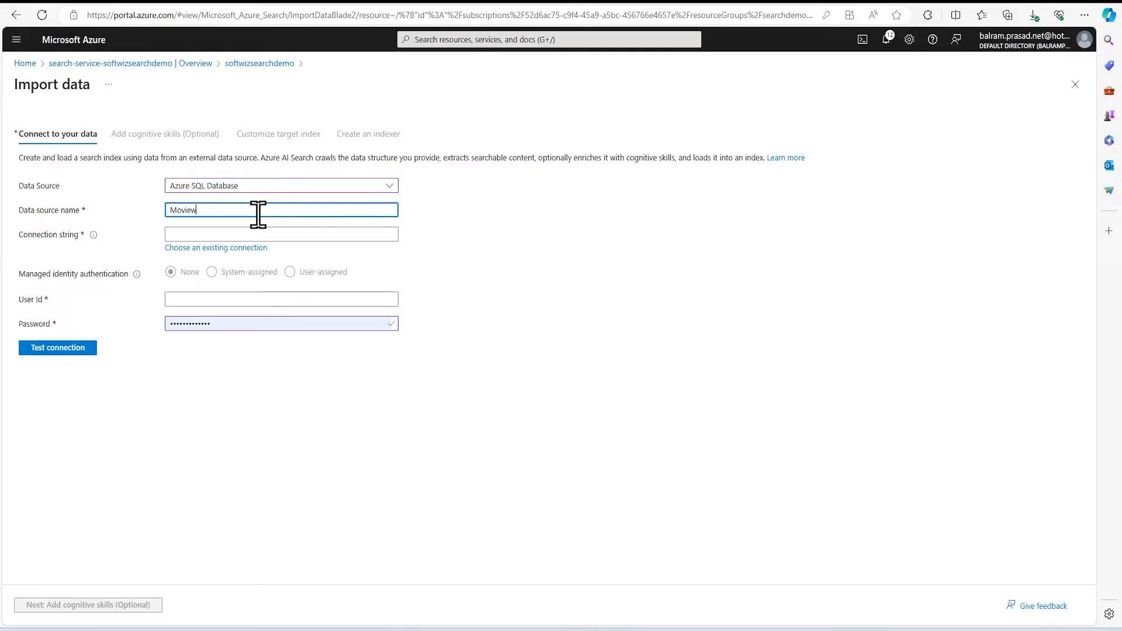
pyautogui.write('SQID')
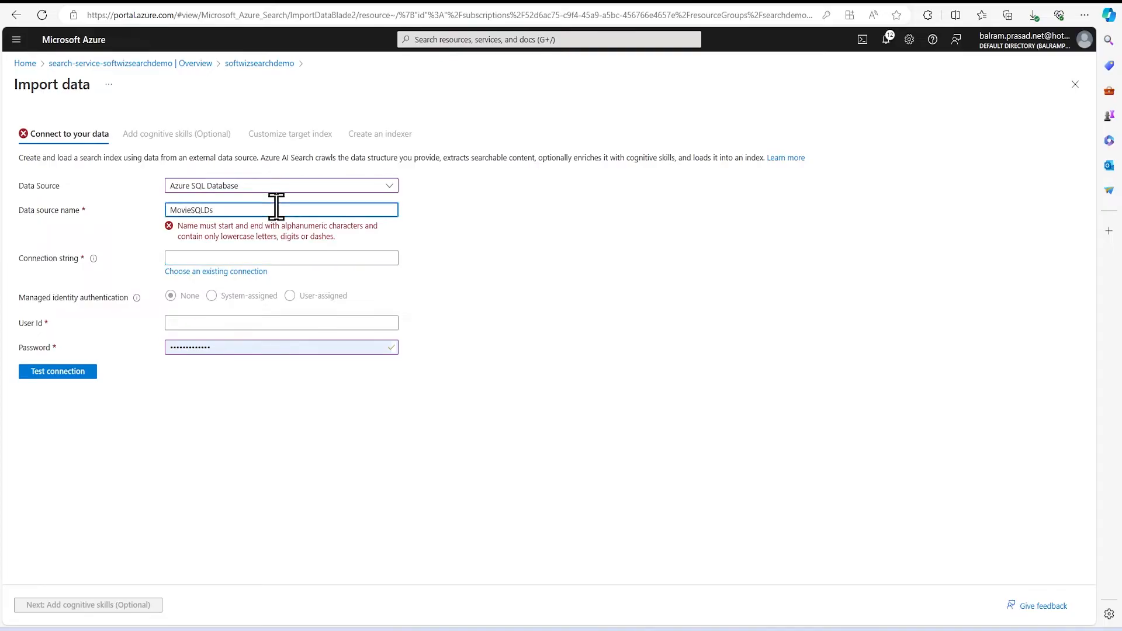
pyautogui.write('movieSQLDs')
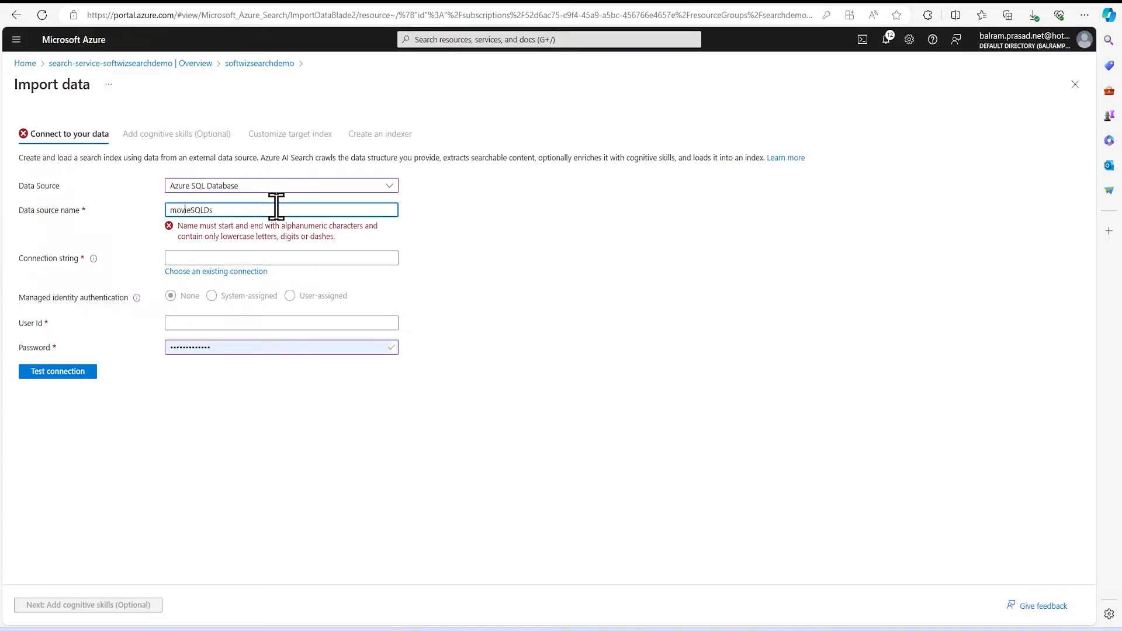
pyautogui.press('Backspace')
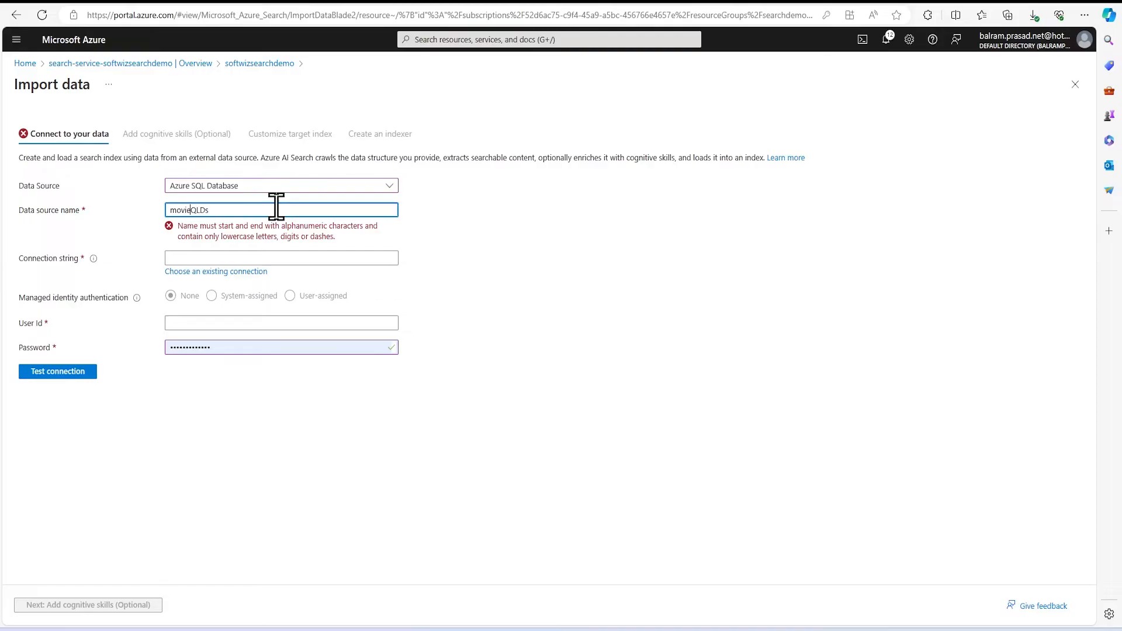
pyautogui.write('movies')
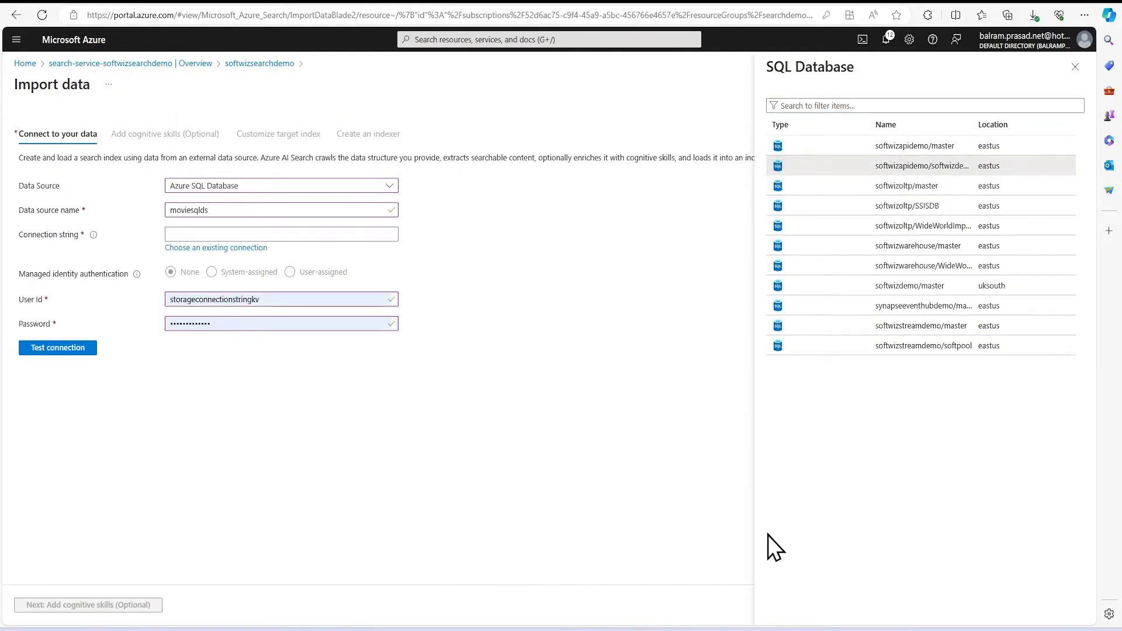
# Use the softwizapidemo connection, test it, and select the [movies] table
pyautogui.click(922, 165)
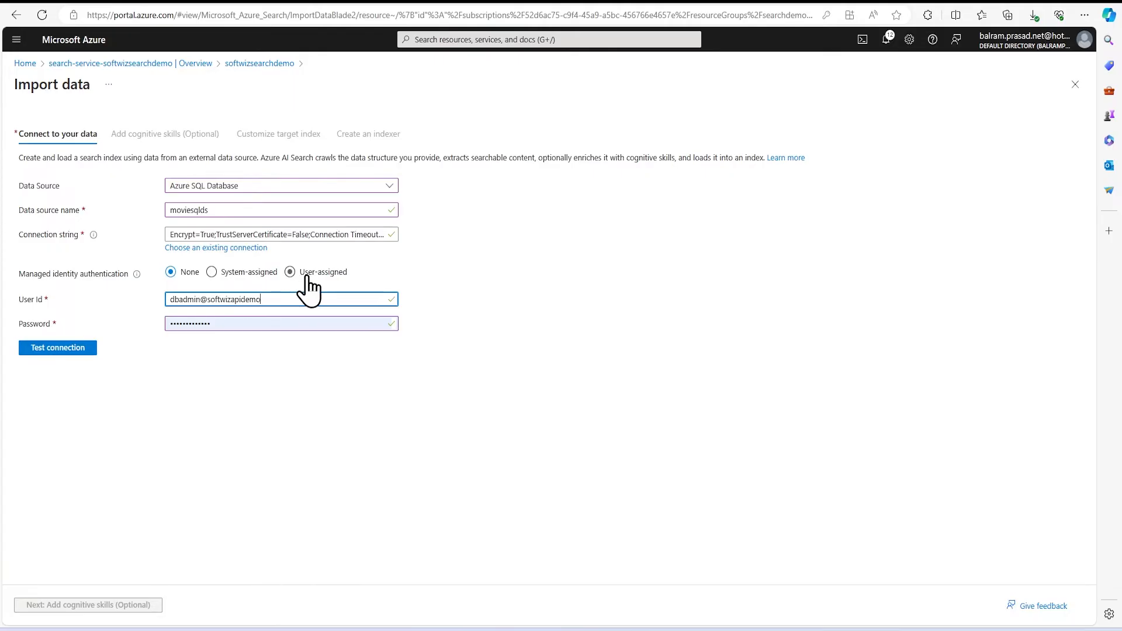
pyautogui.click(171, 271)
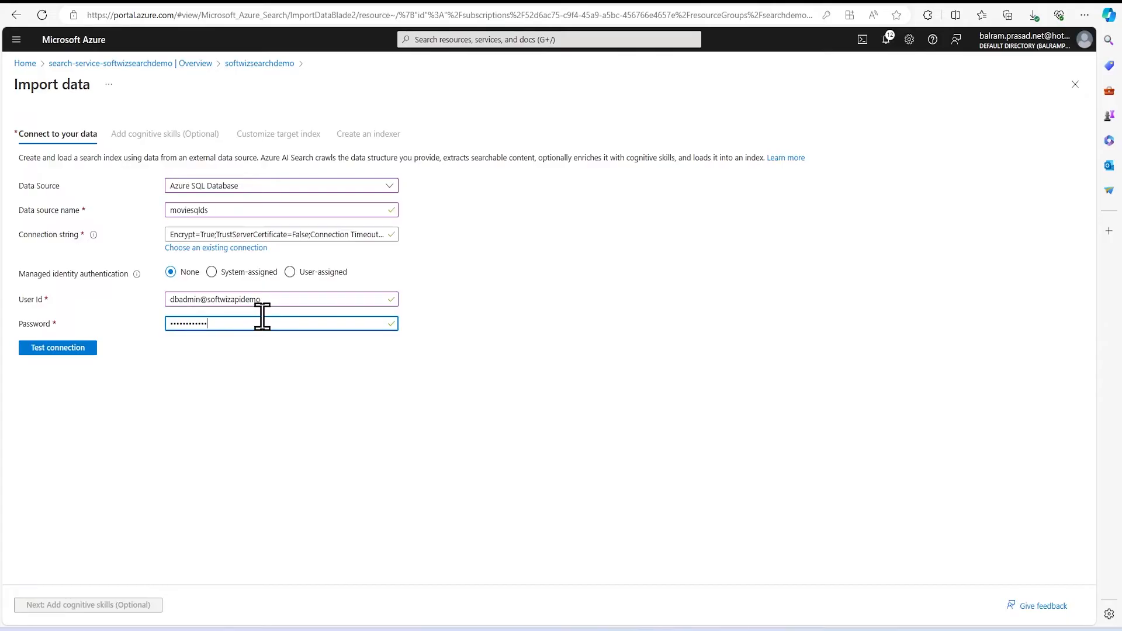
pyautogui.click(57, 347)
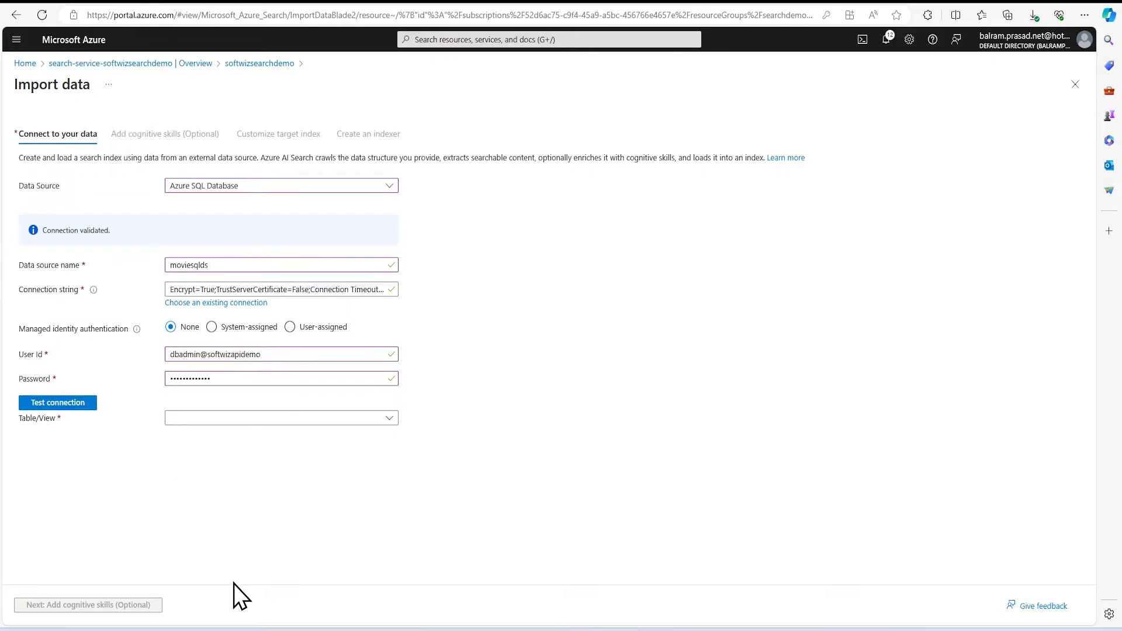
pyautogui.click(281, 418)
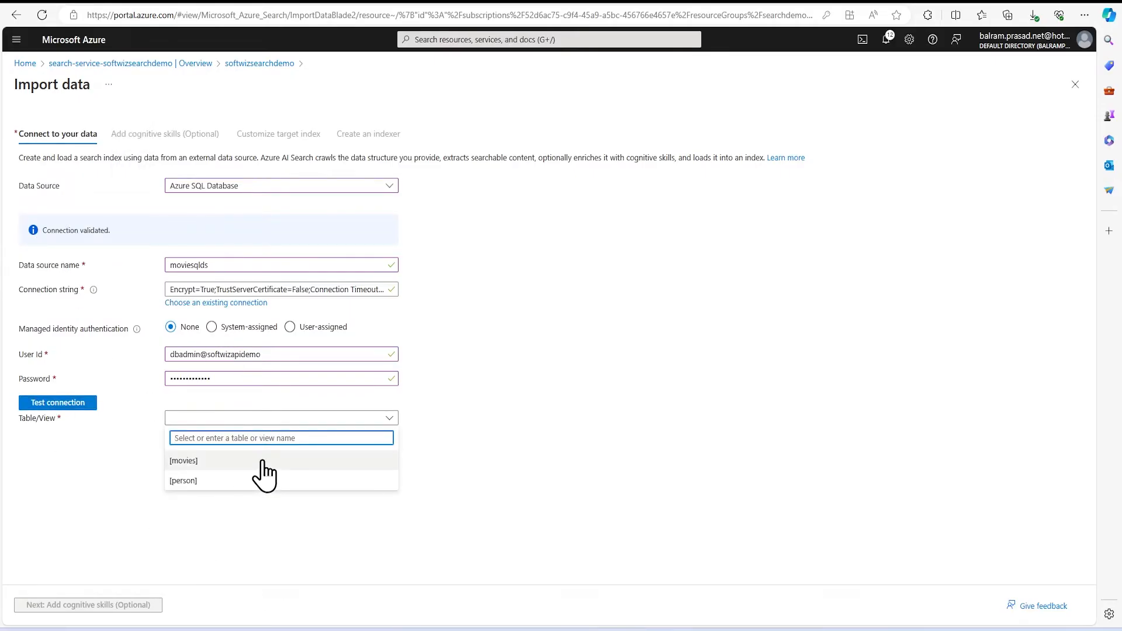
pyautogui.click(183, 460)
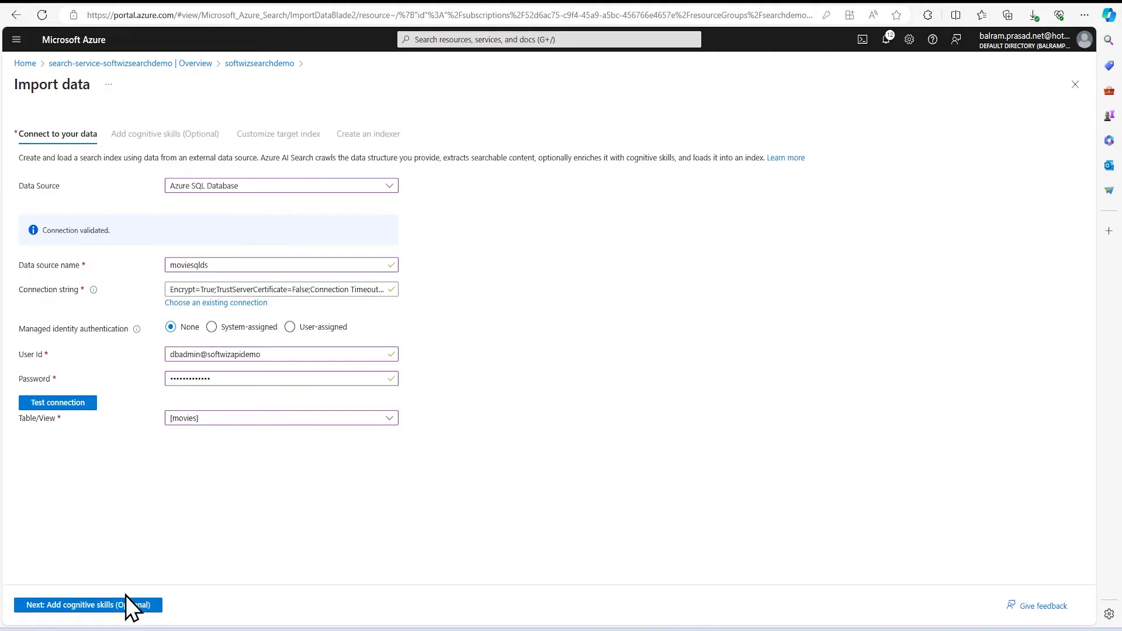
# Skip cognitive skills and reach the default azuresql-index in Customize target index
pyautogui.click(87, 605)
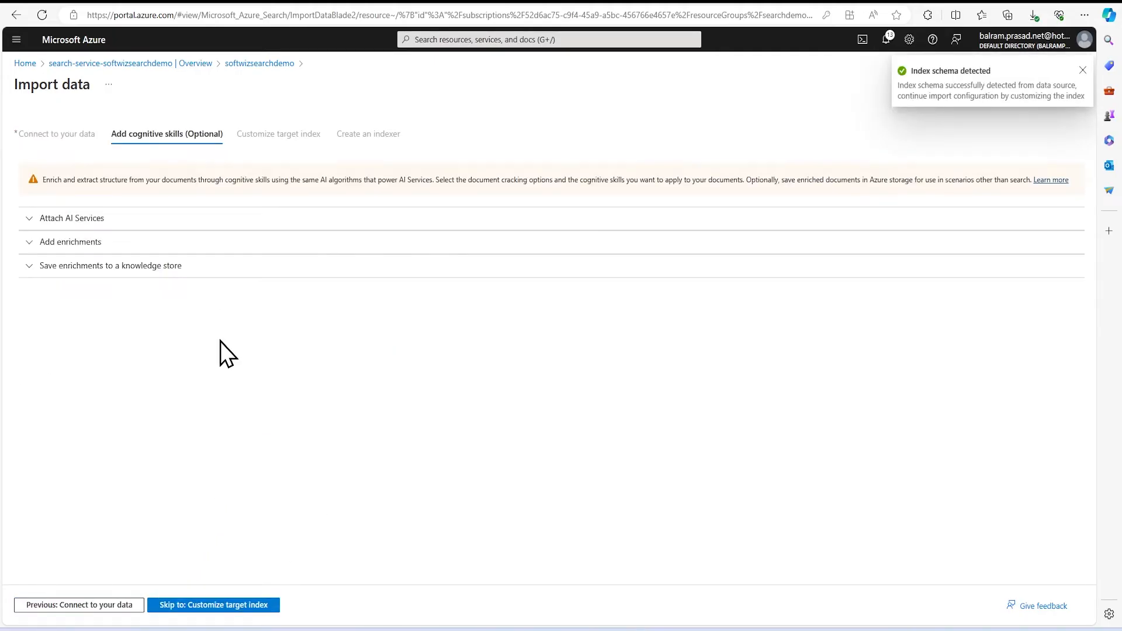
pyautogui.click(1083, 70)
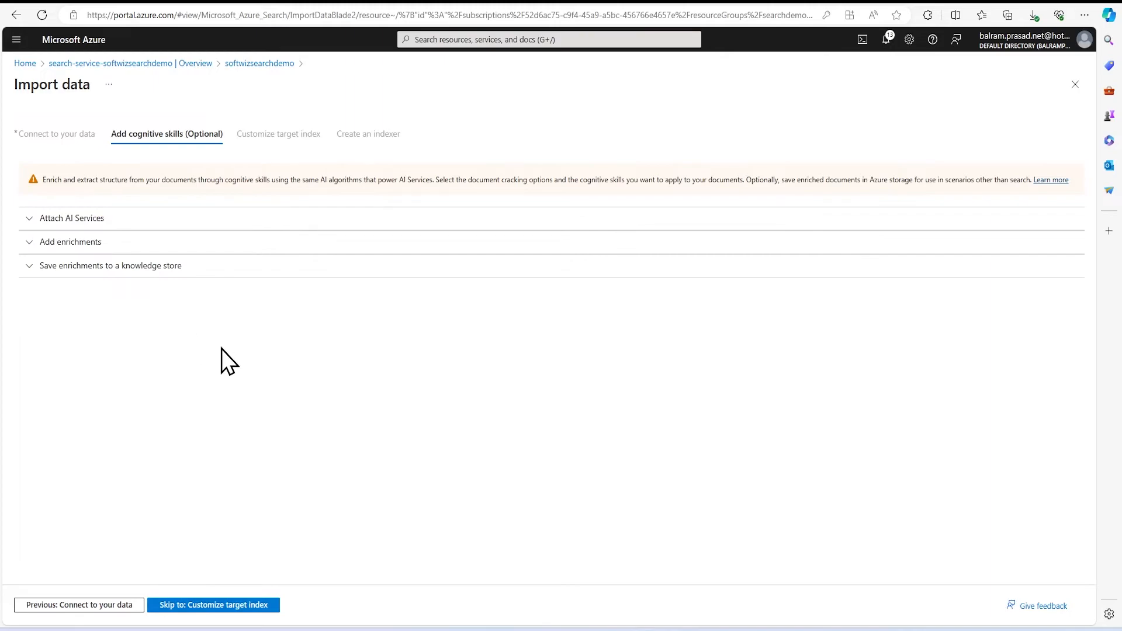
pyautogui.moveTo(236, 334)
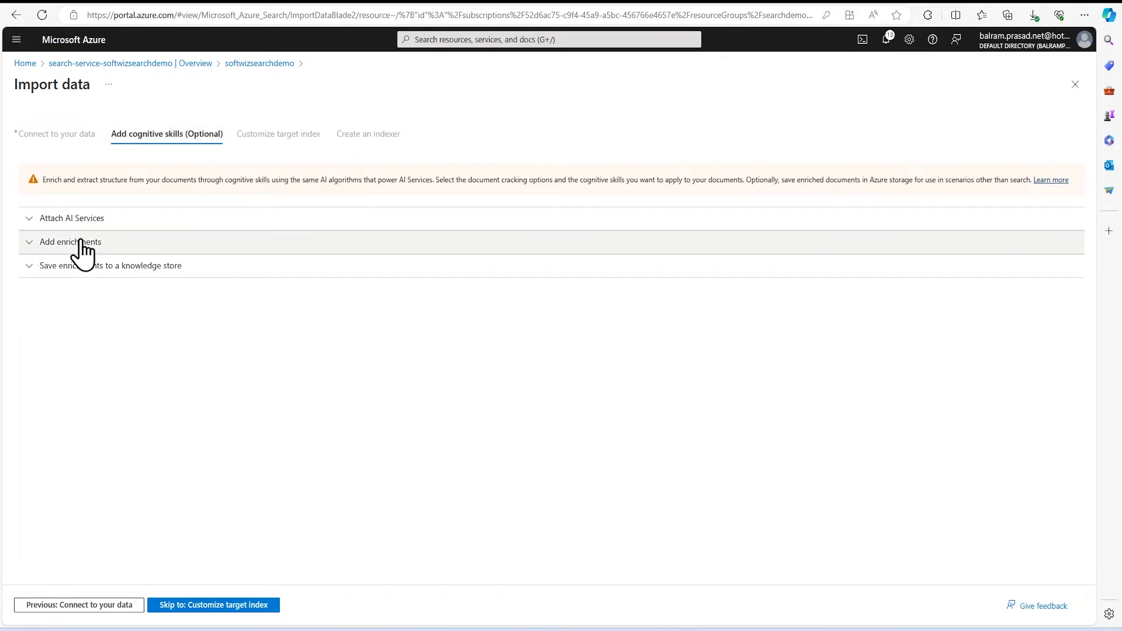
pyautogui.click(70, 241)
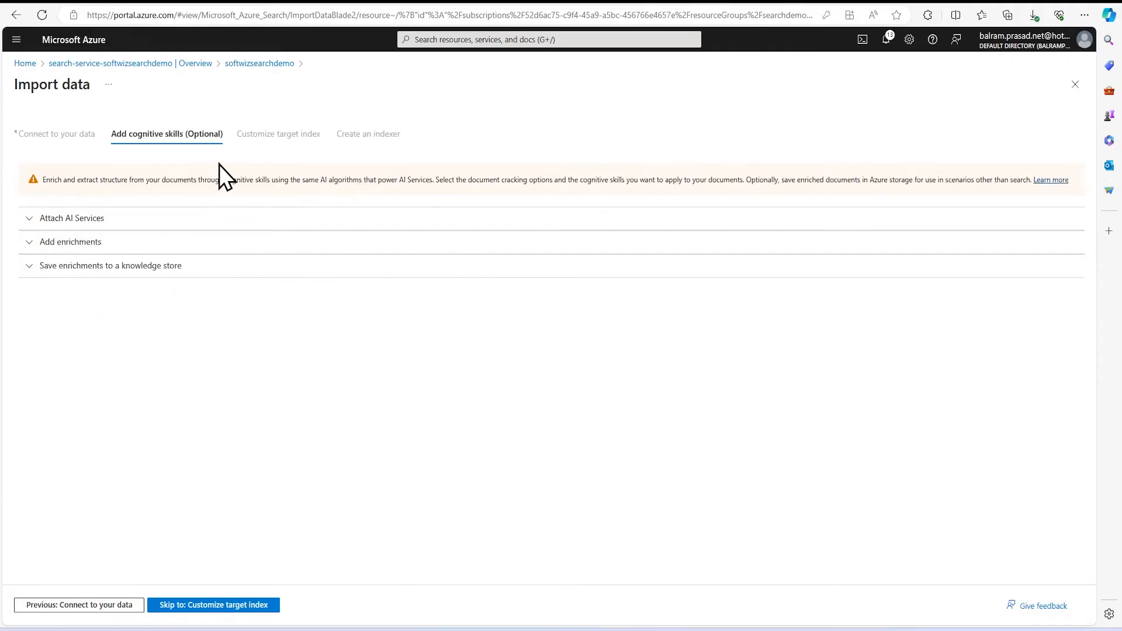
pyautogui.click(213, 605)
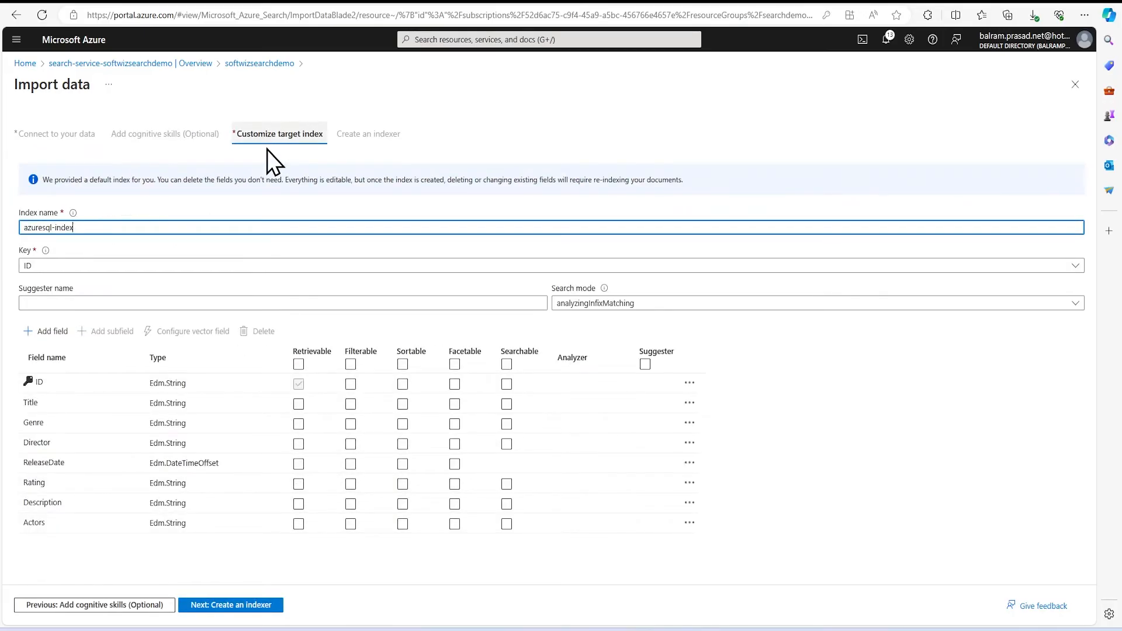
pyautogui.moveTo(245, 405)
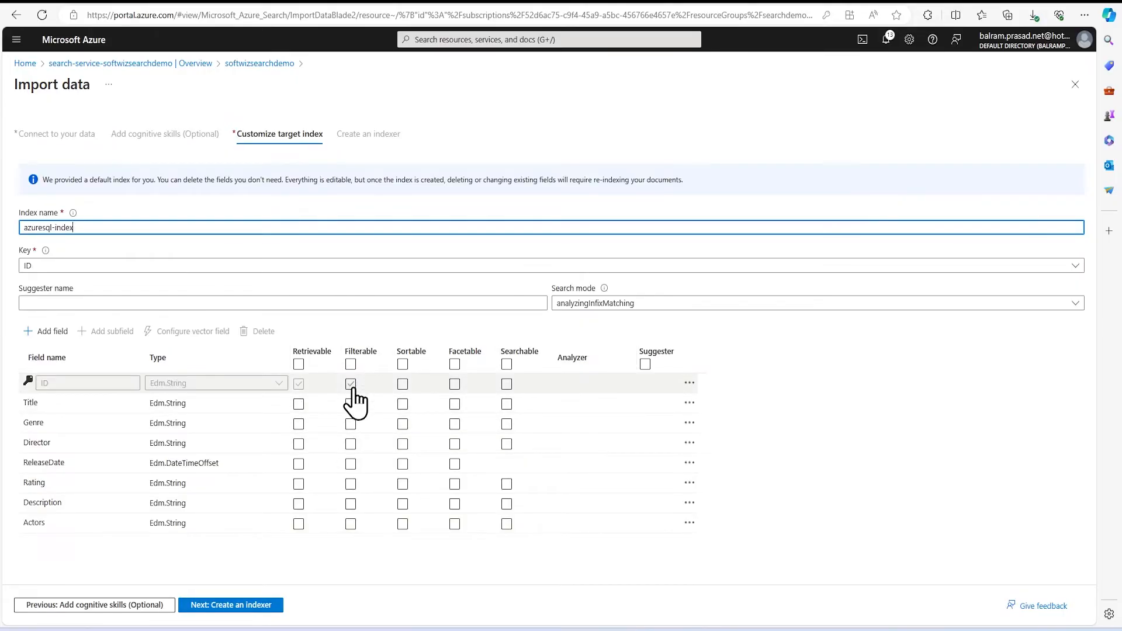
# Make Title filterable, retrievable and searchable, and enable Genre's index options
pyautogui.click(350, 384)
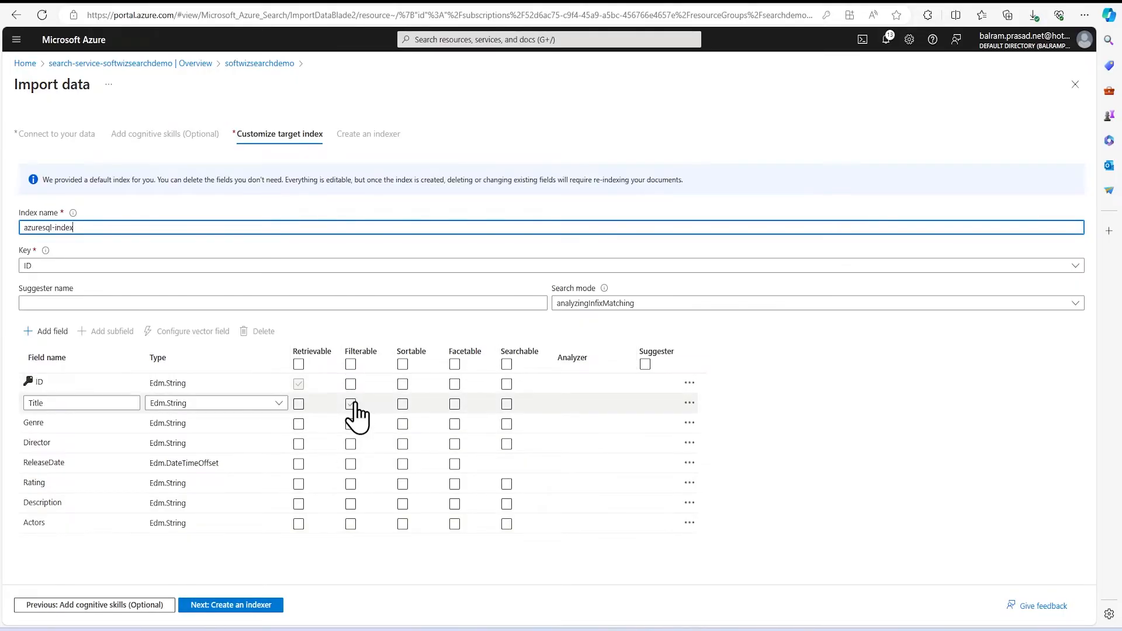
pyautogui.click(350, 404)
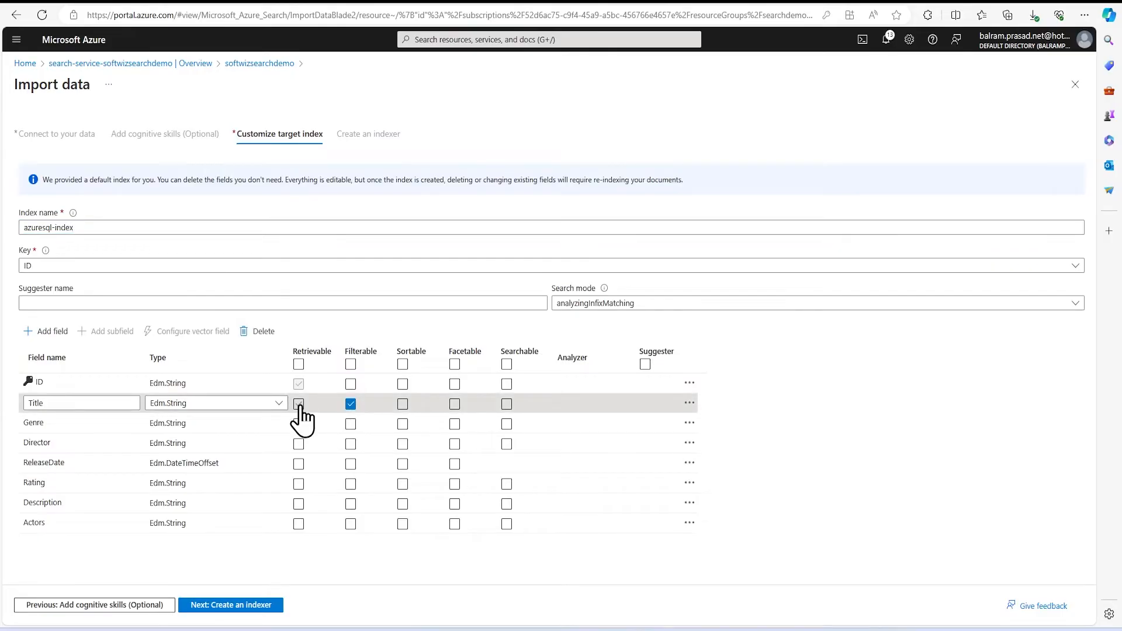
pyautogui.click(454, 404)
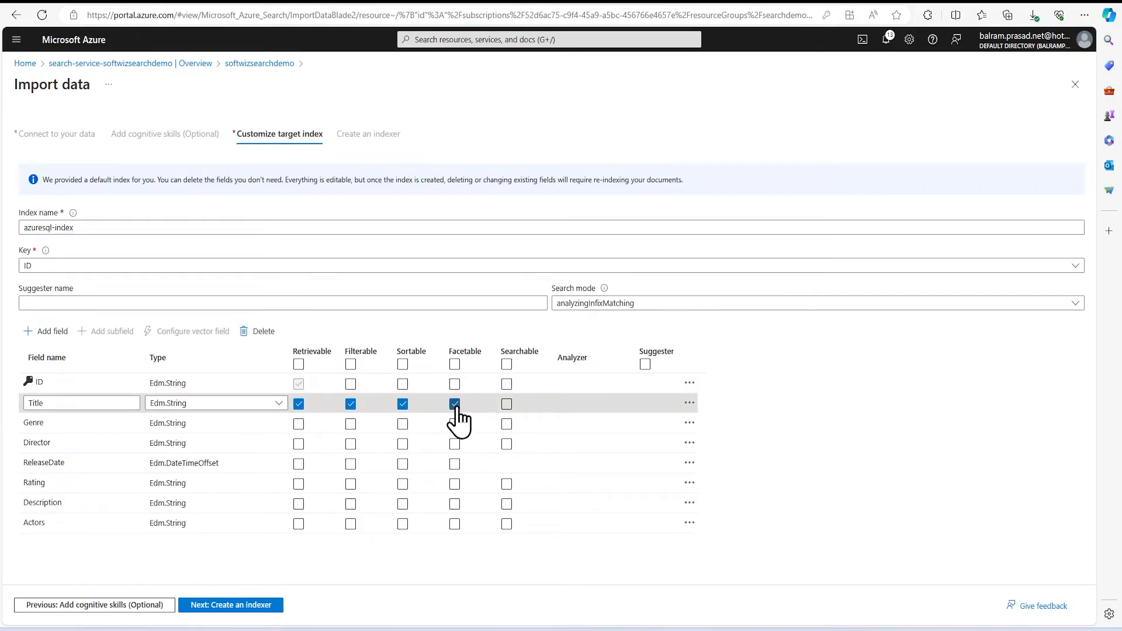
pyautogui.click(507, 404)
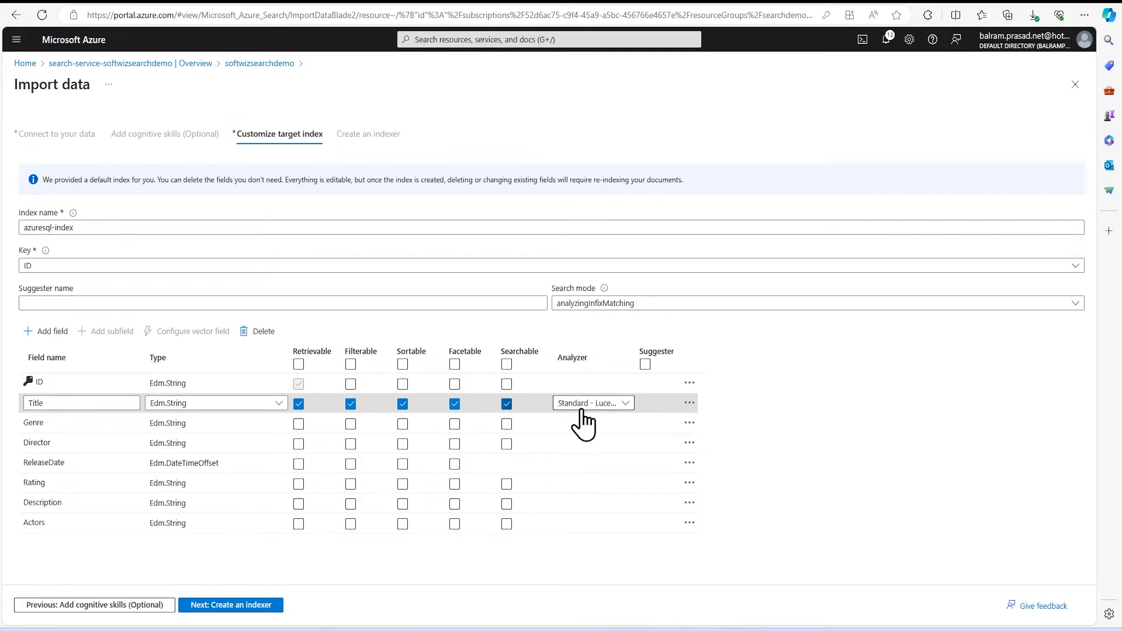
pyautogui.click(590, 403)
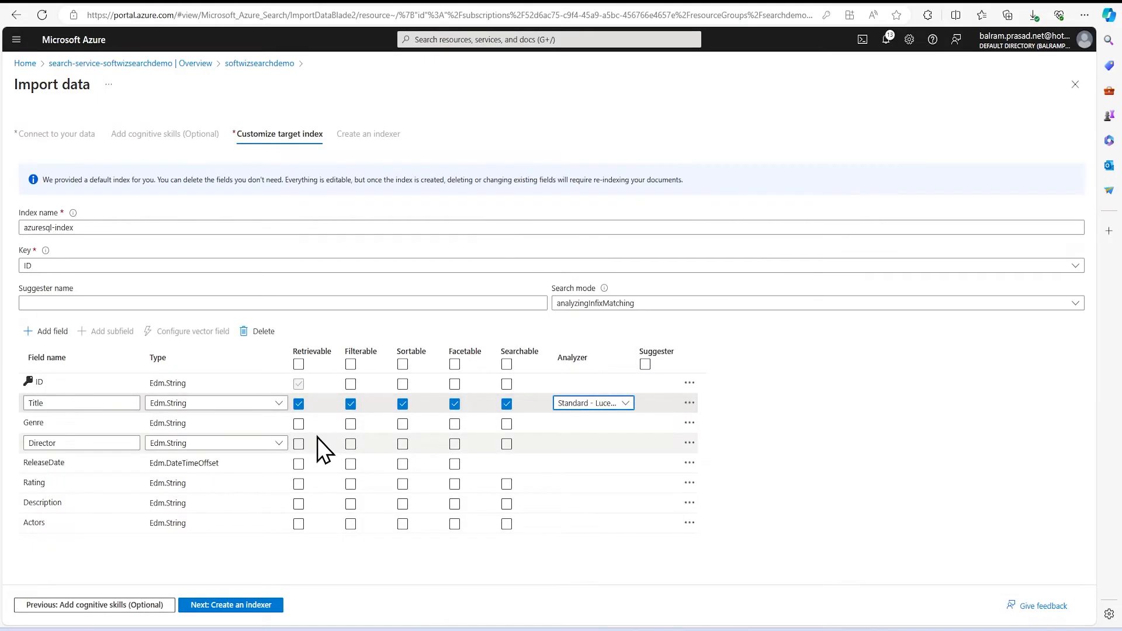
pyautogui.click(350, 424)
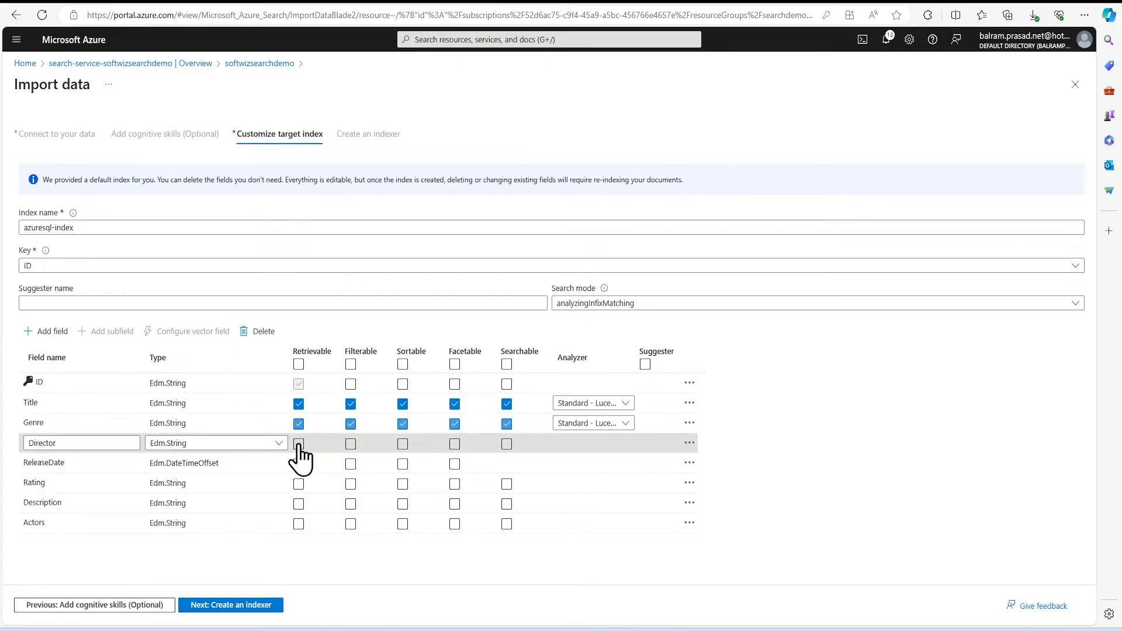
# Make Director retrievable and searchable, ReleaseDate retrievable, filterable and sortable, and Rating retrievable
pyautogui.click(299, 444)
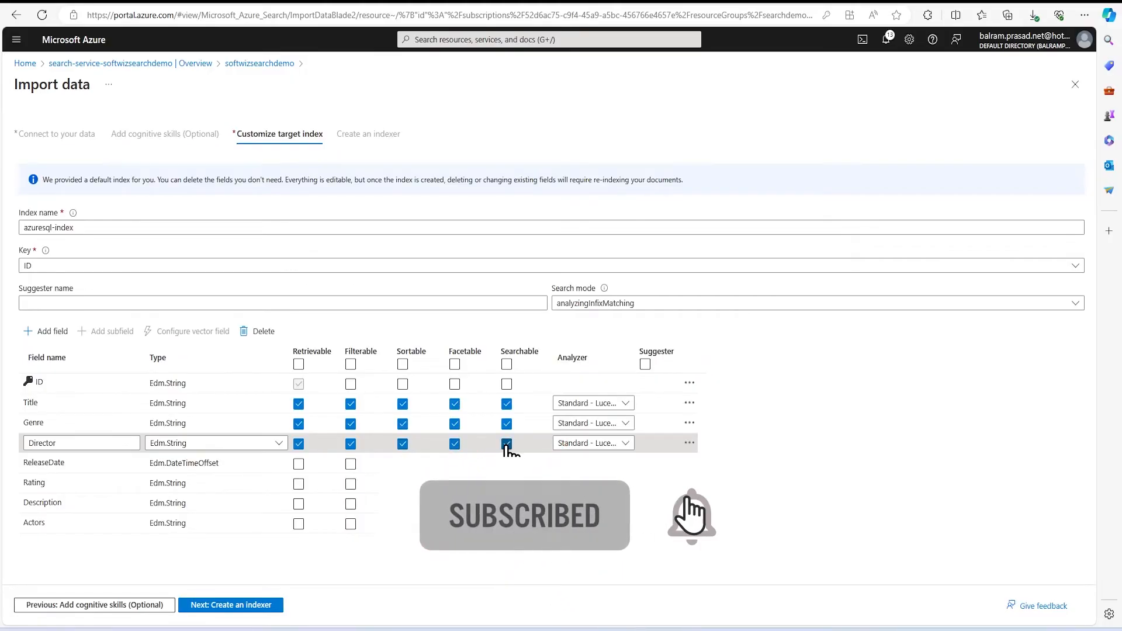
pyautogui.click(298, 464)
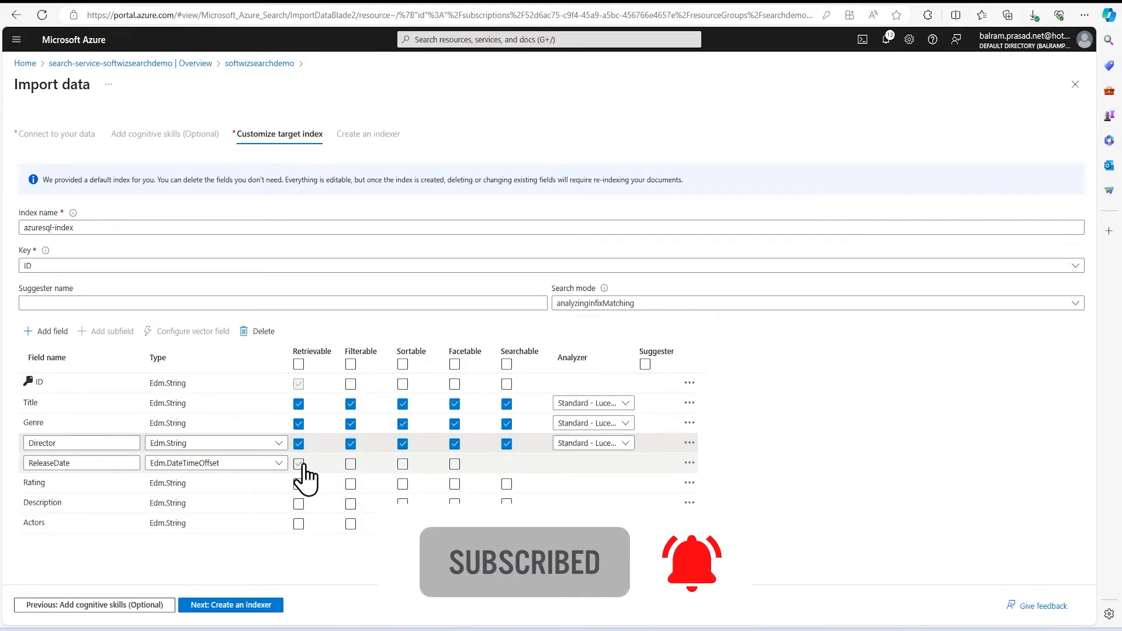
pyautogui.click(299, 464)
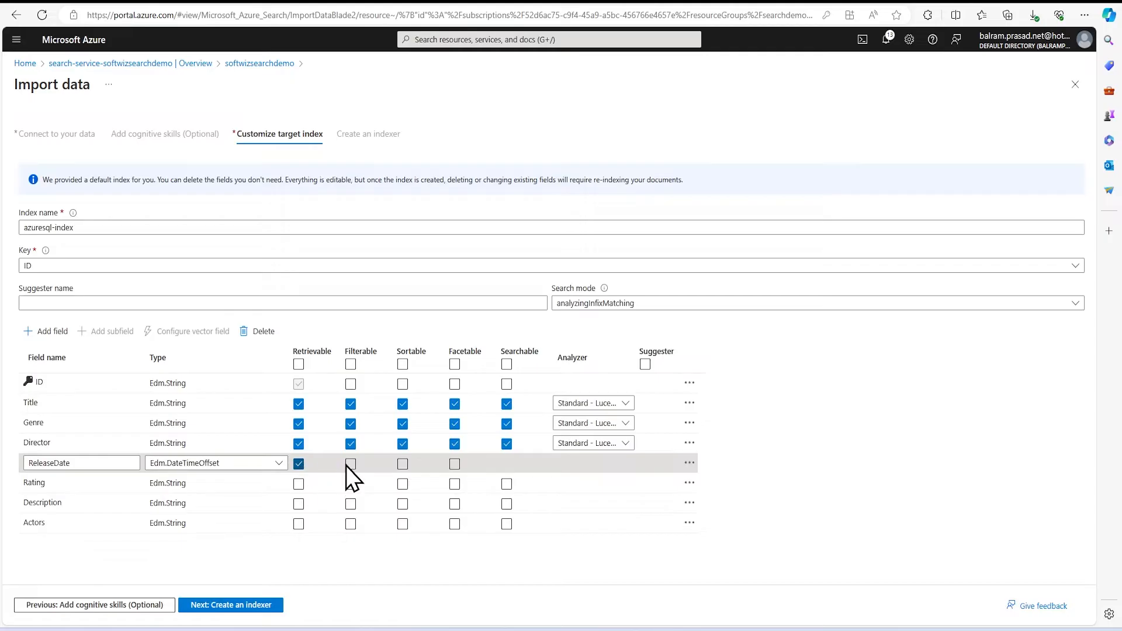
pyautogui.click(350, 463)
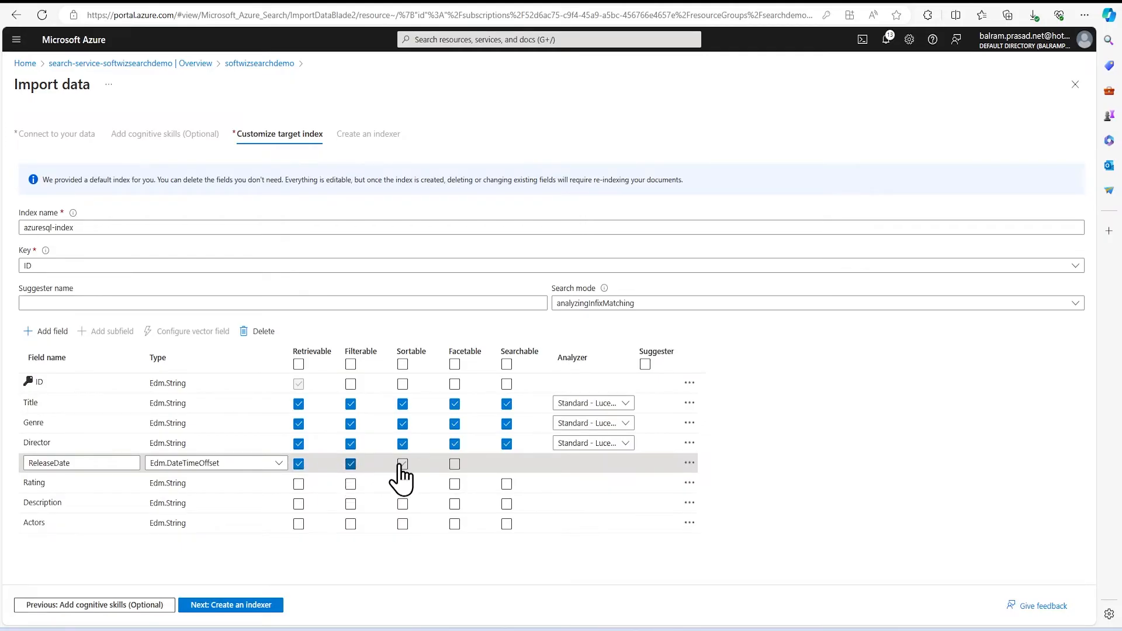
pyautogui.click(401, 463)
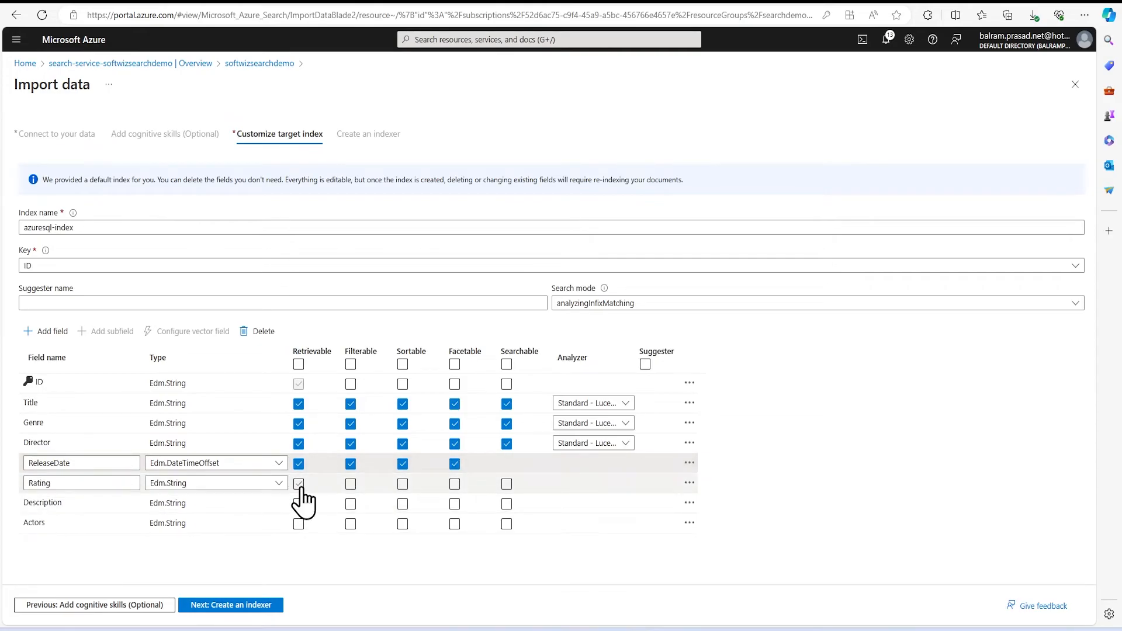
pyautogui.click(350, 484)
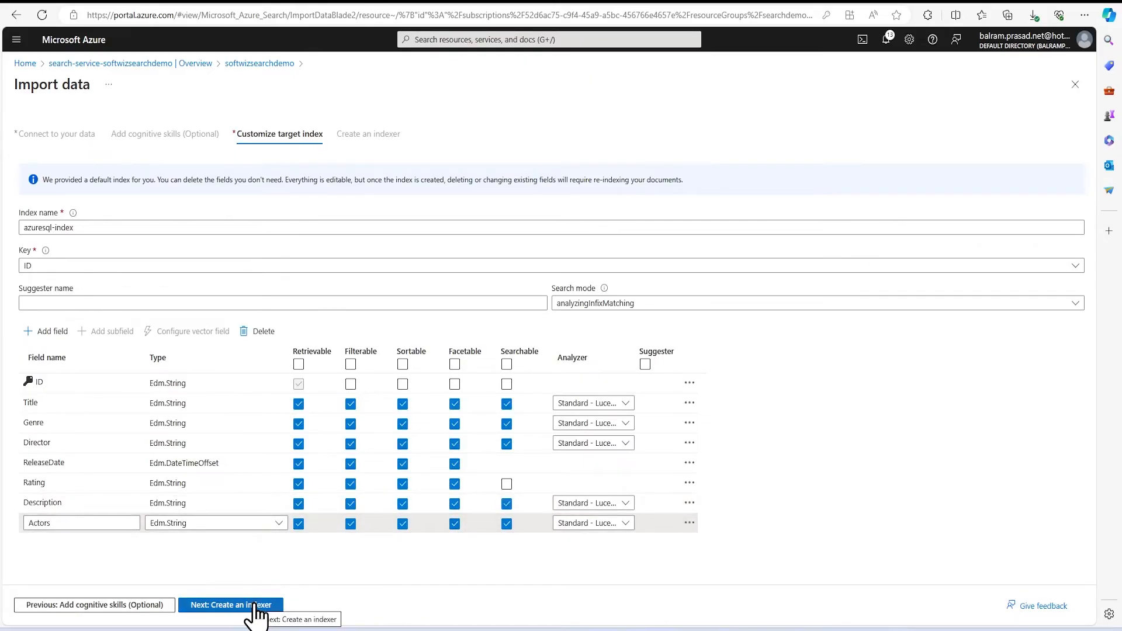
# Set the azuresql-indexer schedule to Once, after trying Hourly, and submit the import
pyautogui.click(230, 605)
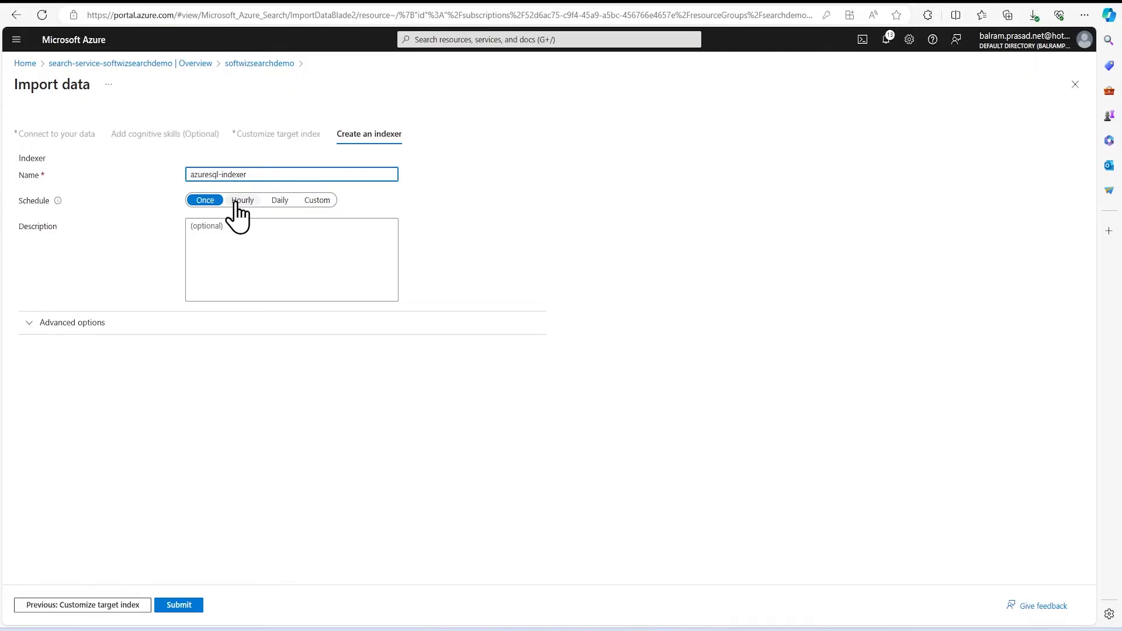
pyautogui.click(204, 200)
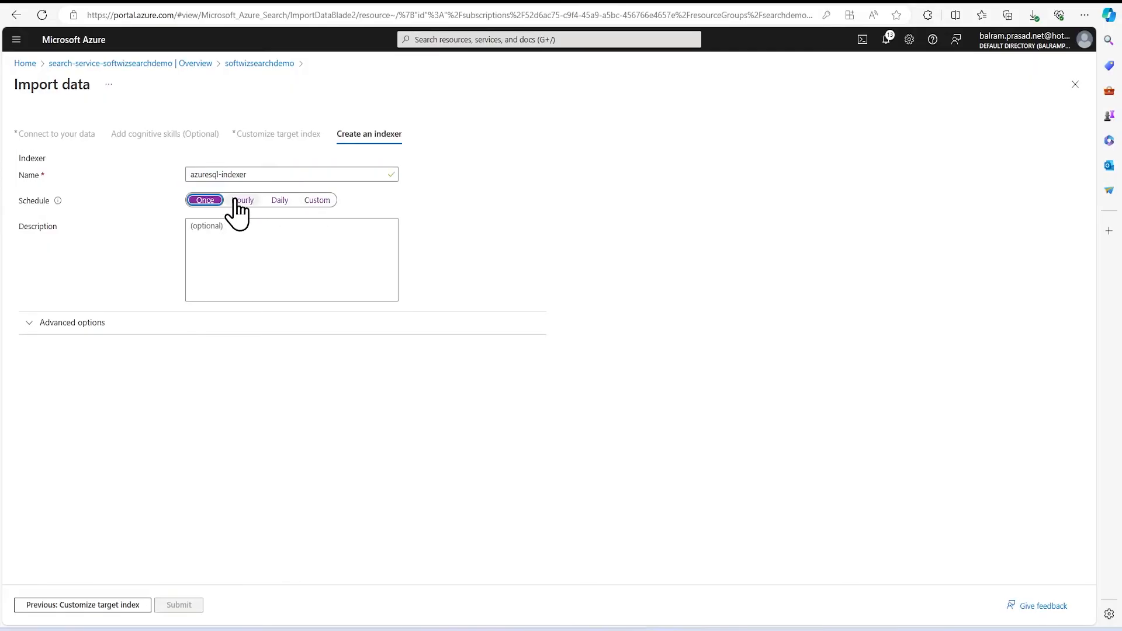
pyautogui.click(242, 200)
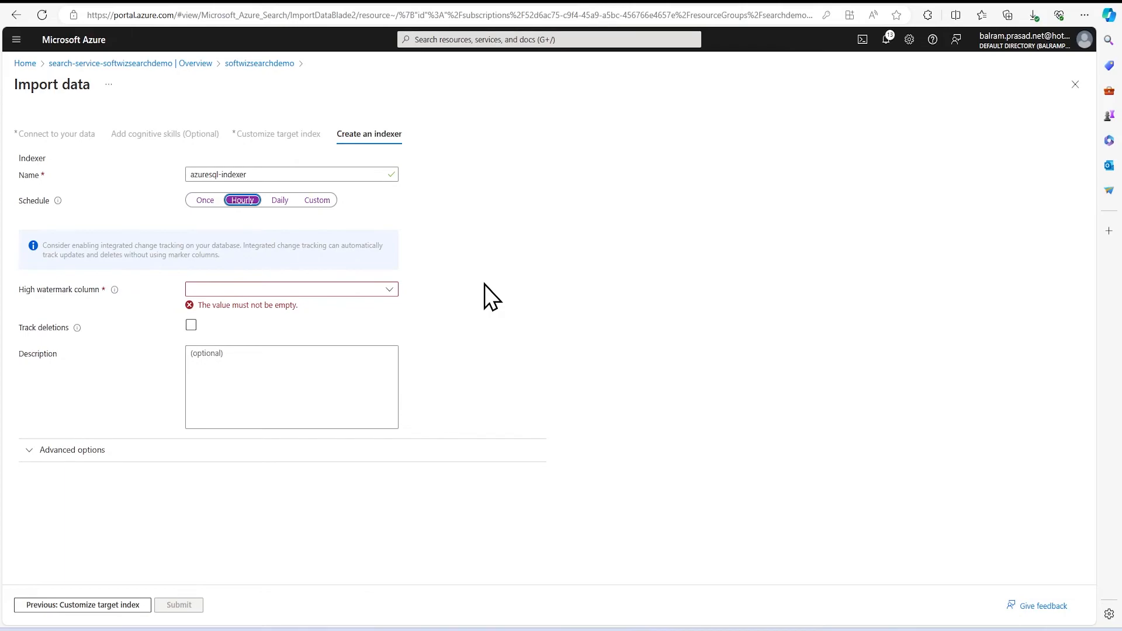
pyautogui.moveTo(294, 240)
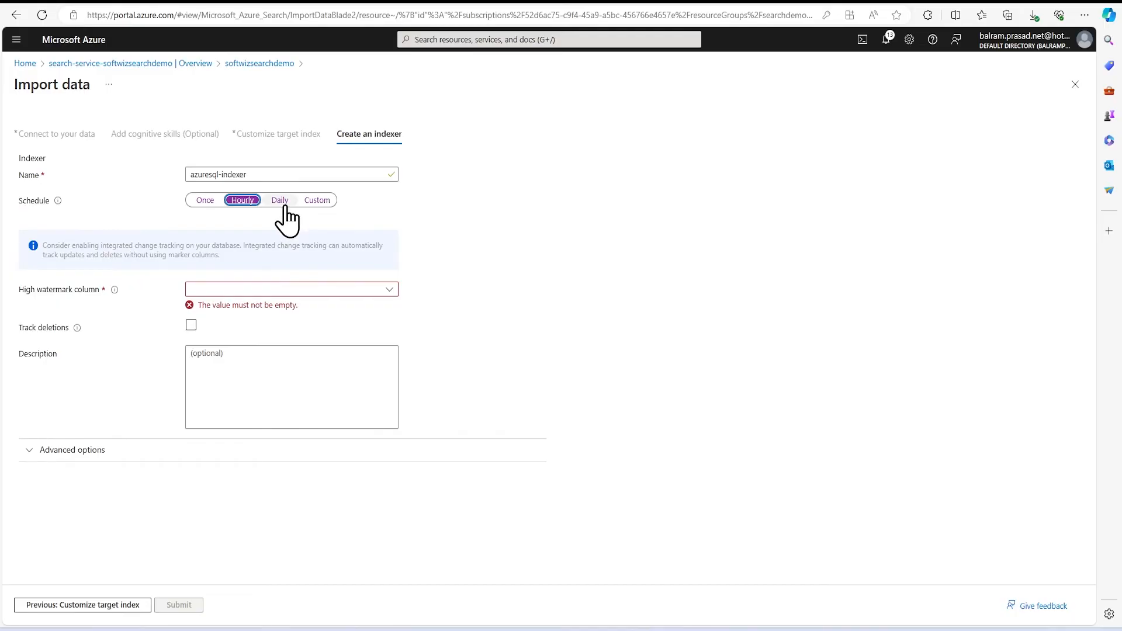
pyautogui.click(204, 200)
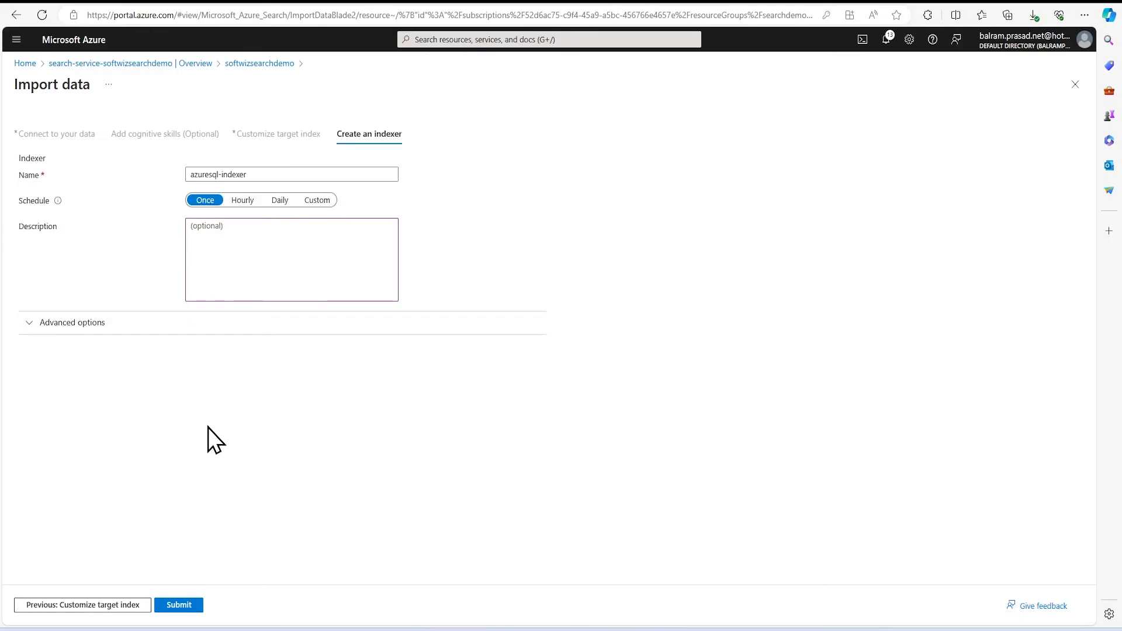
pyautogui.click(178, 605)
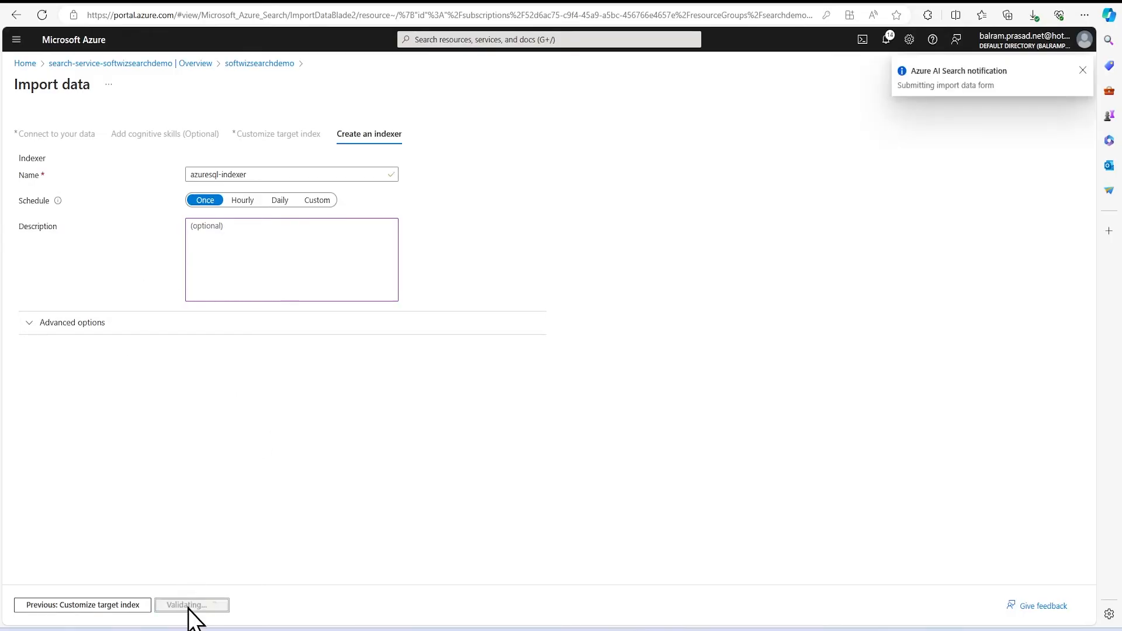
pyautogui.click(192, 605)
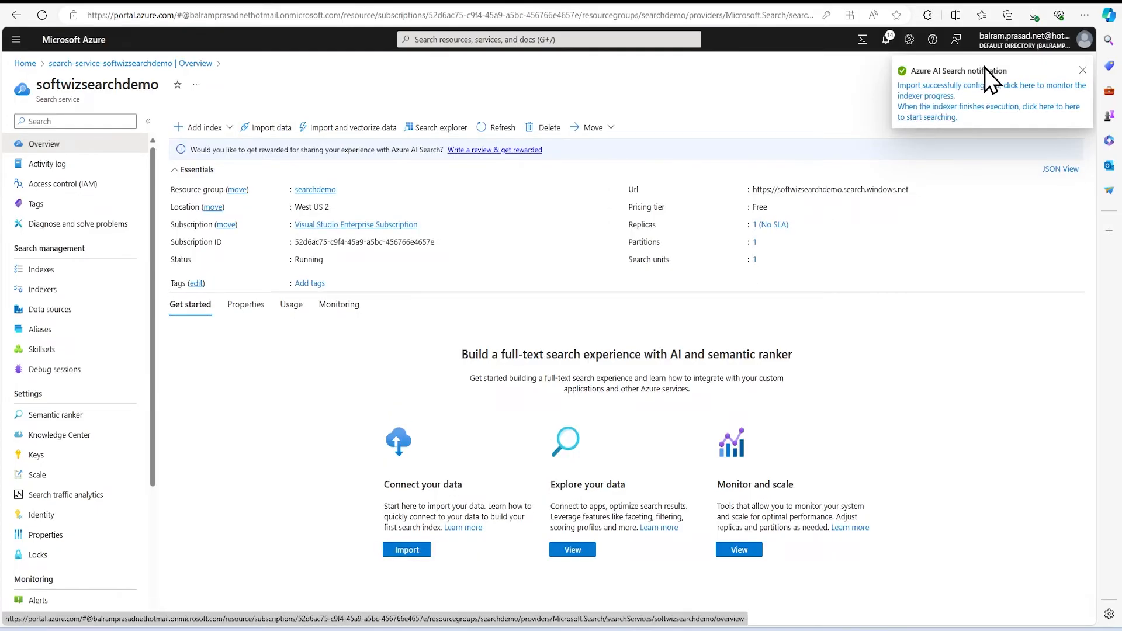
pyautogui.moveTo(1010, 115)
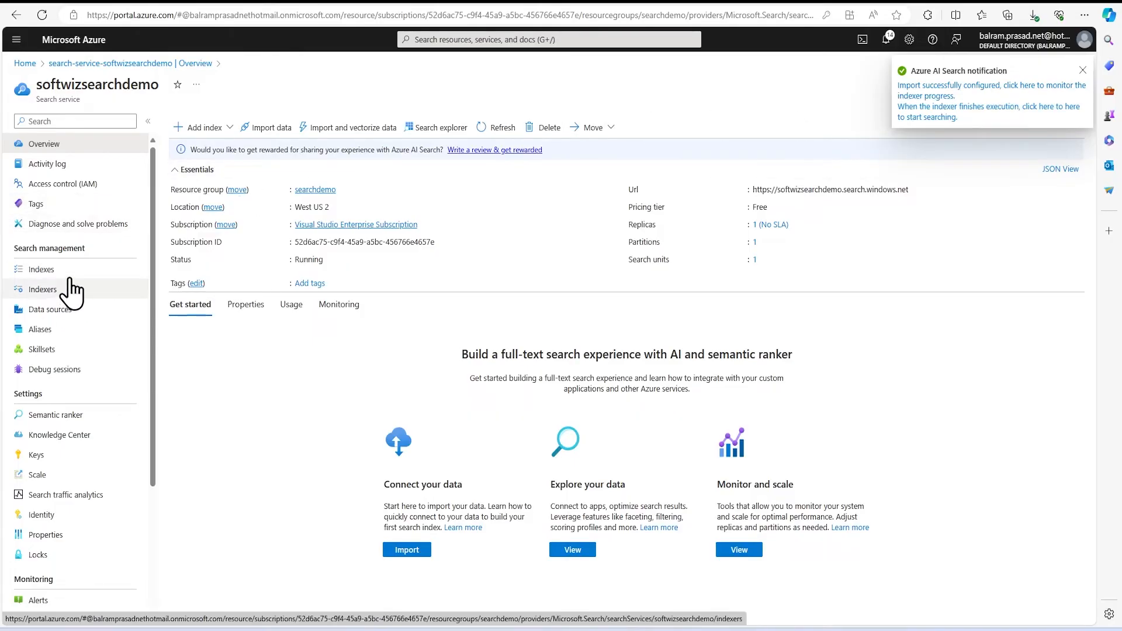
# Confirm azuresql-indexer succeeded with 20/20 documents and view data source moviesqlds
pyautogui.click(41, 269)
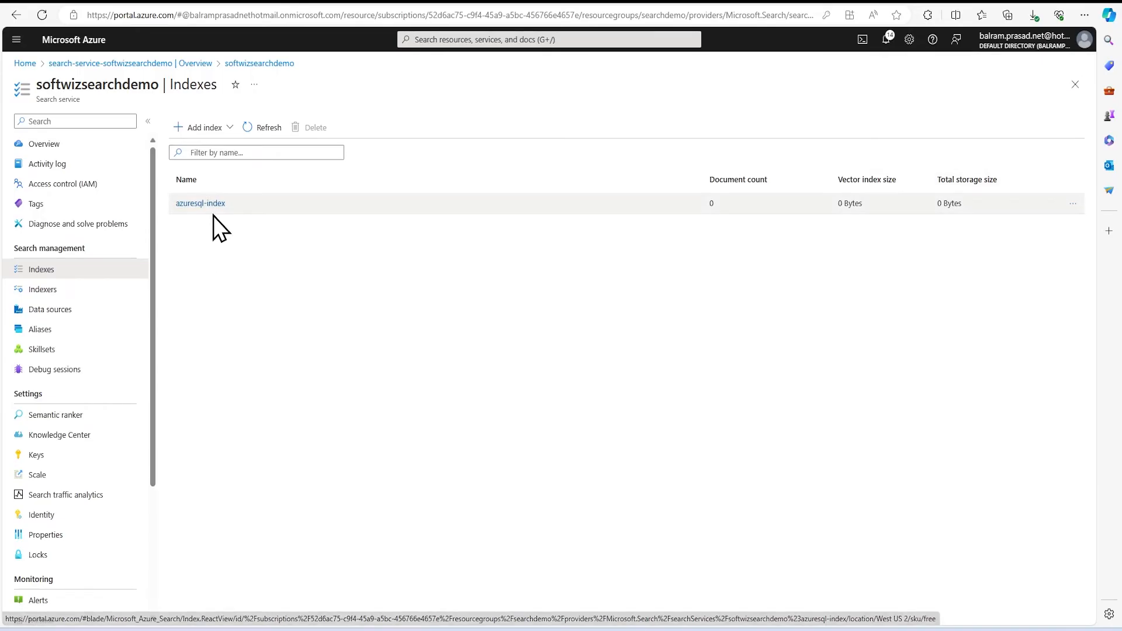
pyautogui.moveTo(712, 217)
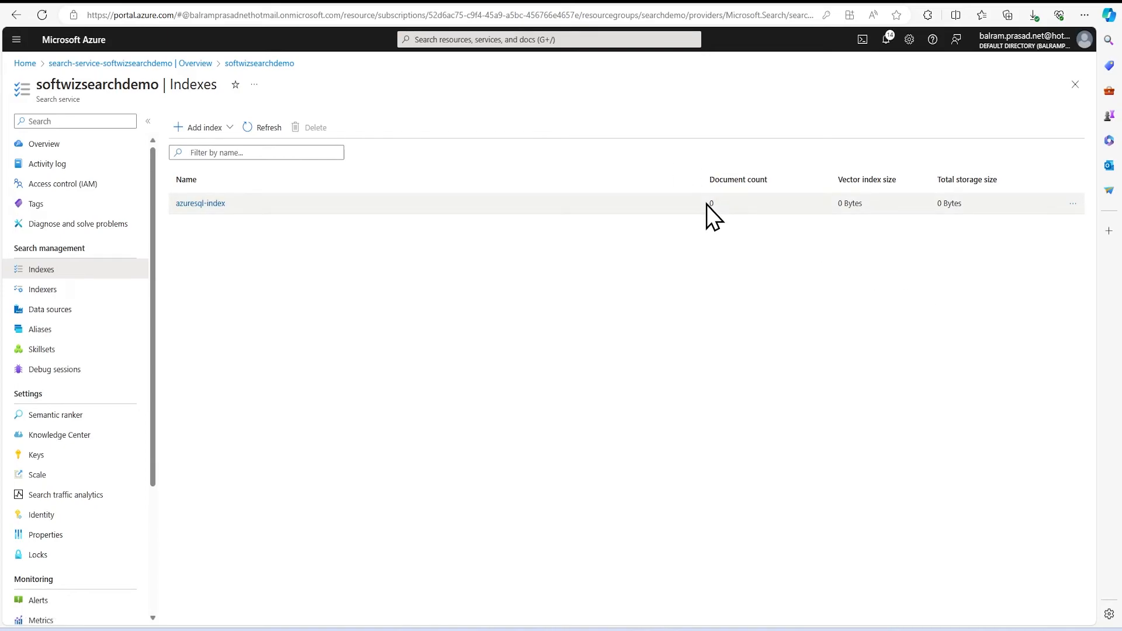
pyautogui.click(42, 290)
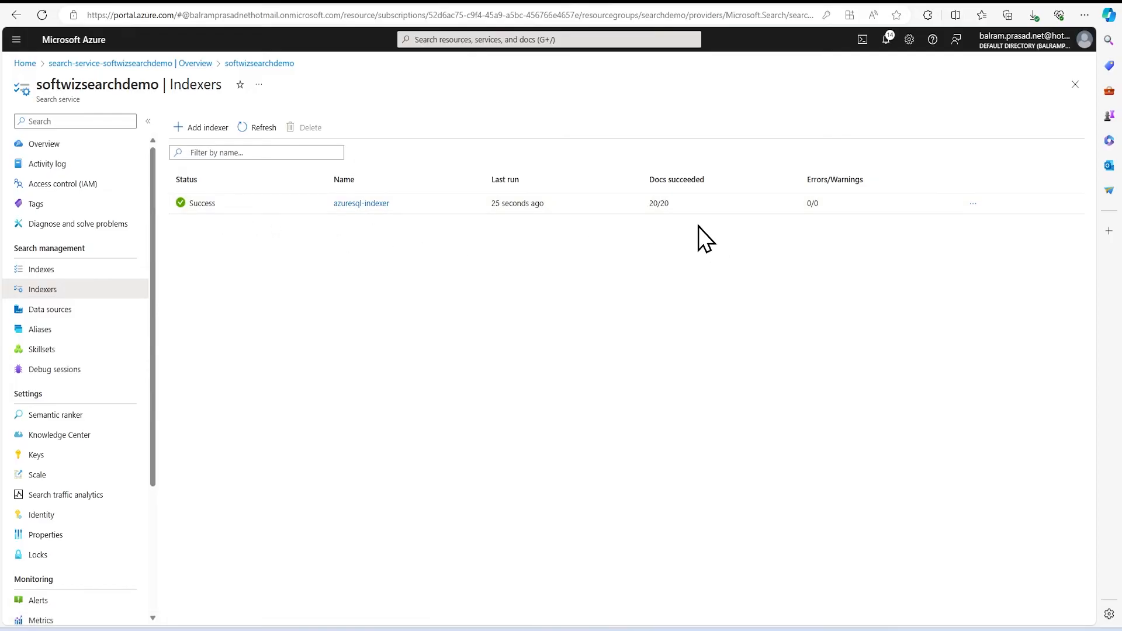
pyautogui.moveTo(41, 269)
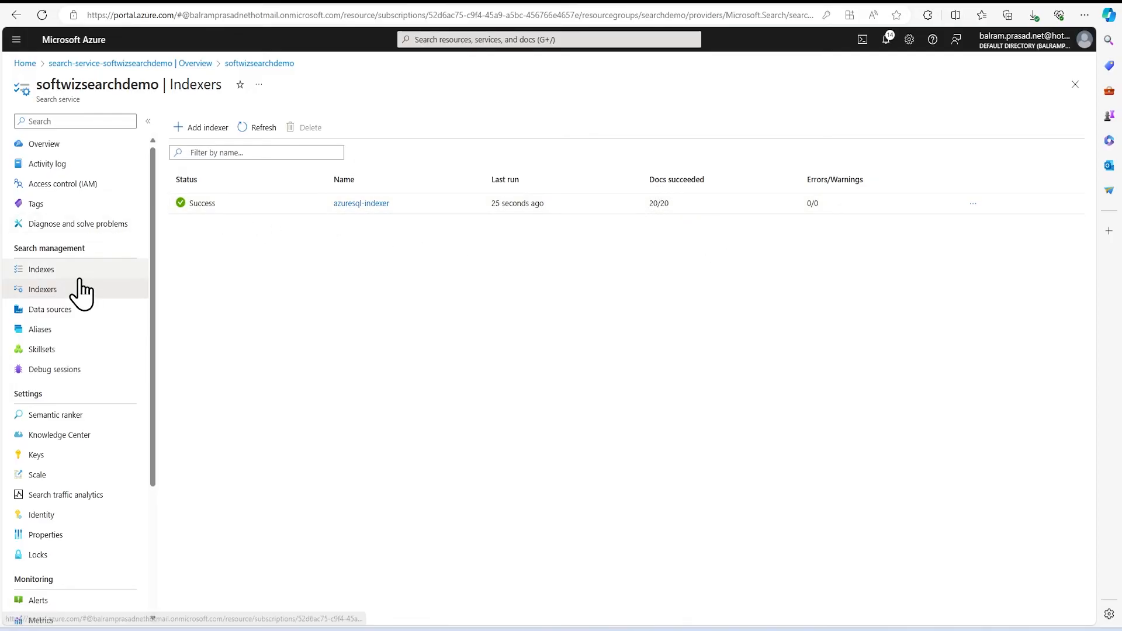
pyautogui.click(41, 269)
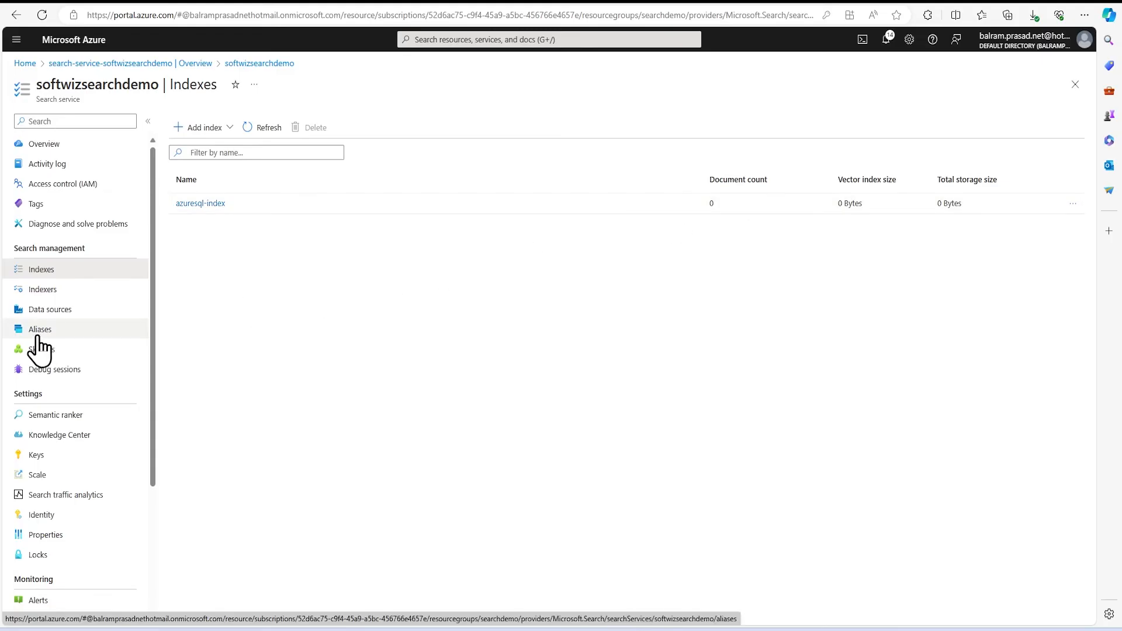
pyautogui.click(49, 309)
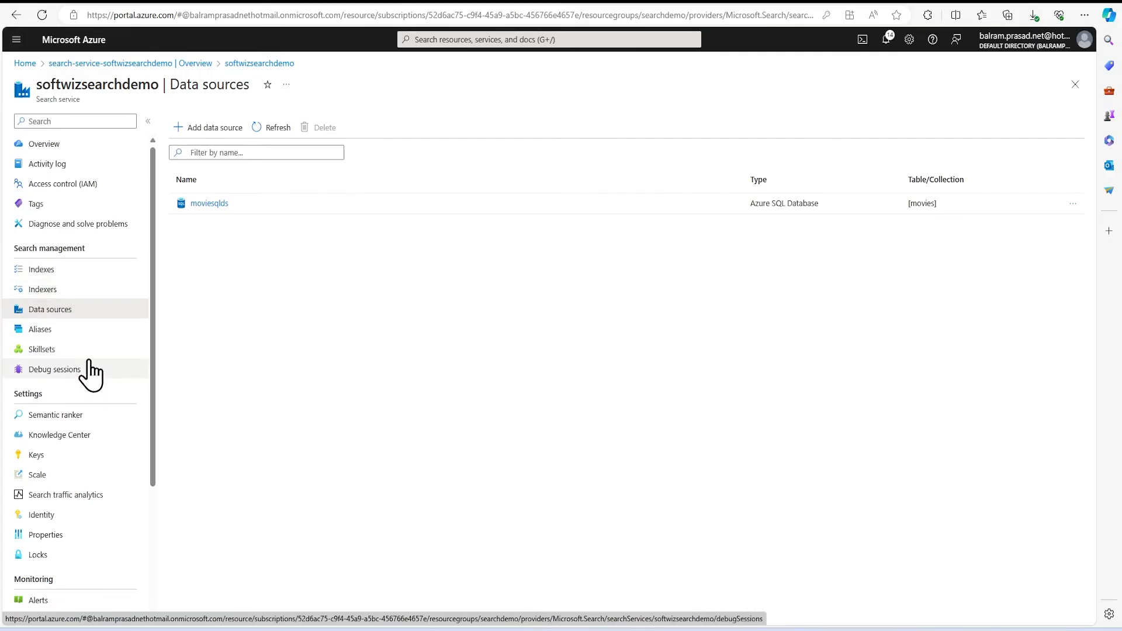
pyautogui.moveTo(39, 329)
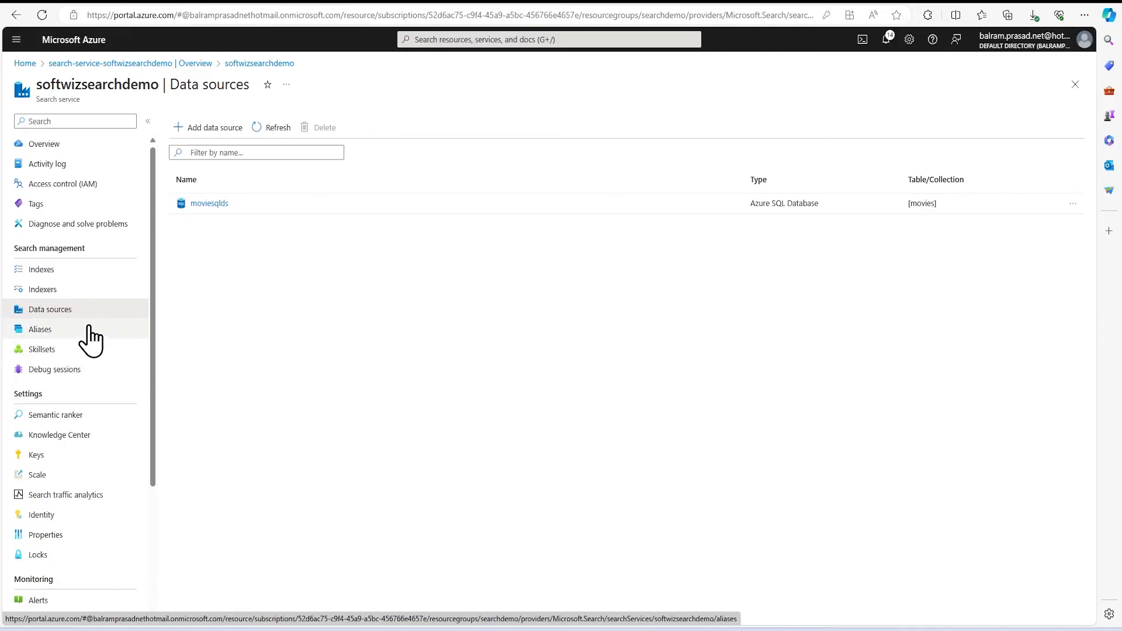
# View the empty aliases and skillsets lists and browse a new skillset's skill templates
pyautogui.click(39, 329)
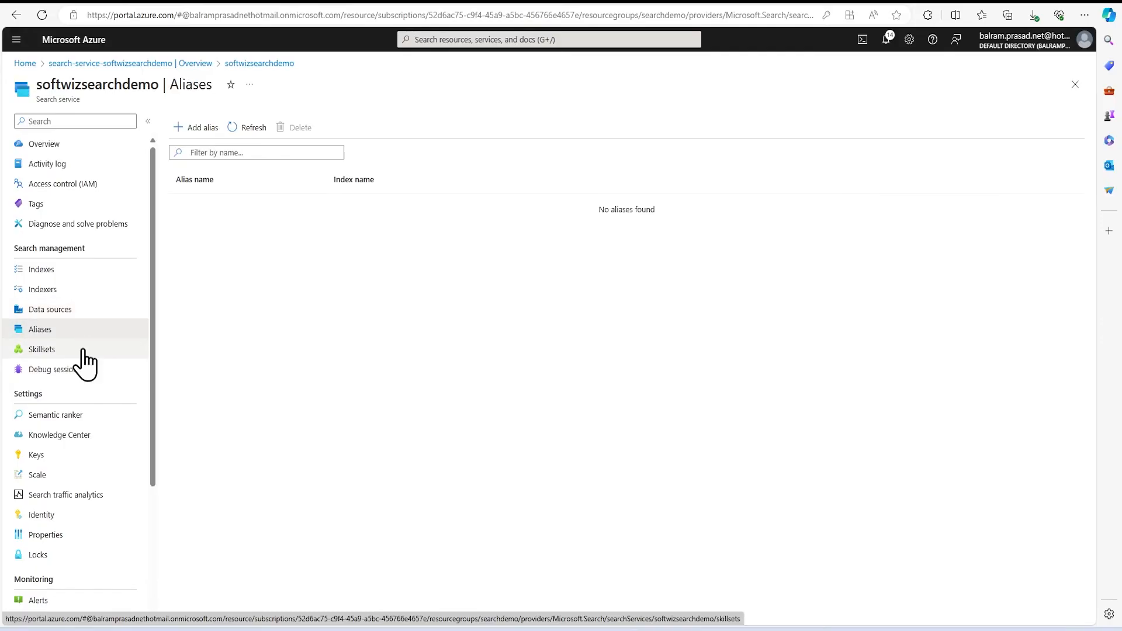
pyautogui.click(42, 348)
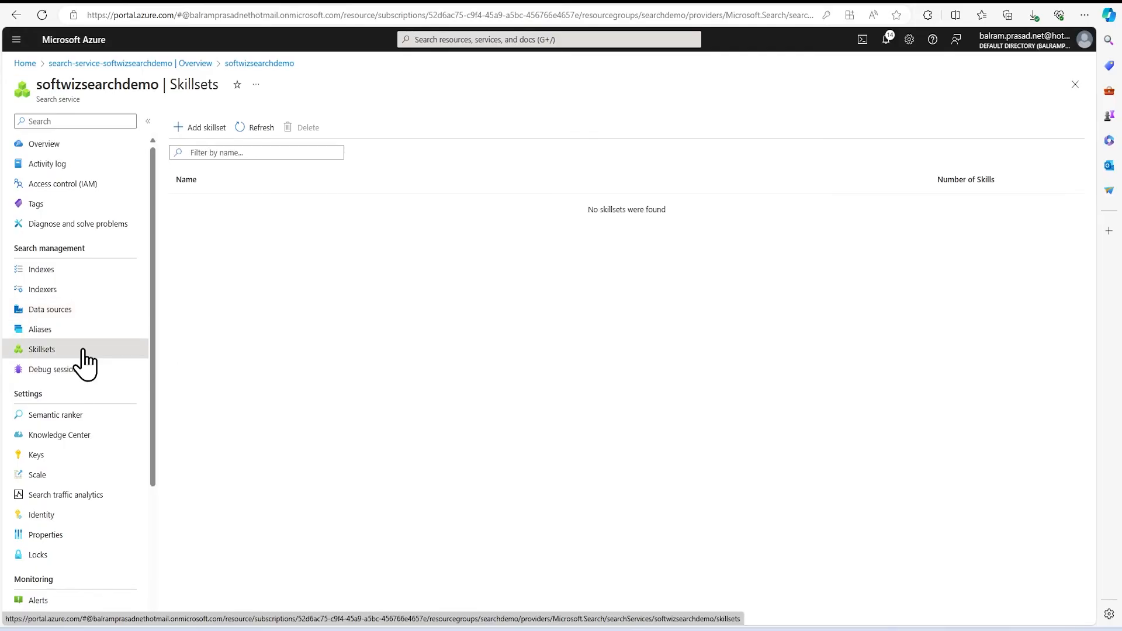
pyautogui.click(204, 127)
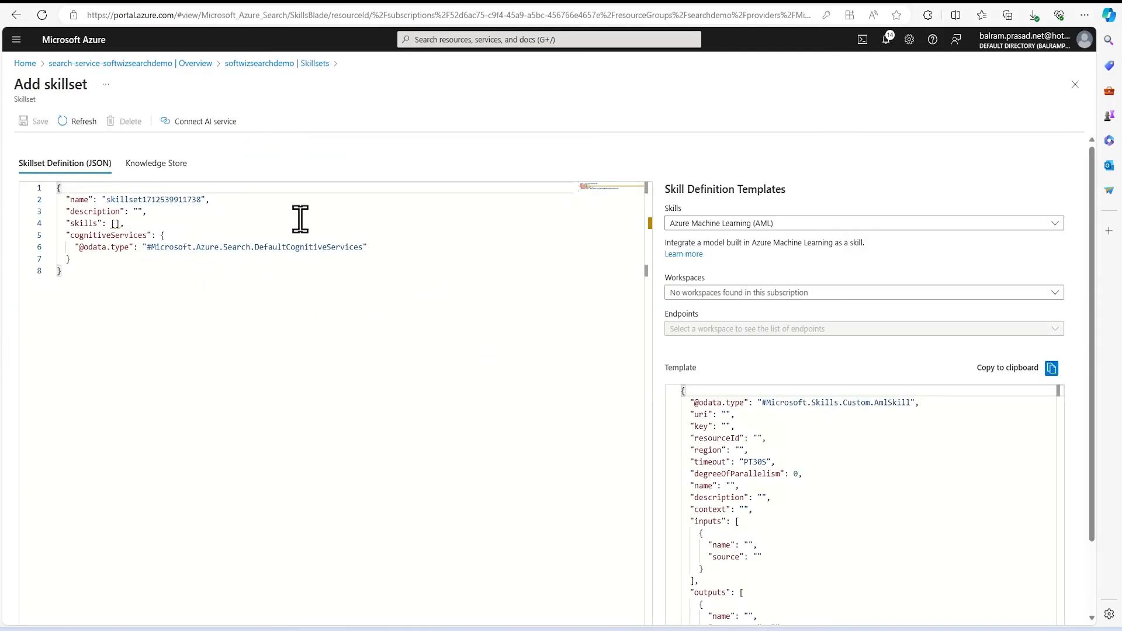
pyautogui.click(859, 223)
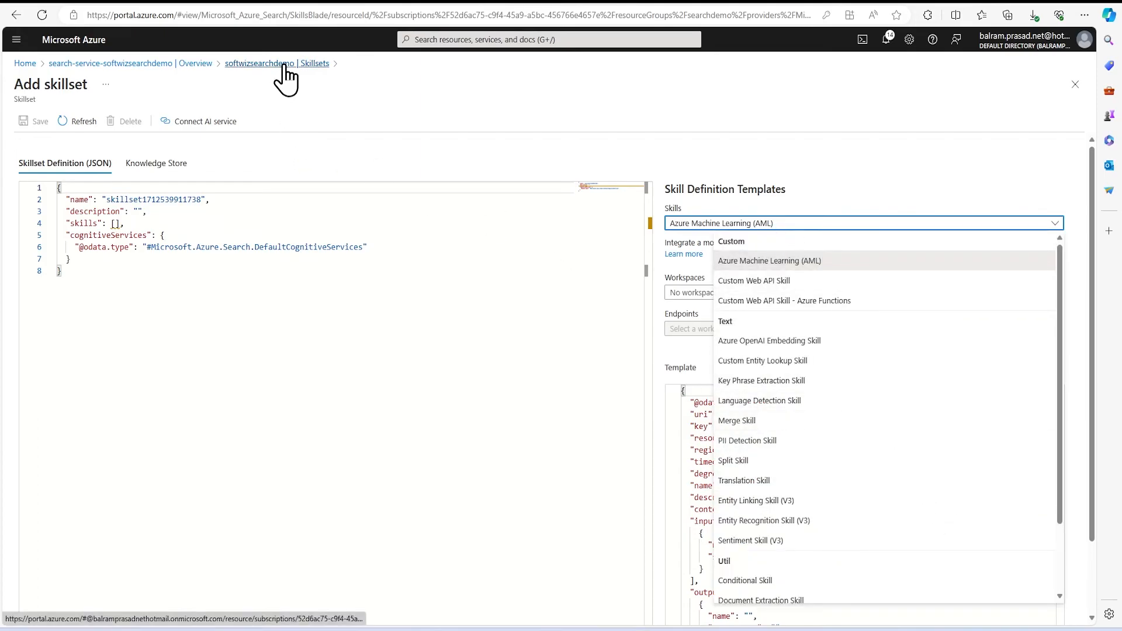
# Return to skillsets, check the free-tier semantic ranker notice, then go to the overview
pyautogui.click(277, 63)
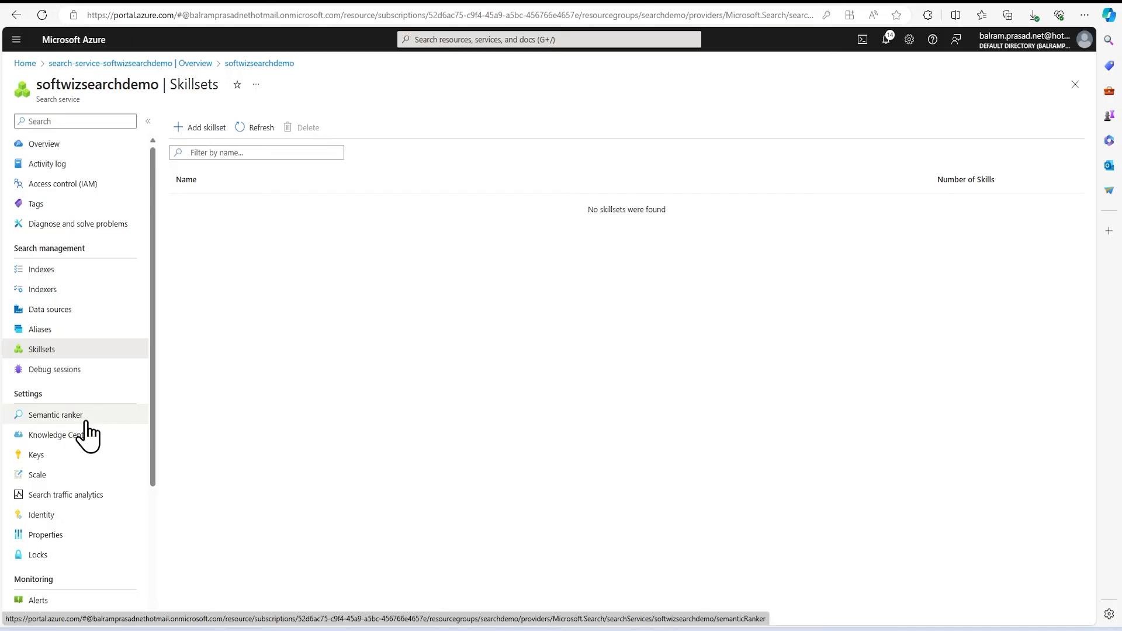
pyautogui.click(53, 414)
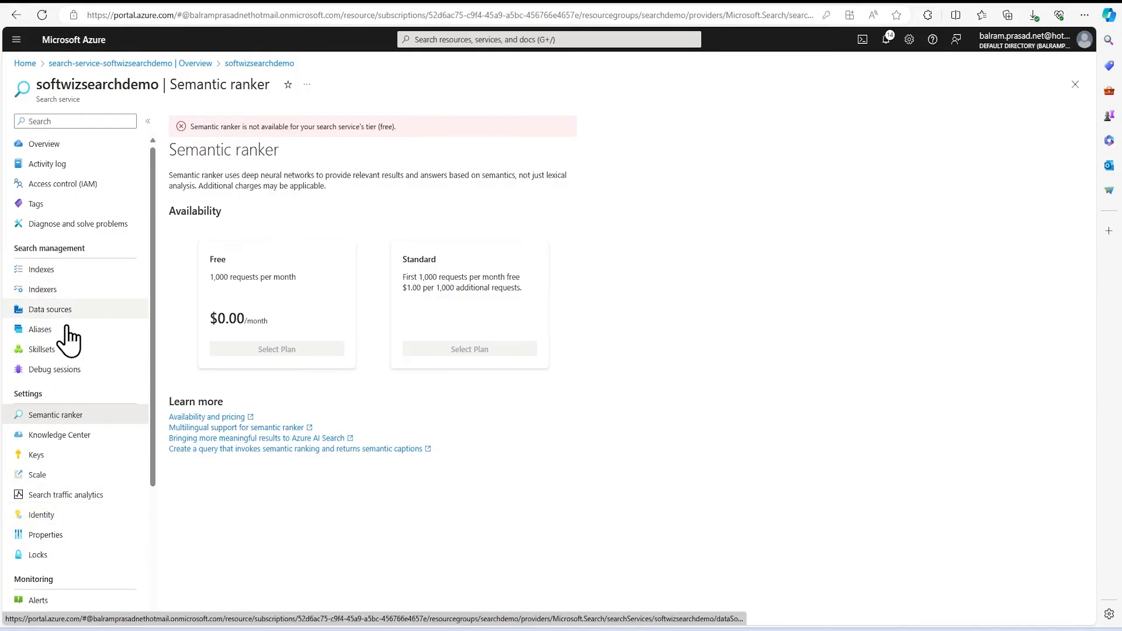
pyautogui.click(44, 143)
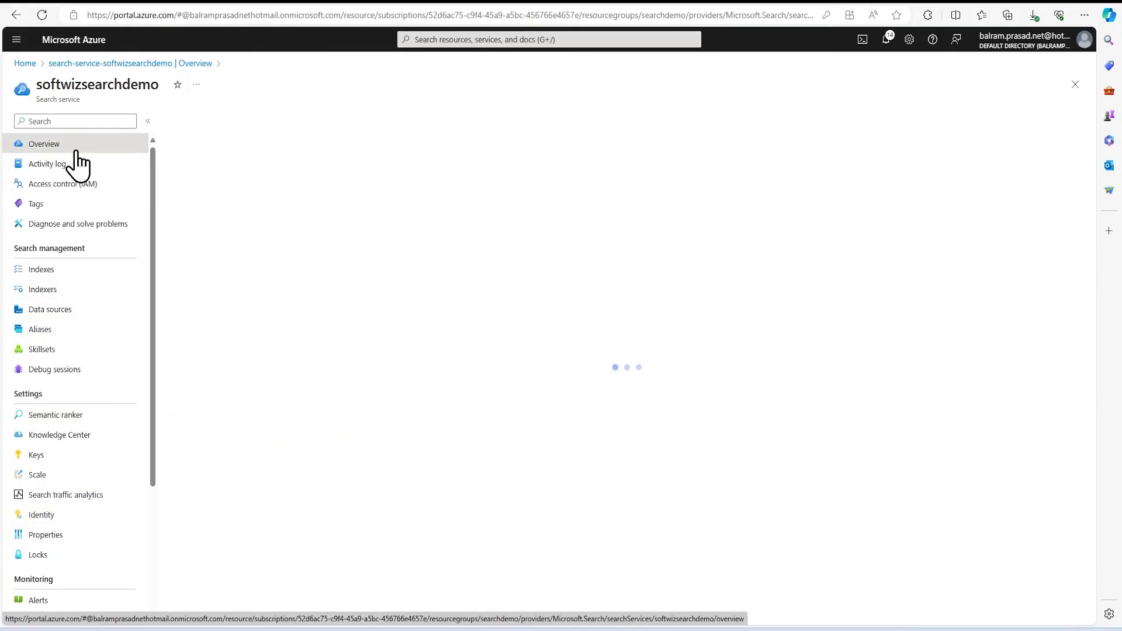
pyautogui.click(41, 269)
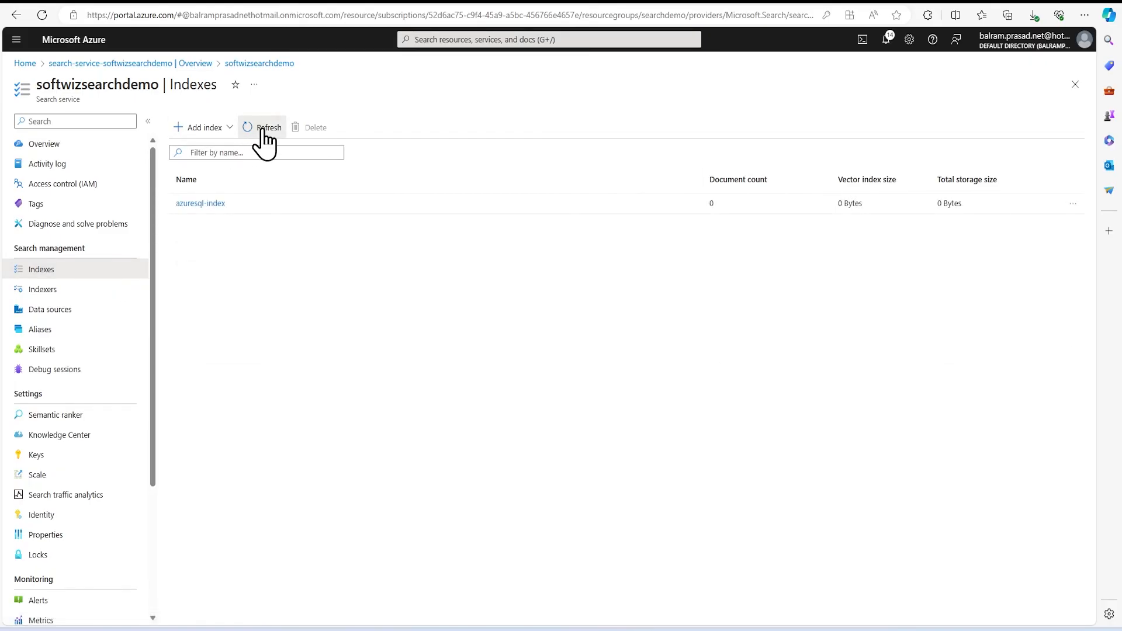
pyautogui.click(268, 127)
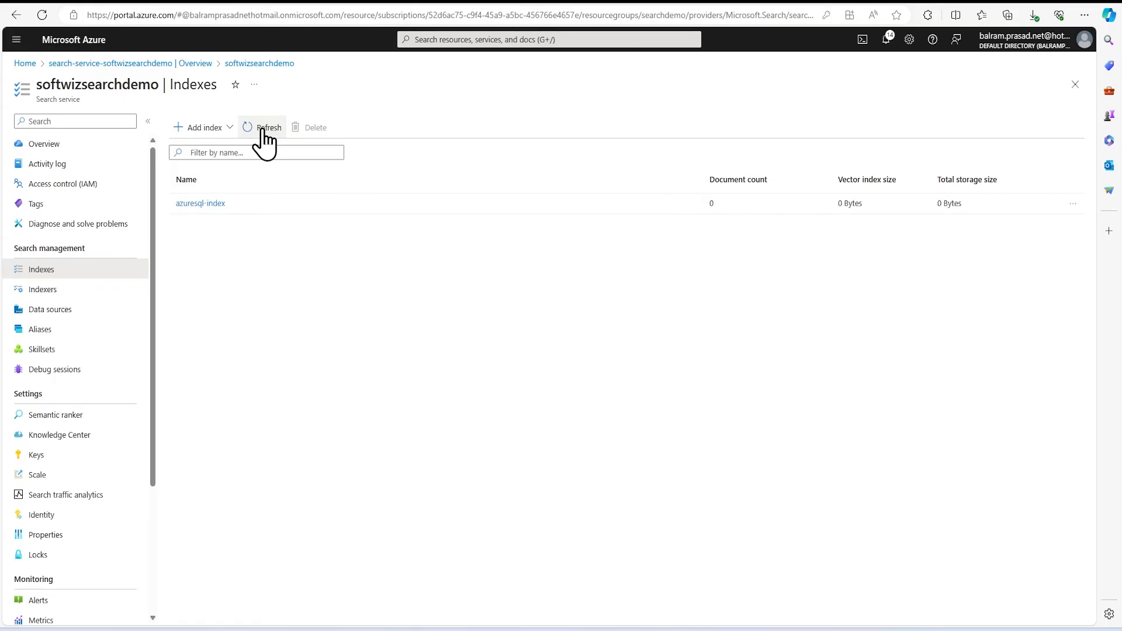
pyautogui.click(268, 128)
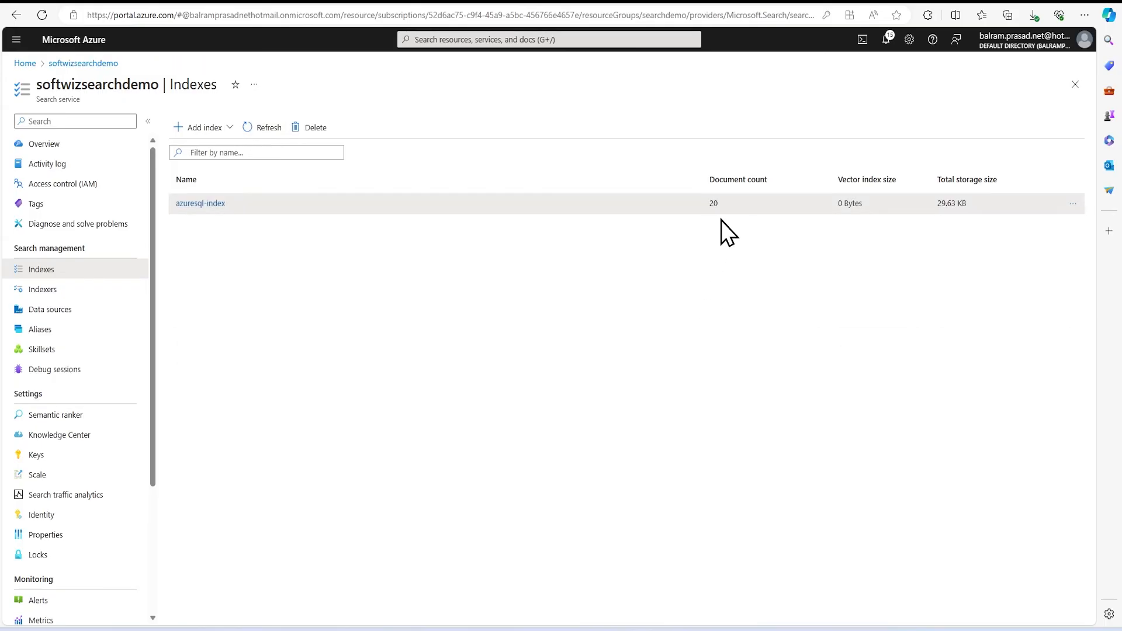
pyautogui.doubleClick(713, 204)
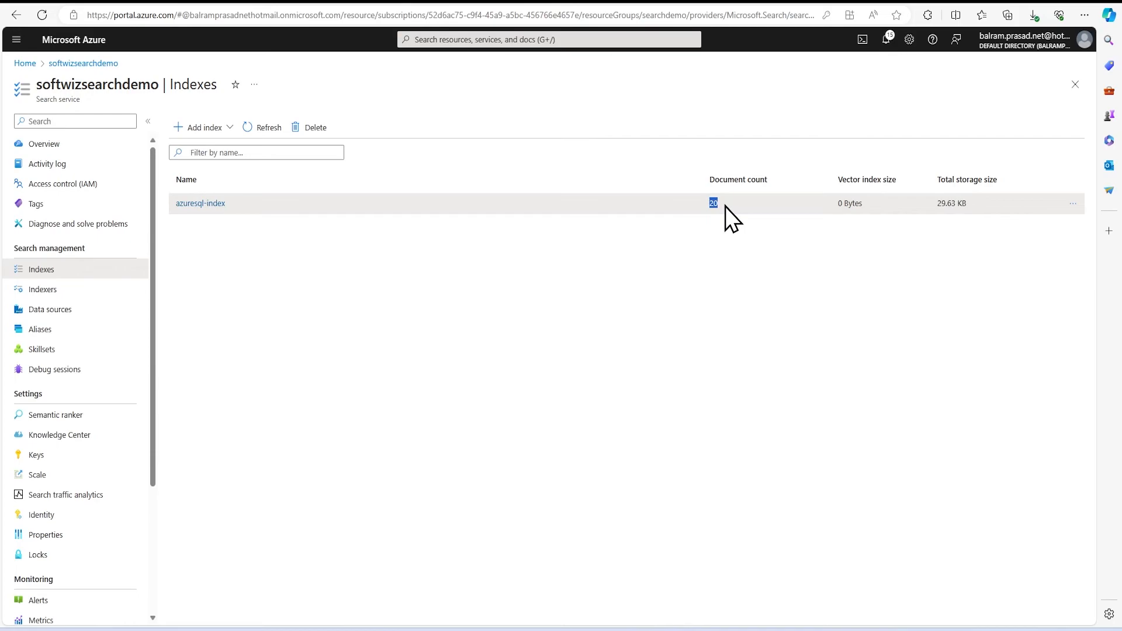
pyautogui.moveTo(927, 218)
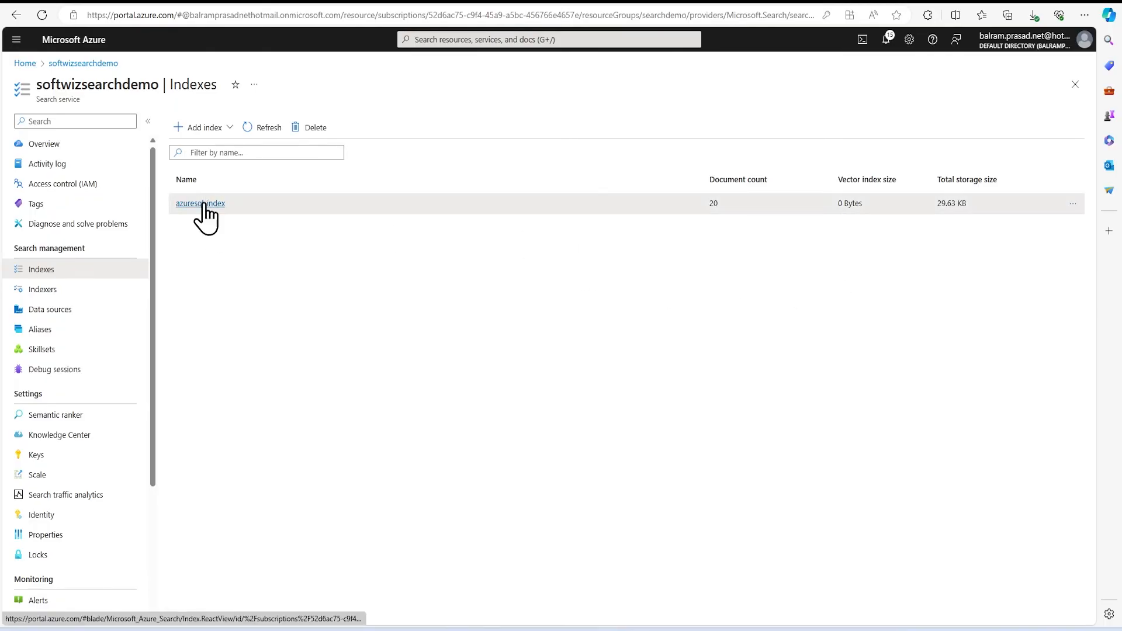
pyautogui.click(200, 203)
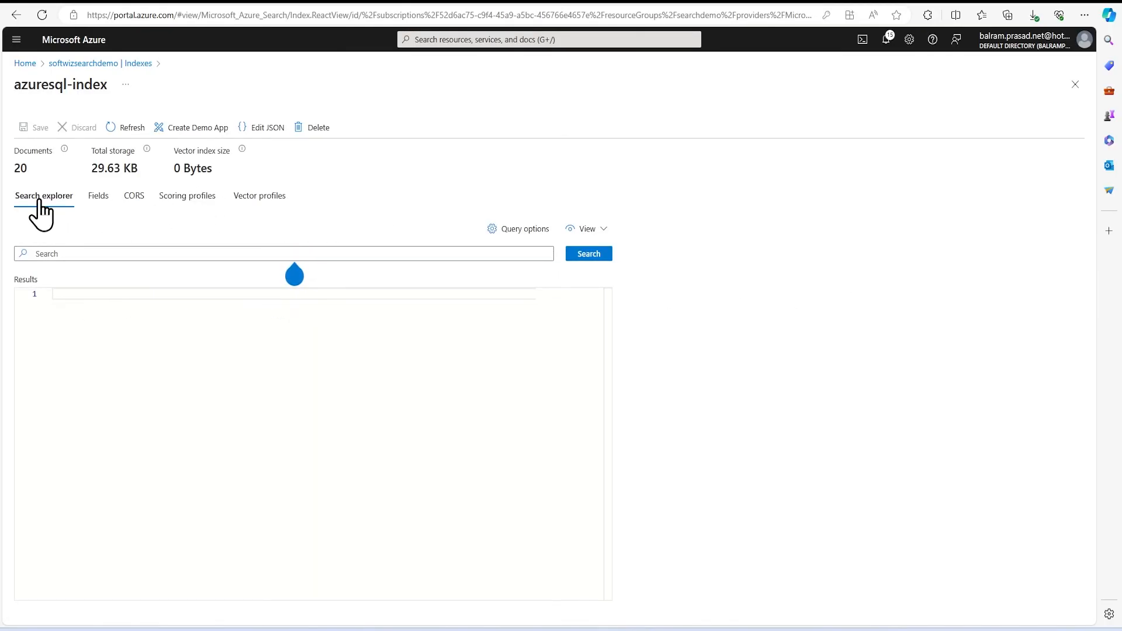
pyautogui.moveTo(98, 208)
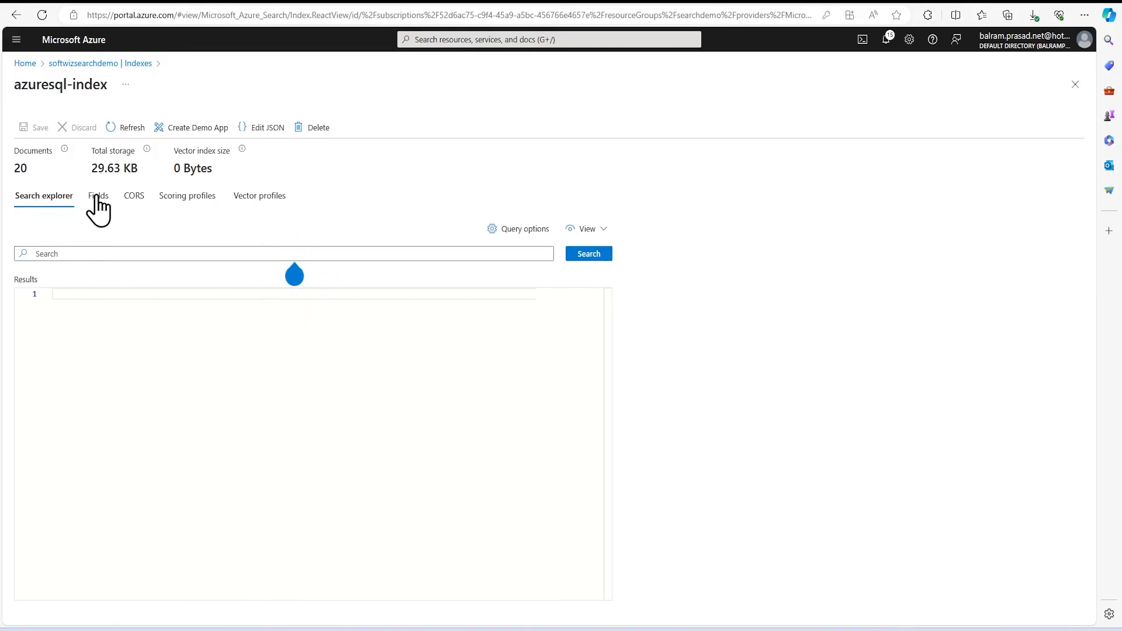
pyautogui.click(98, 195)
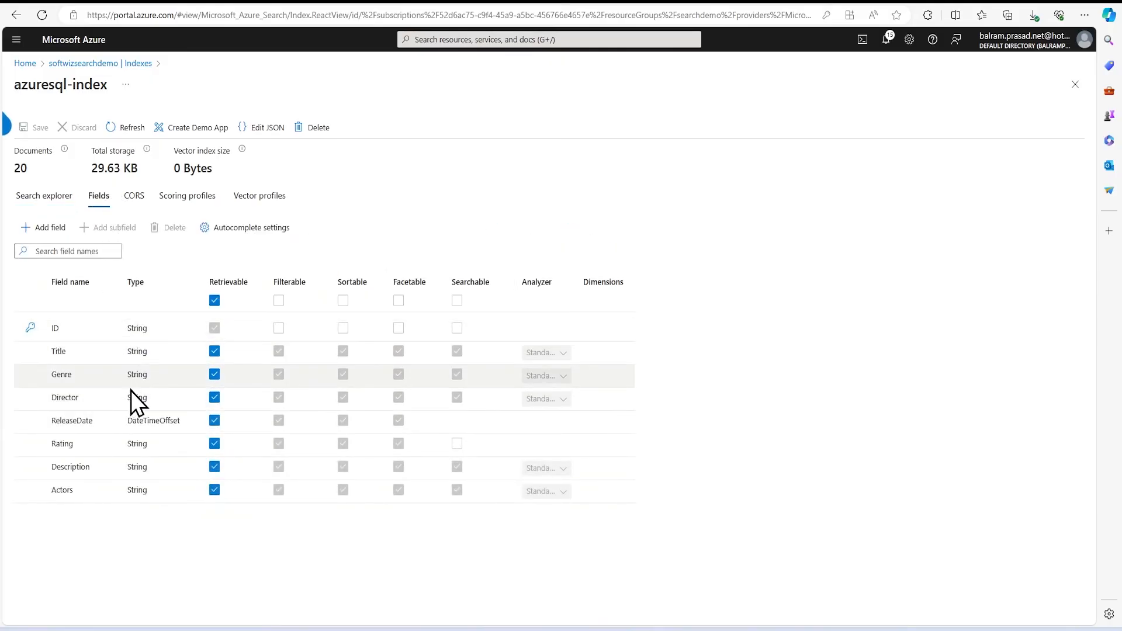
pyautogui.moveTo(322, 437)
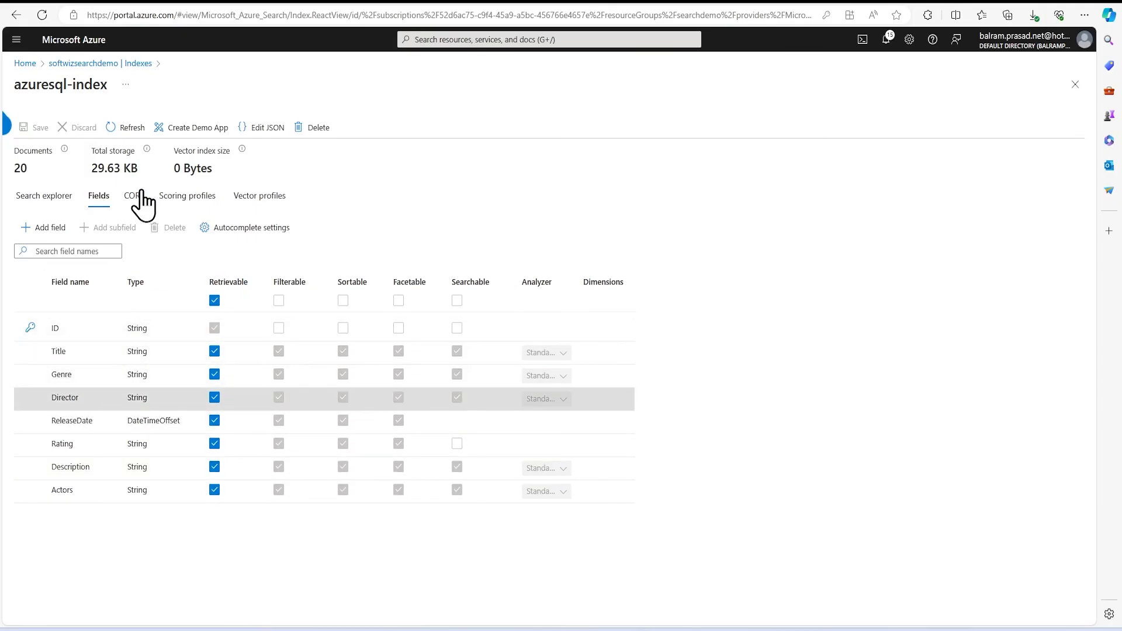
pyautogui.click(131, 195)
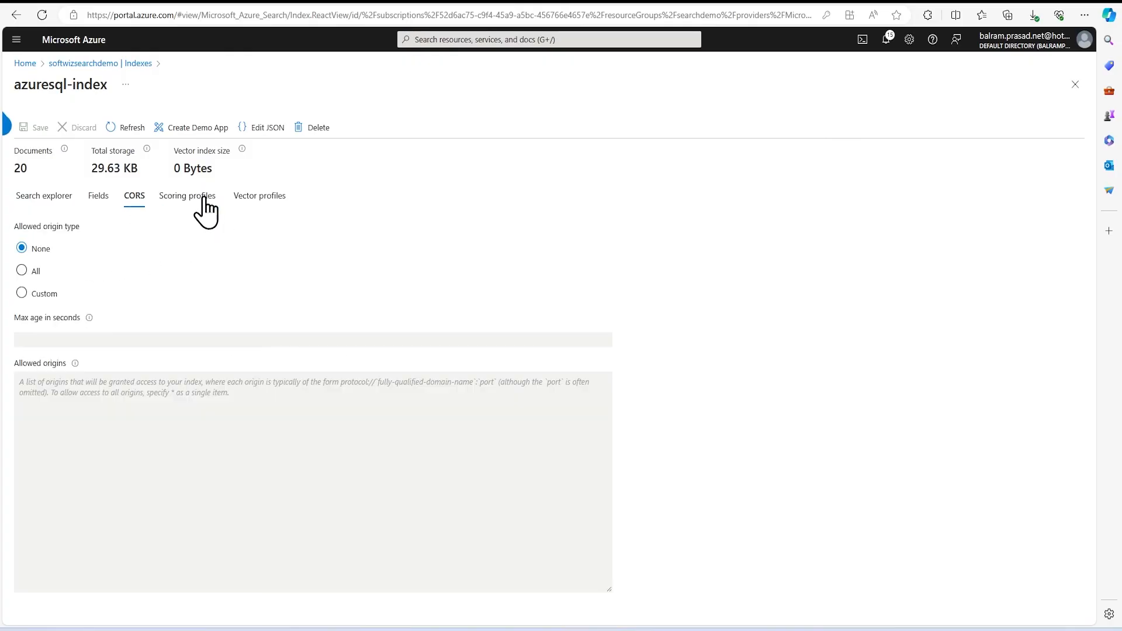
pyautogui.click(188, 195)
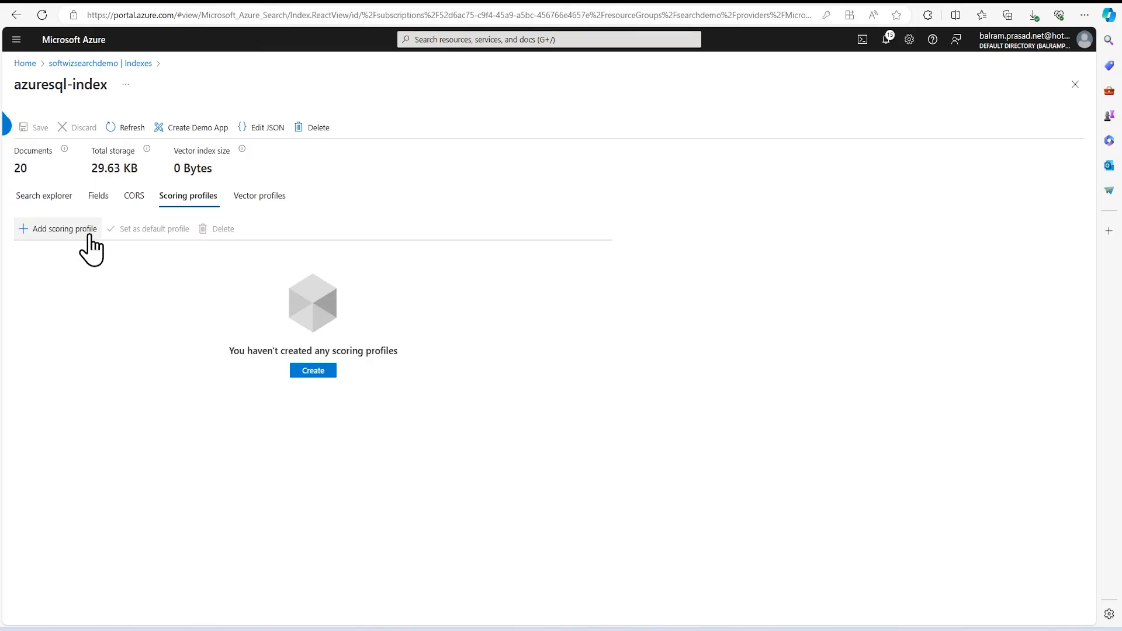
pyautogui.click(260, 195)
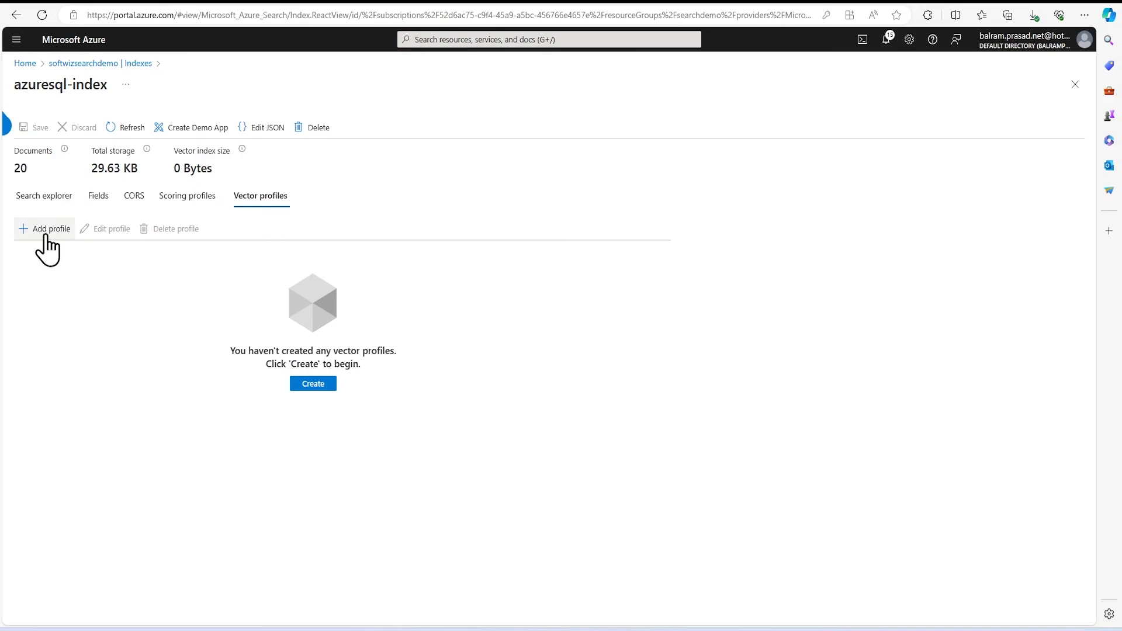
pyautogui.click(44, 228)
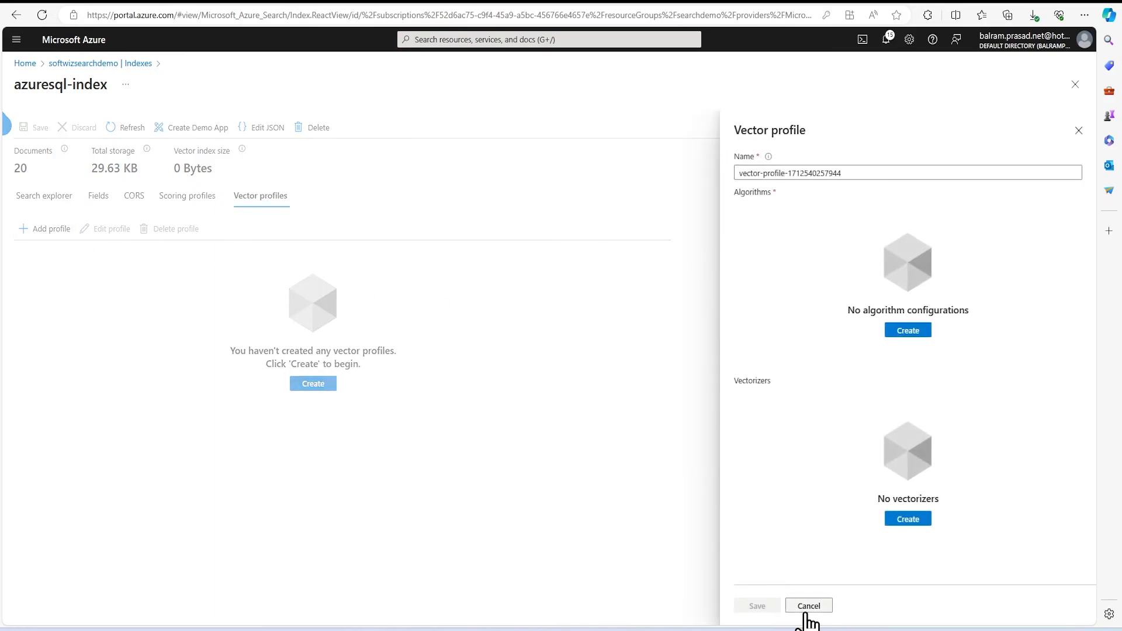
pyautogui.click(807, 605)
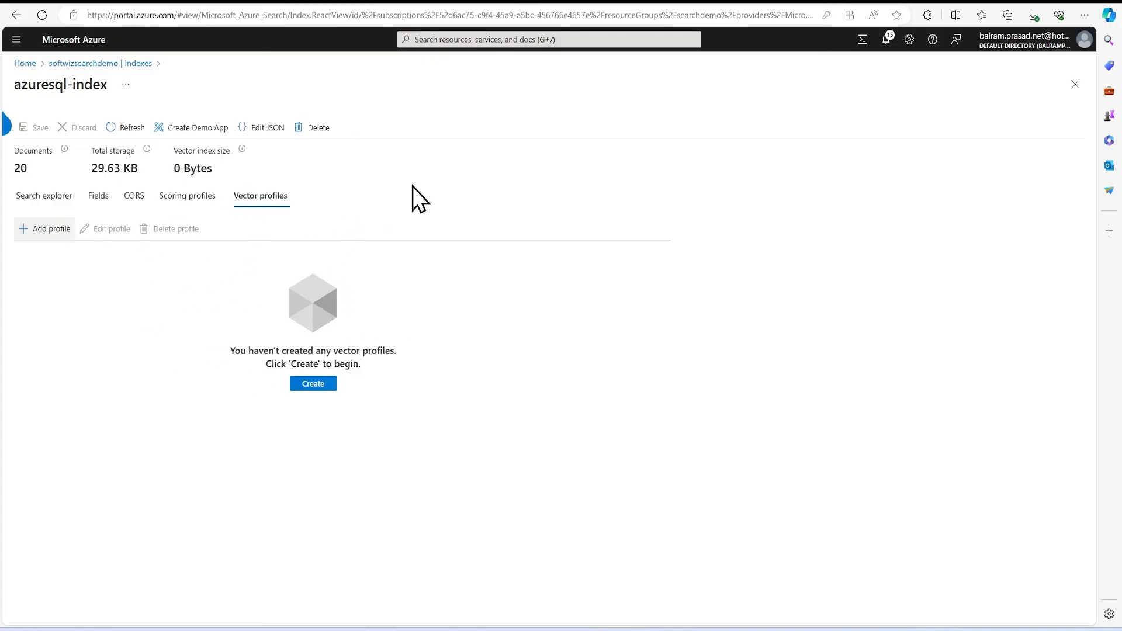
pyautogui.moveTo(346, 157)
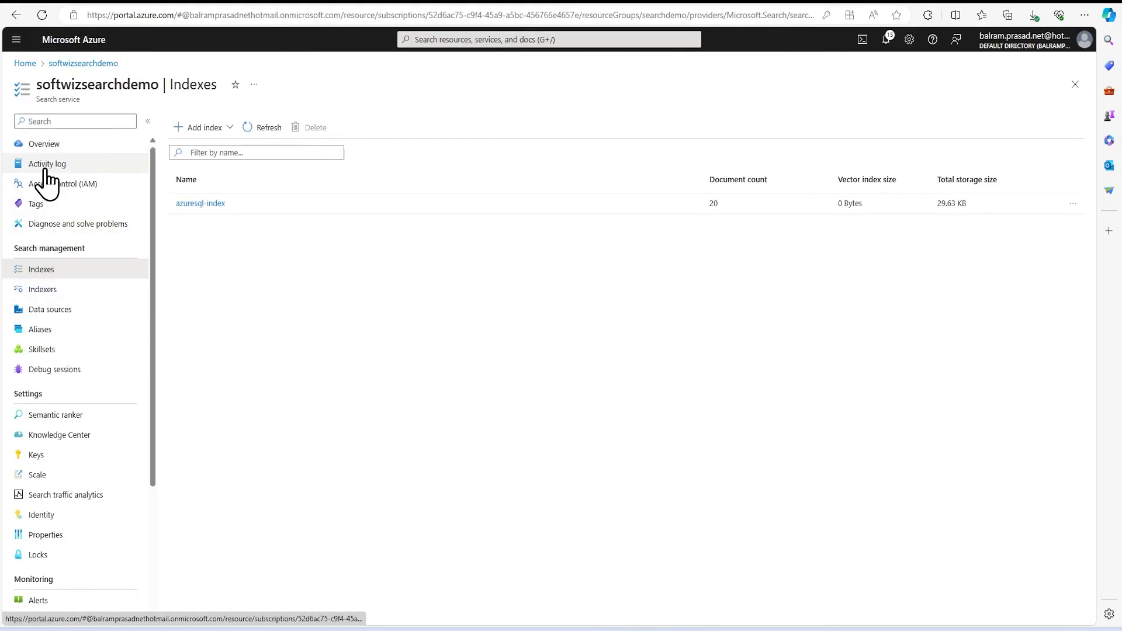
pyautogui.click(200, 203)
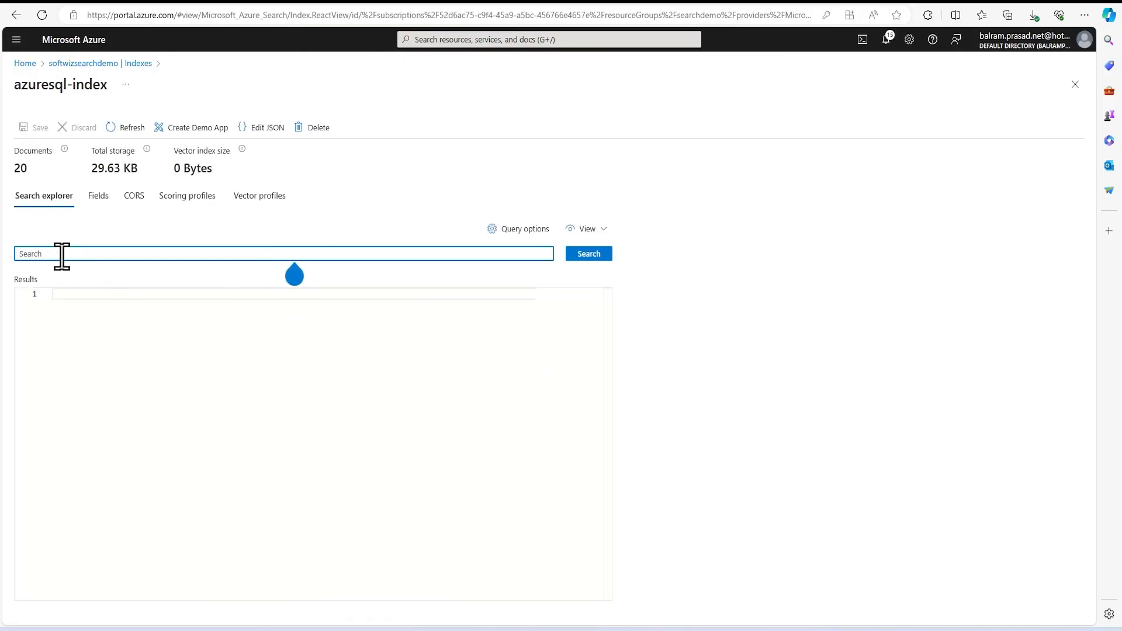
pyautogui.write('action movies')
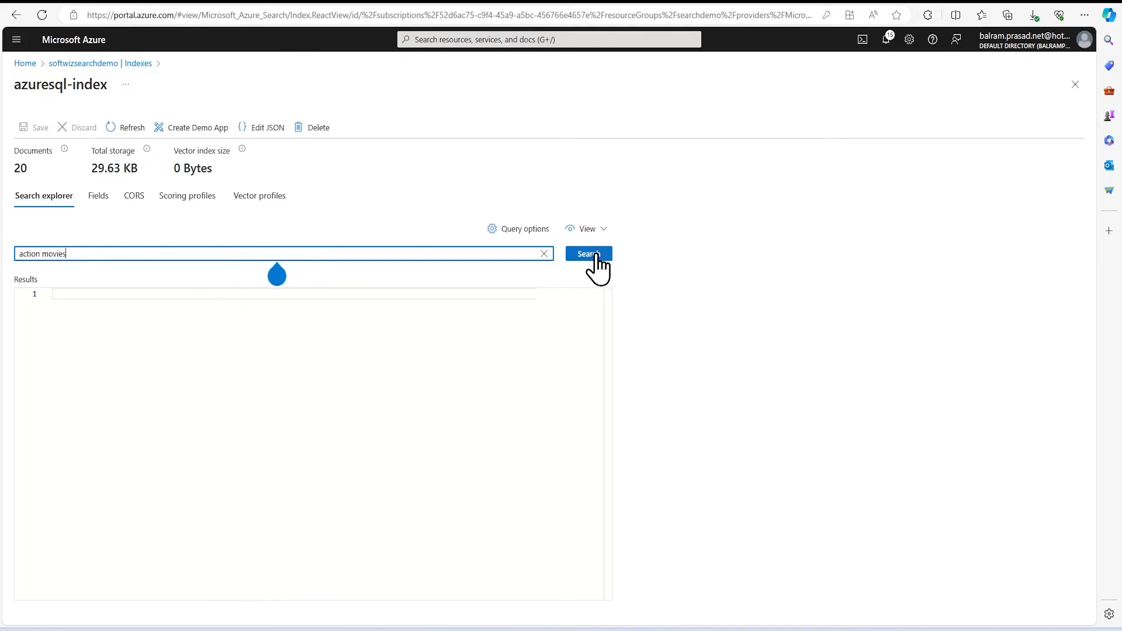
pyautogui.click(588, 253)
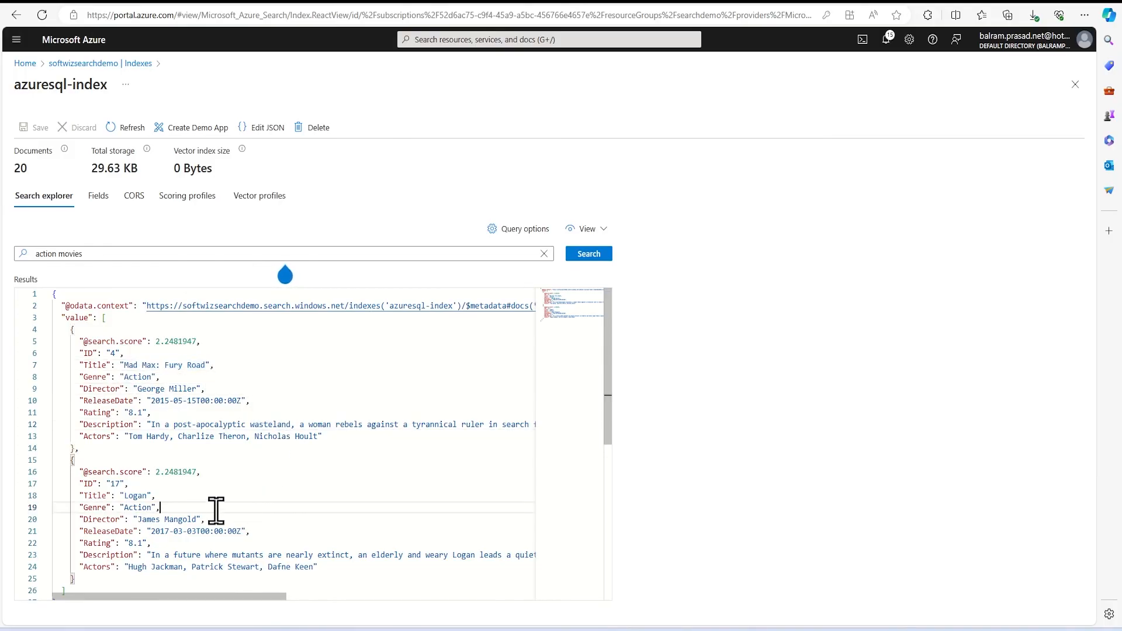
pyautogui.scroll(-3)
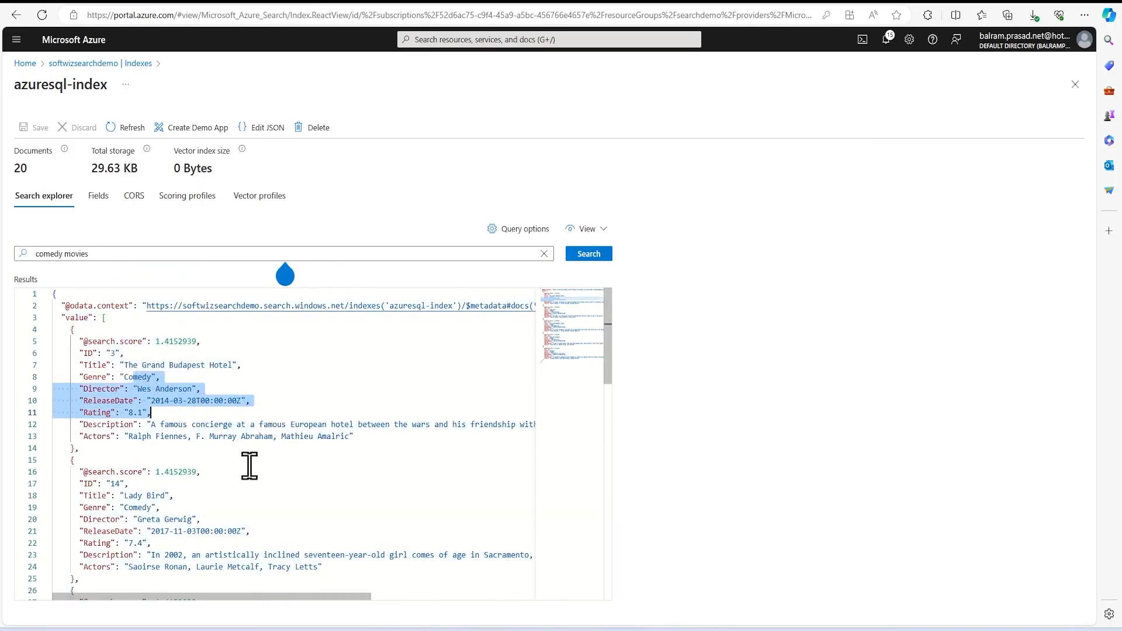
pyautogui.scroll(-3)
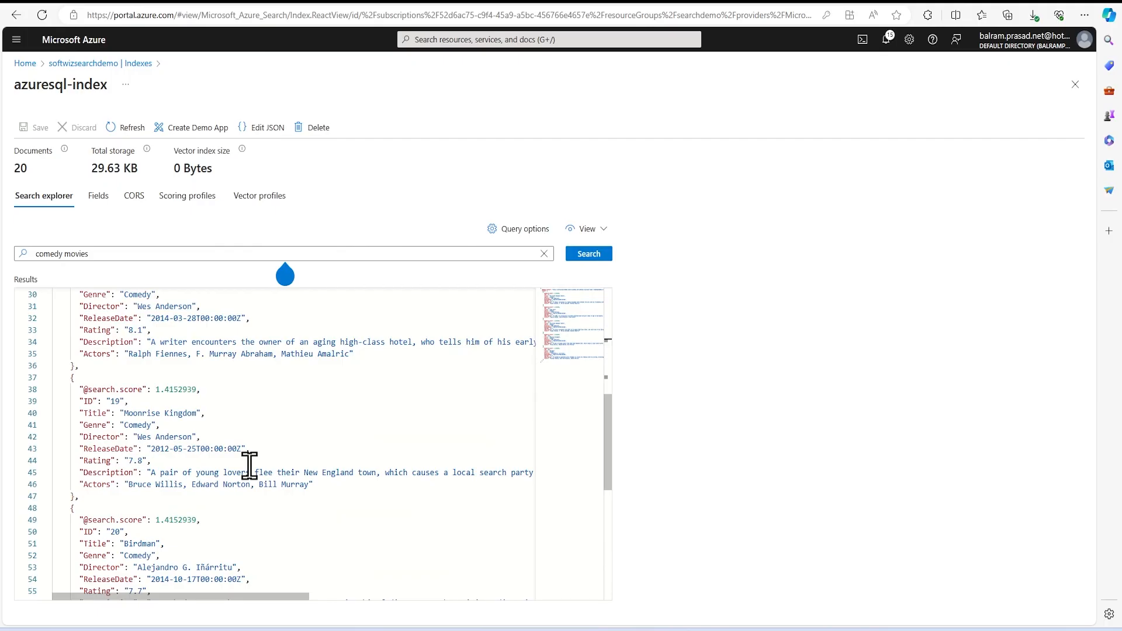
pyautogui.scroll(-3)
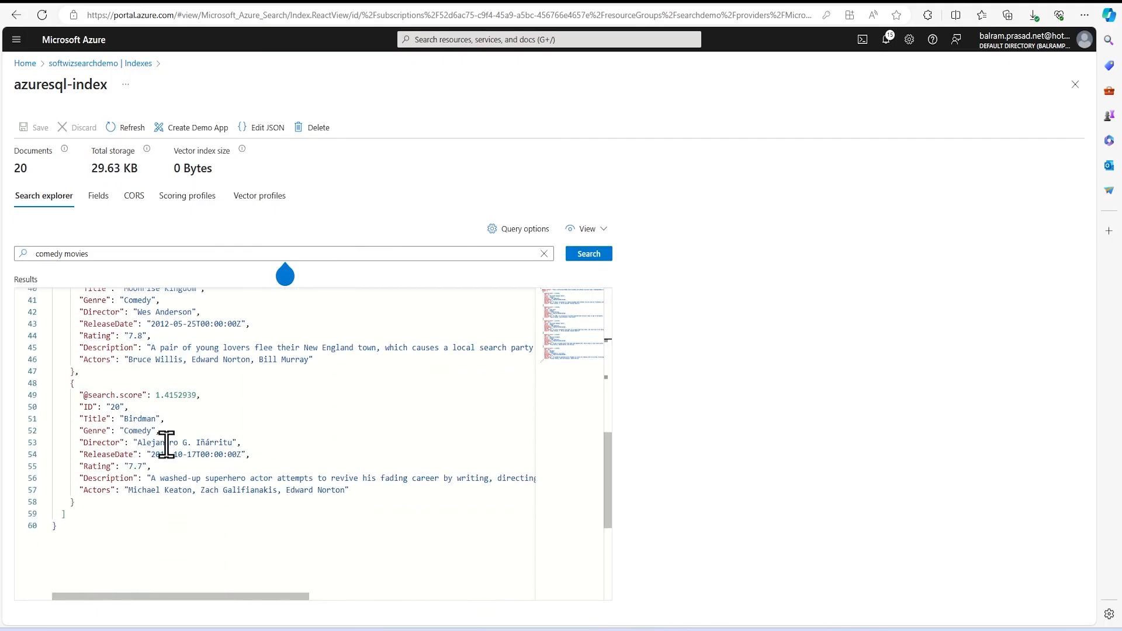
pyautogui.doubleClick(140, 419)
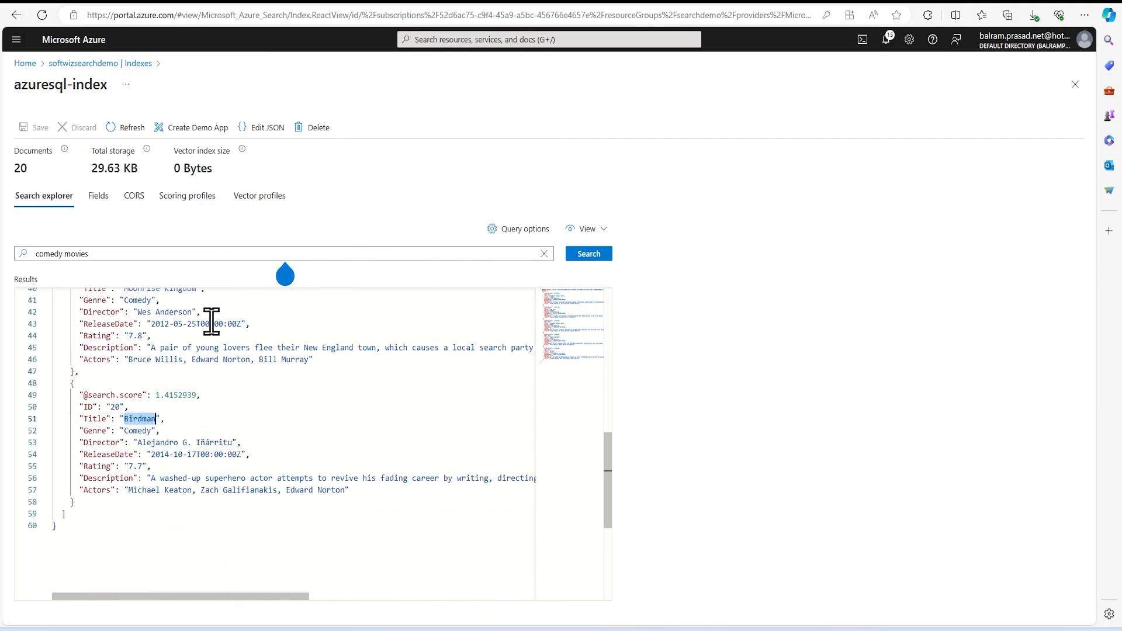
pyautogui.write('Birdman')
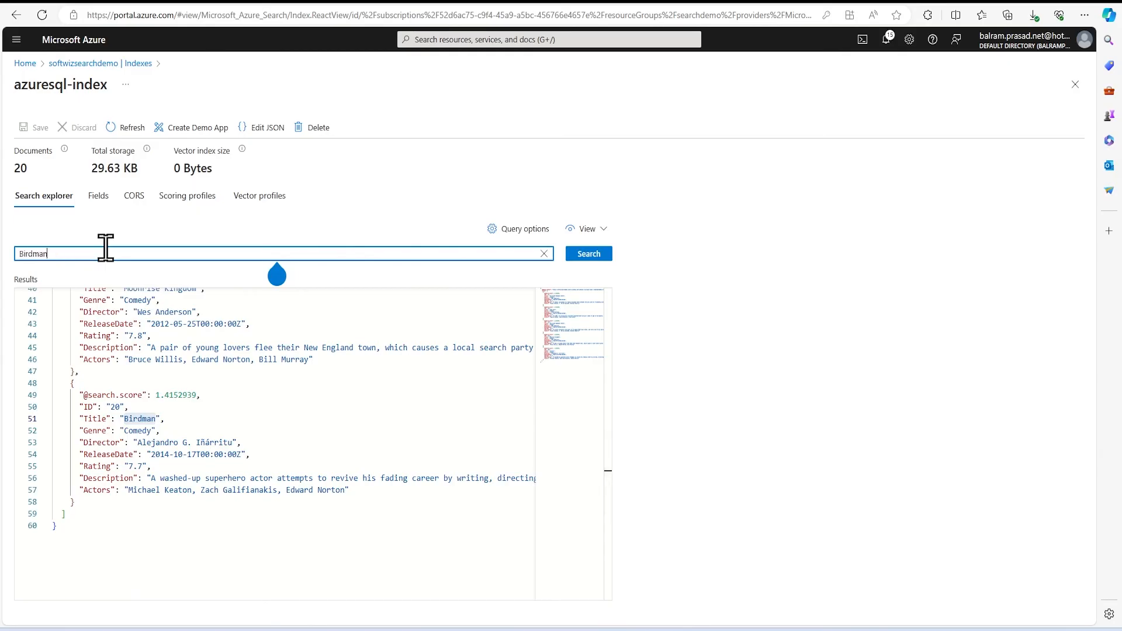
pyautogui.click(587, 253)
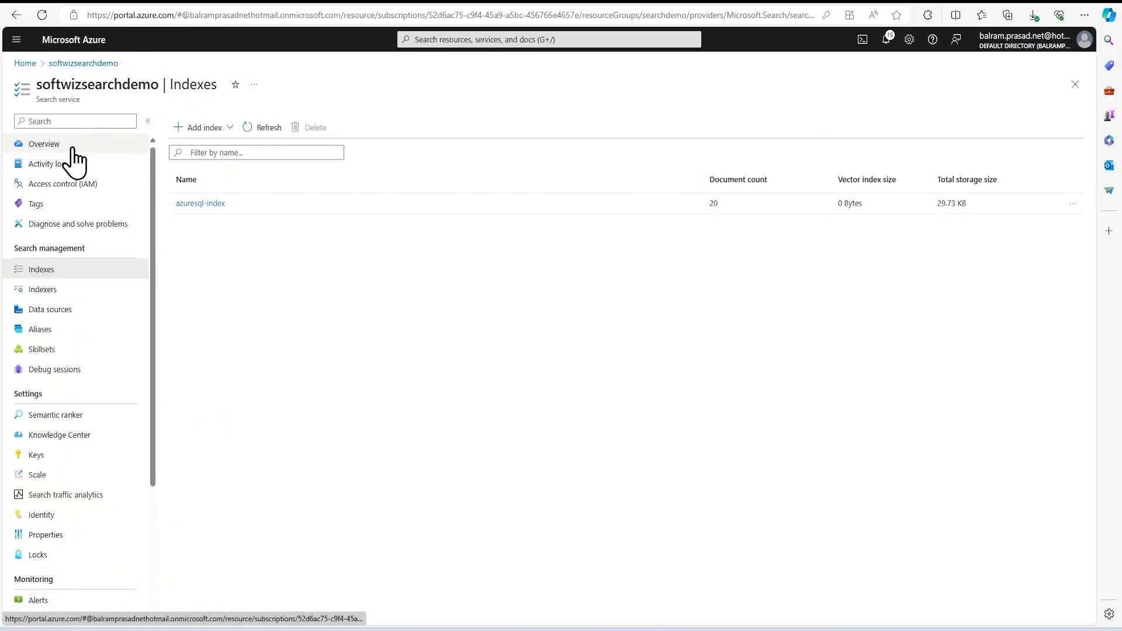
# Search azuresql-index for 'Birdman' in Search explorer and highlight the returned result
pyautogui.click(201, 203)
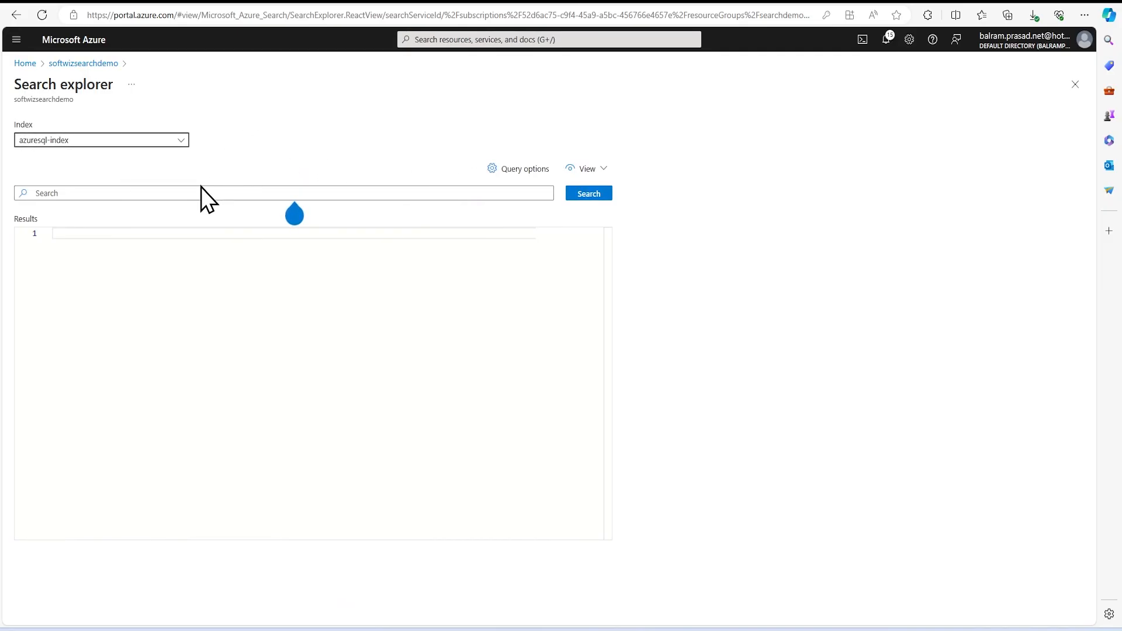
pyautogui.write('Birdman')
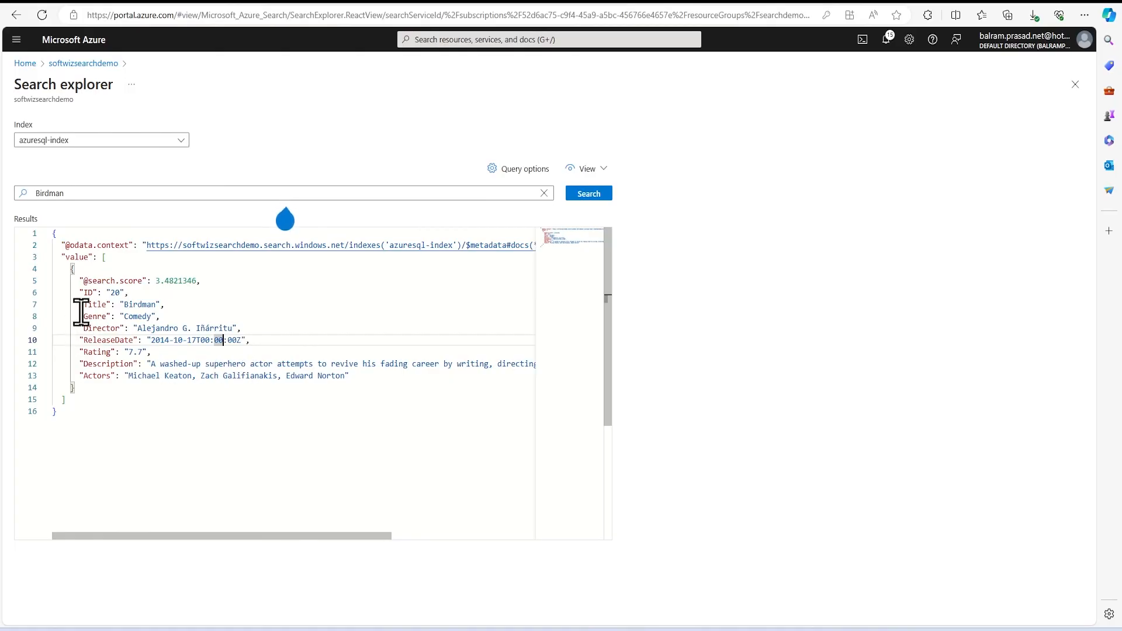
pyautogui.moveTo(81, 317); pyautogui.dragTo(350, 375)
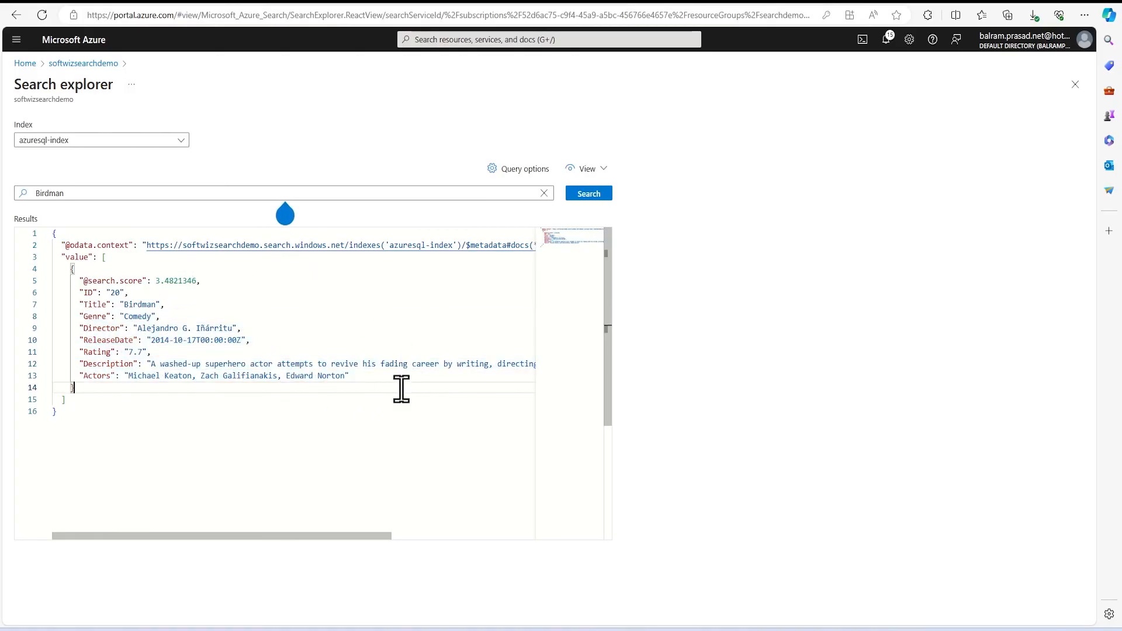
pyautogui.moveTo(434, 294)
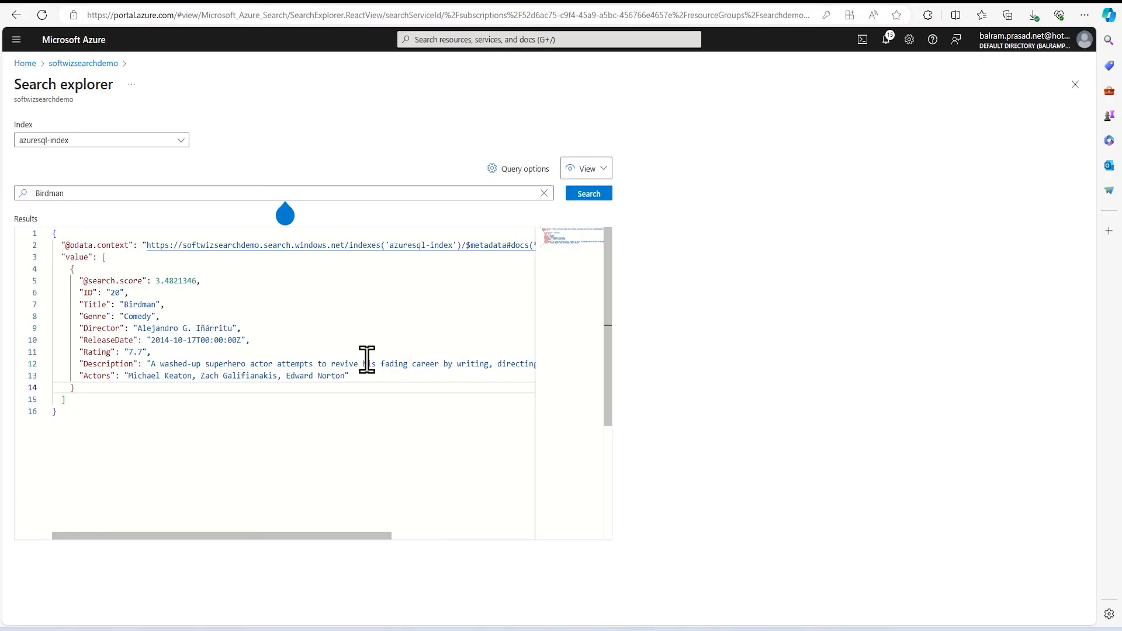
pyautogui.moveTo(358, 358)
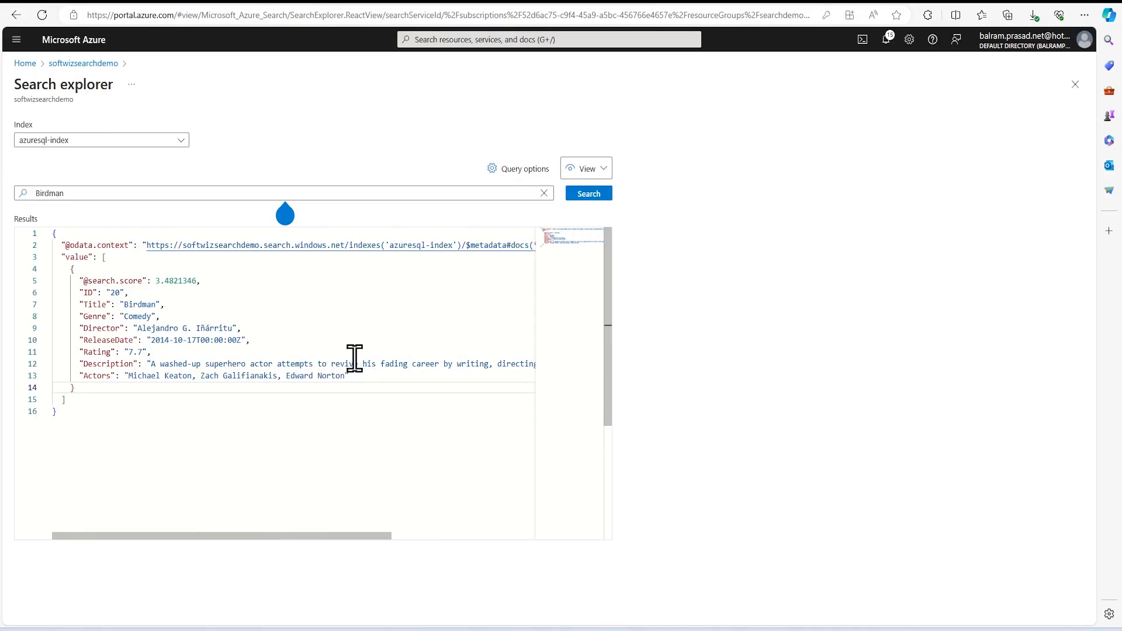